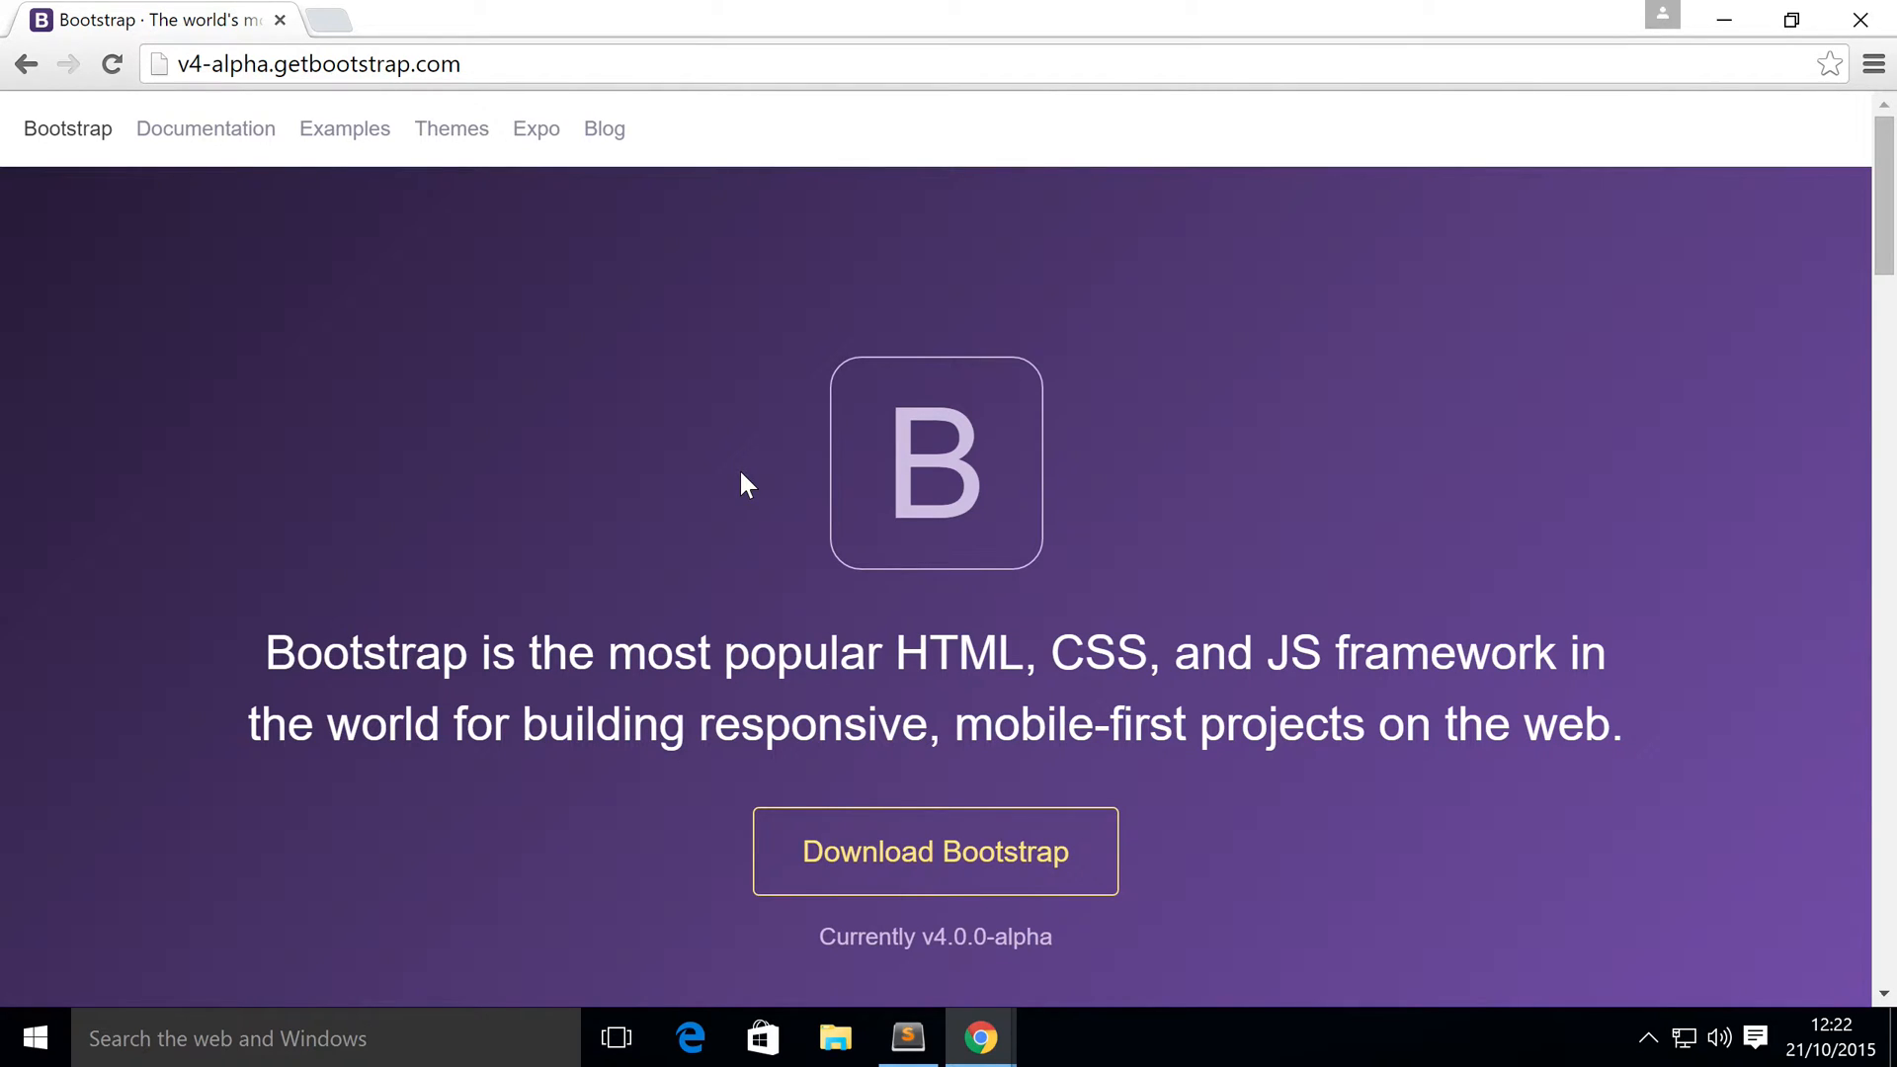
pyautogui.moveTo(330, 165)
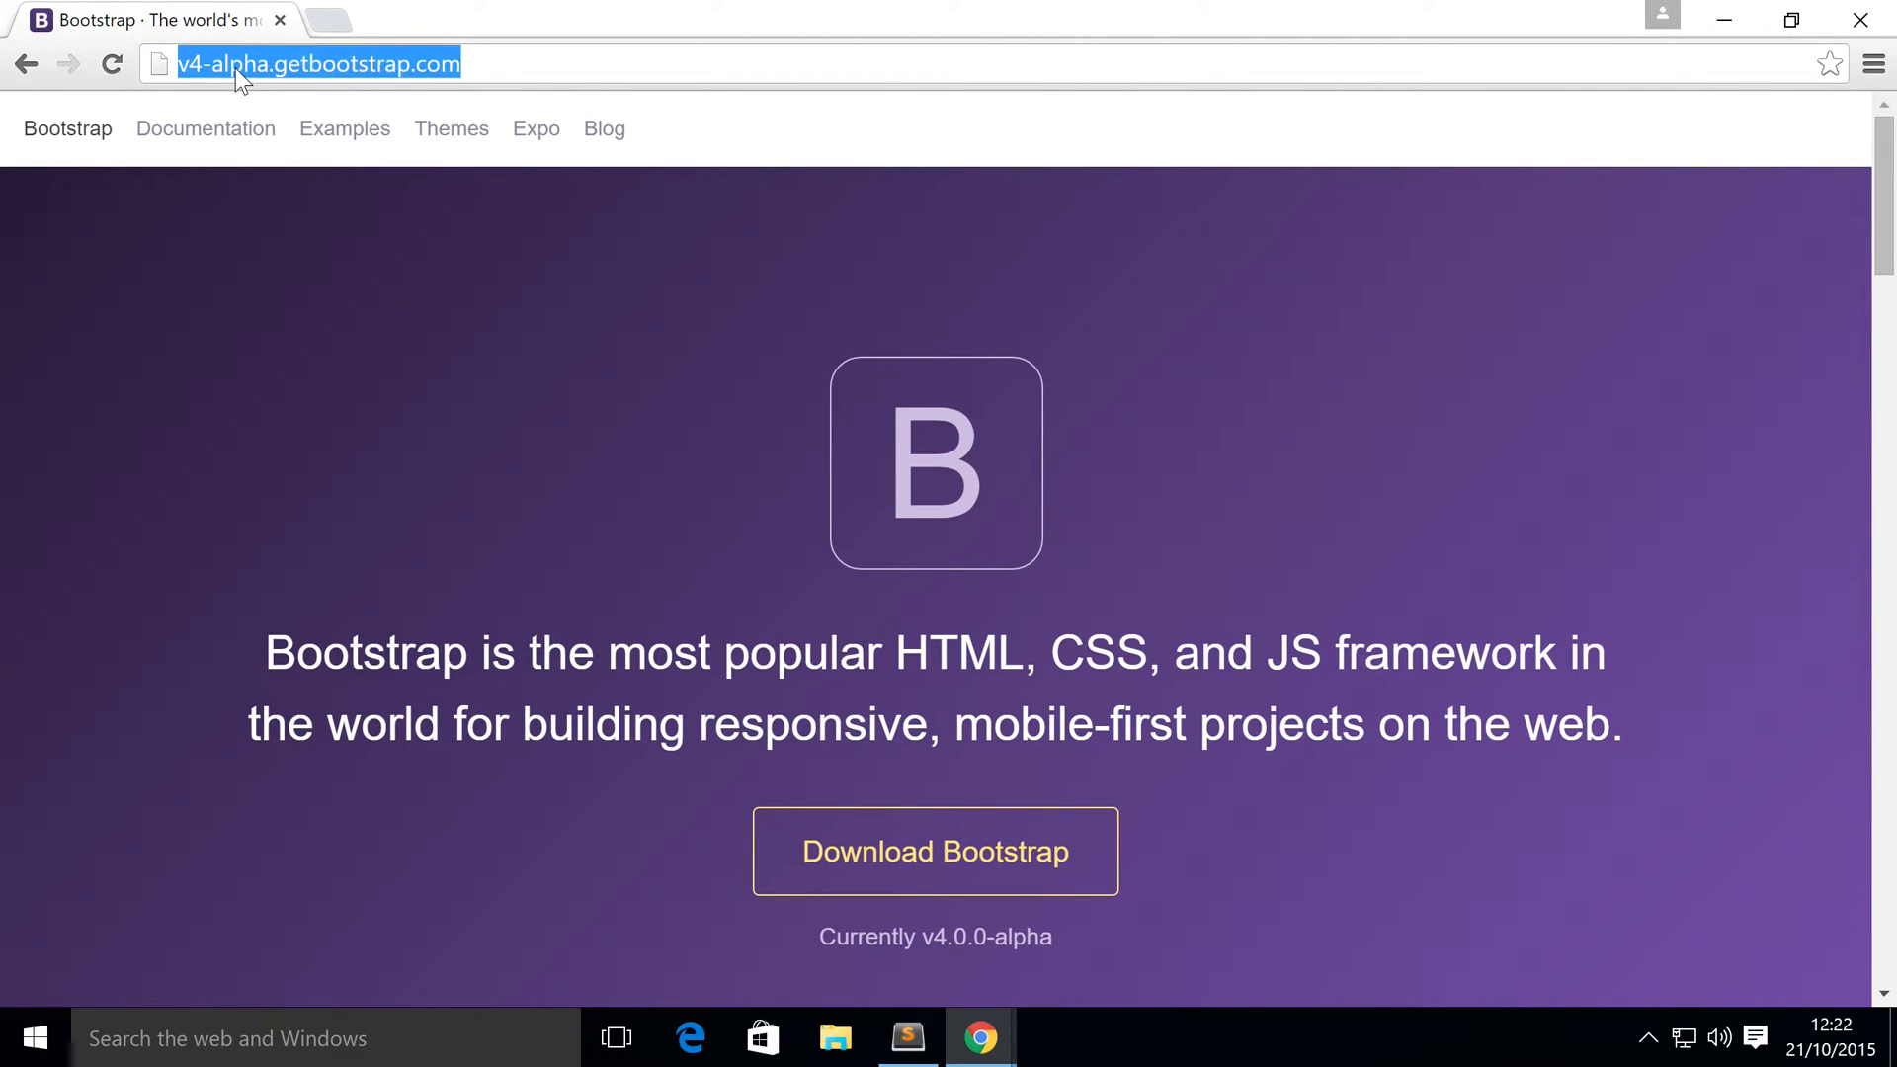
# Open Documentation from the top navigation, then Components in the sidebar
pyautogui.click(206, 129)
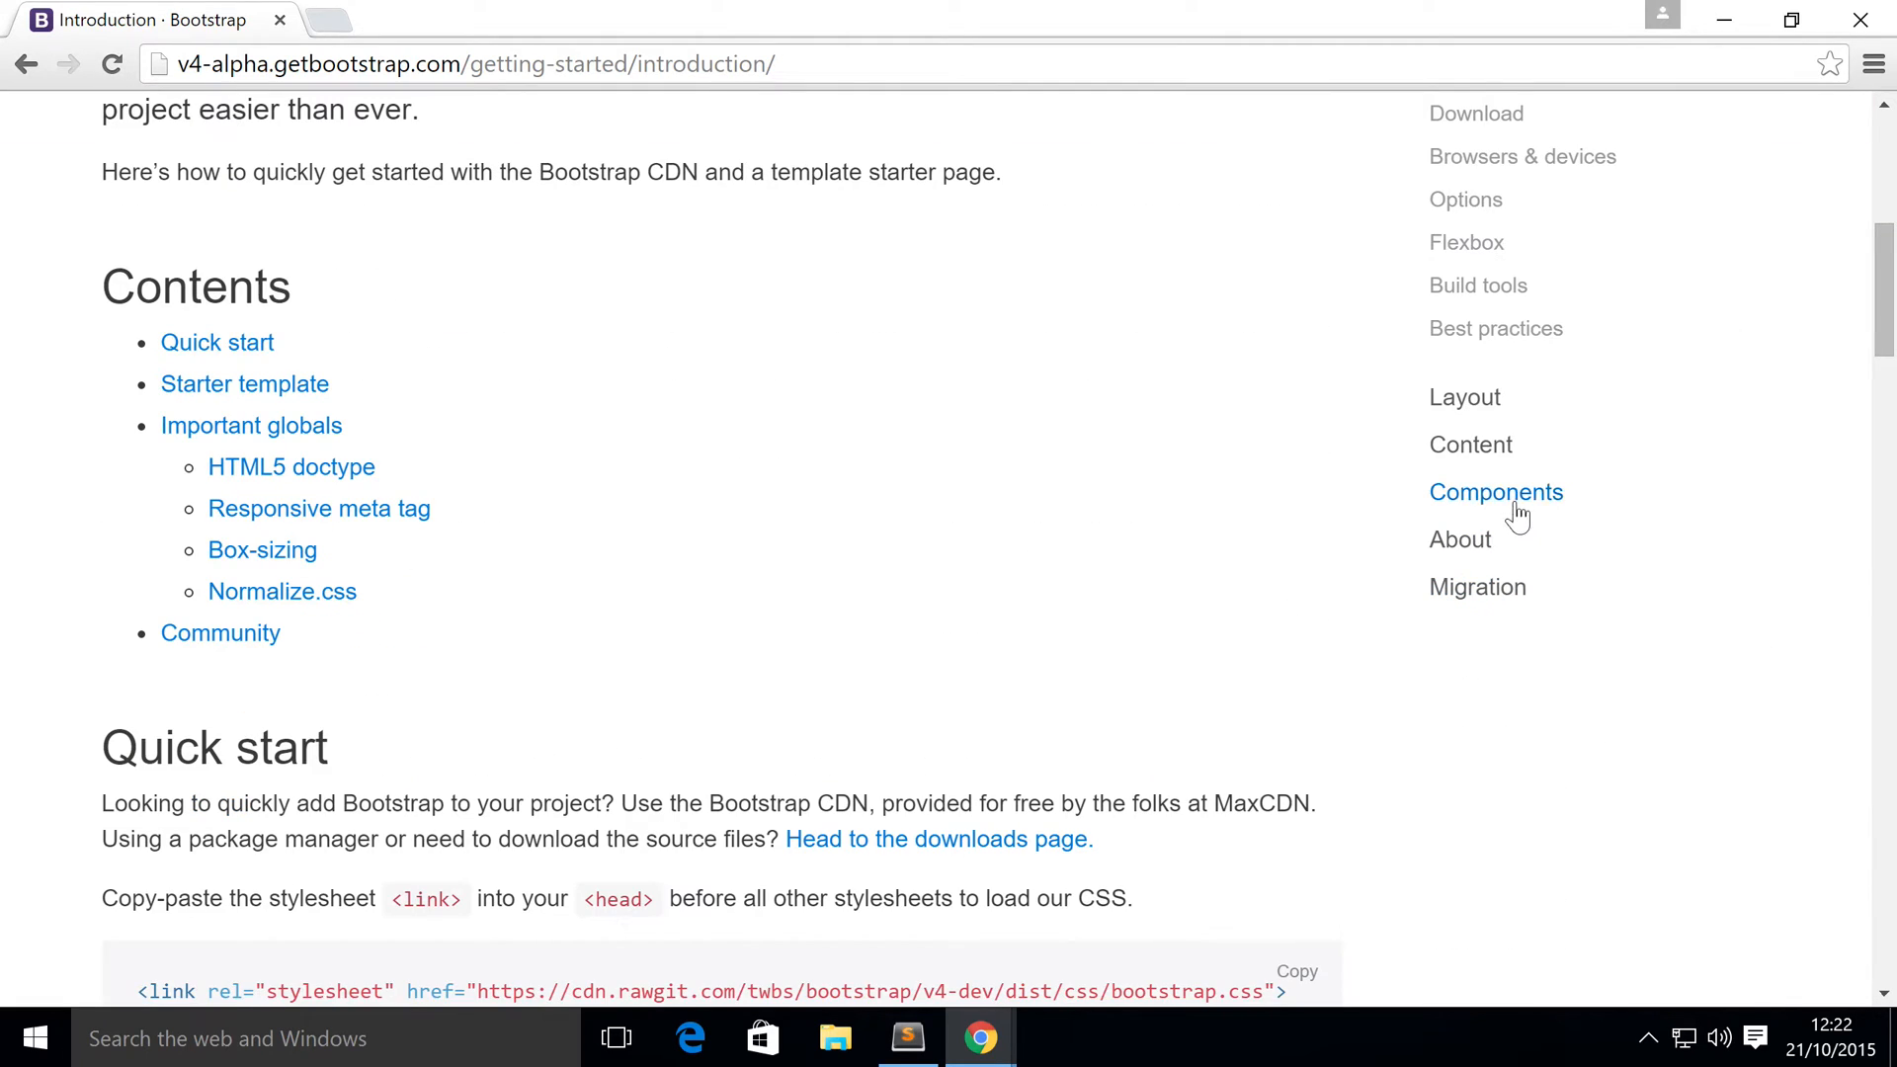
pyautogui.click(1495, 492)
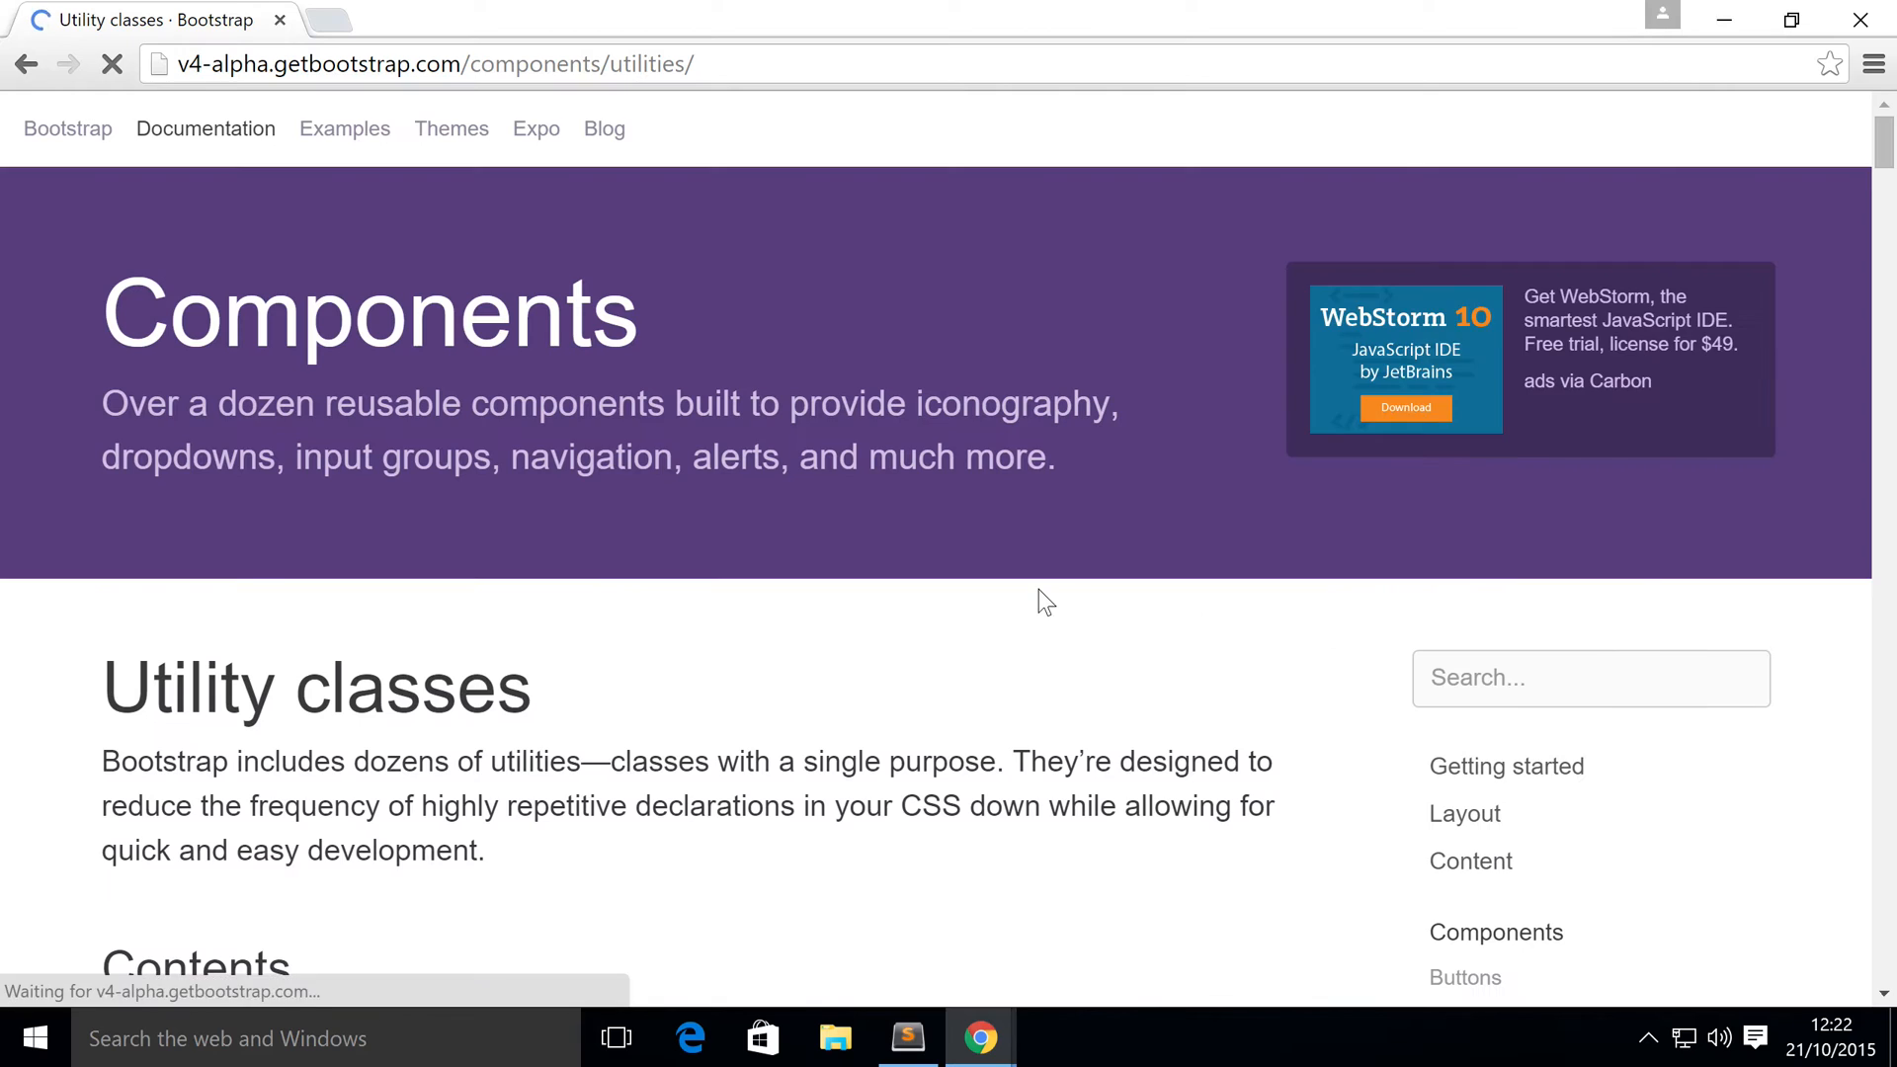
# Scroll to the Spacing section's Margin code block and clear the line selection
pyautogui.scroll(-3)
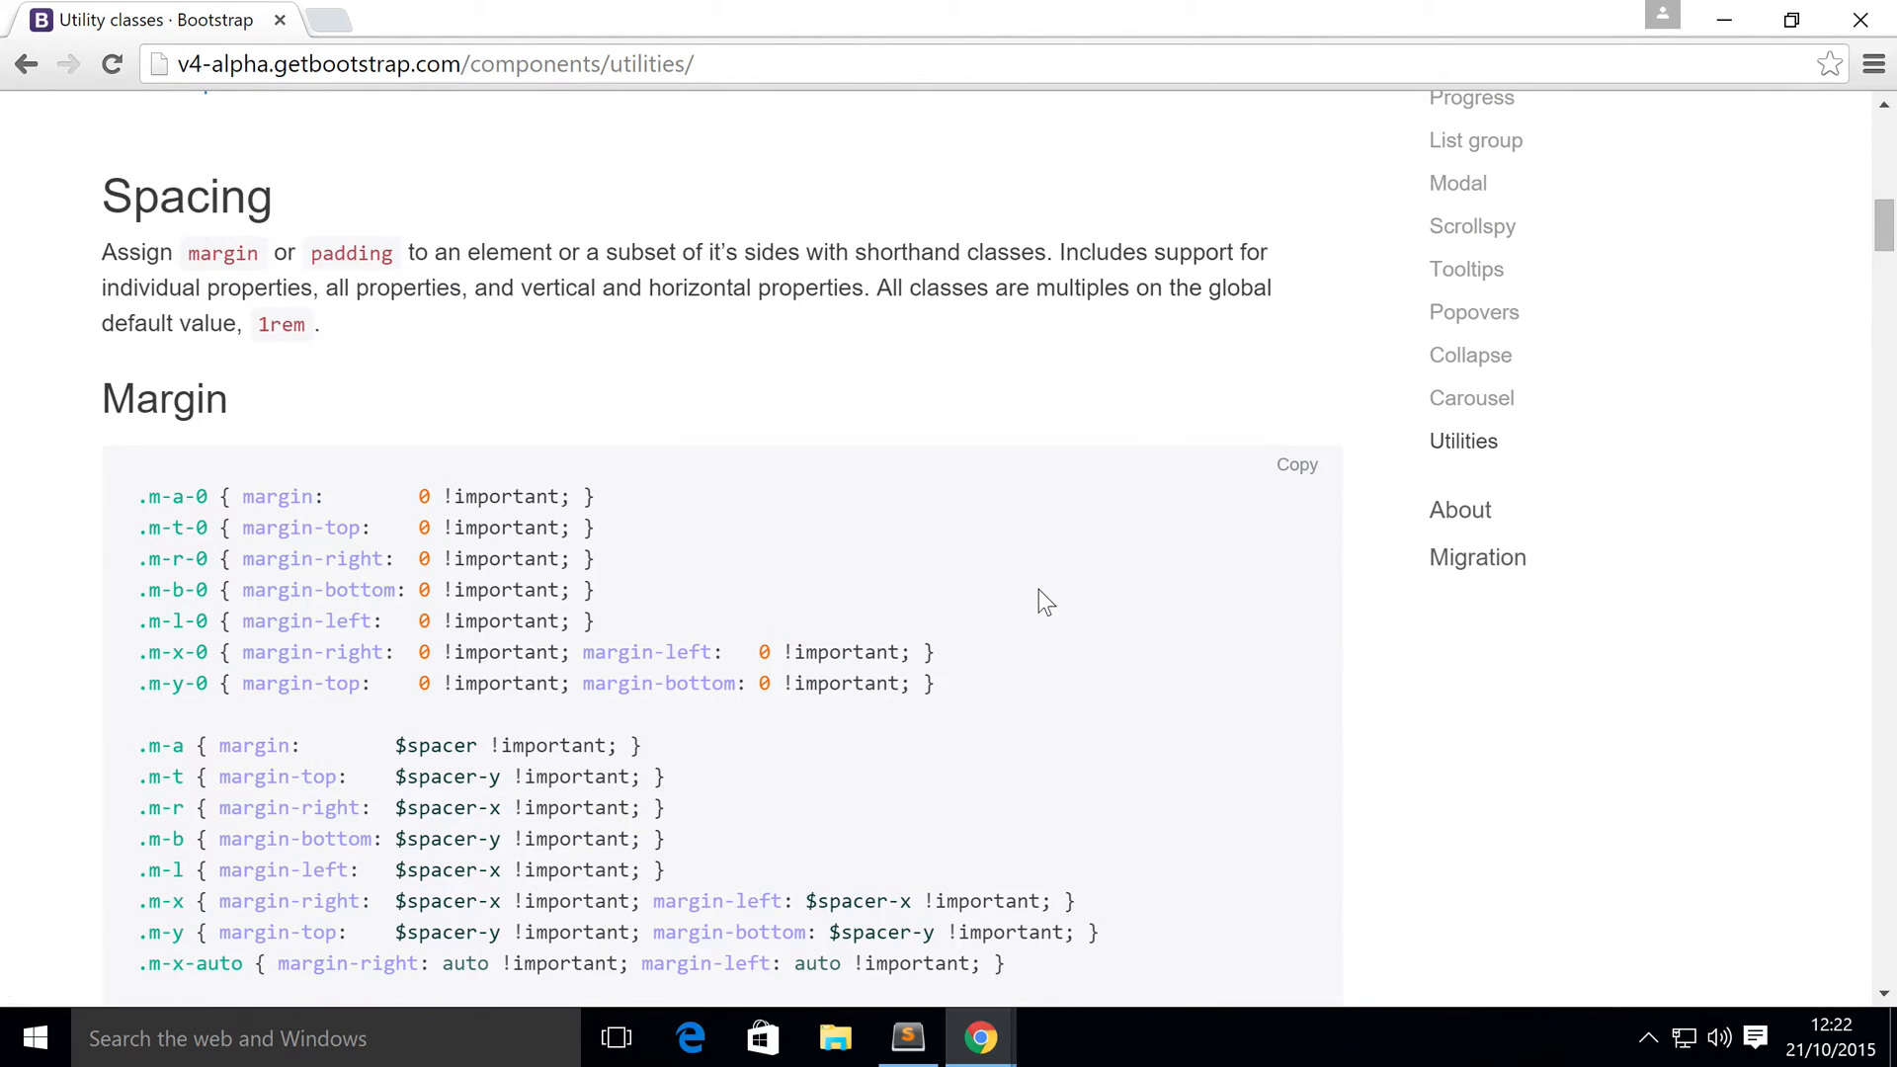
pyautogui.moveTo(193, 316)
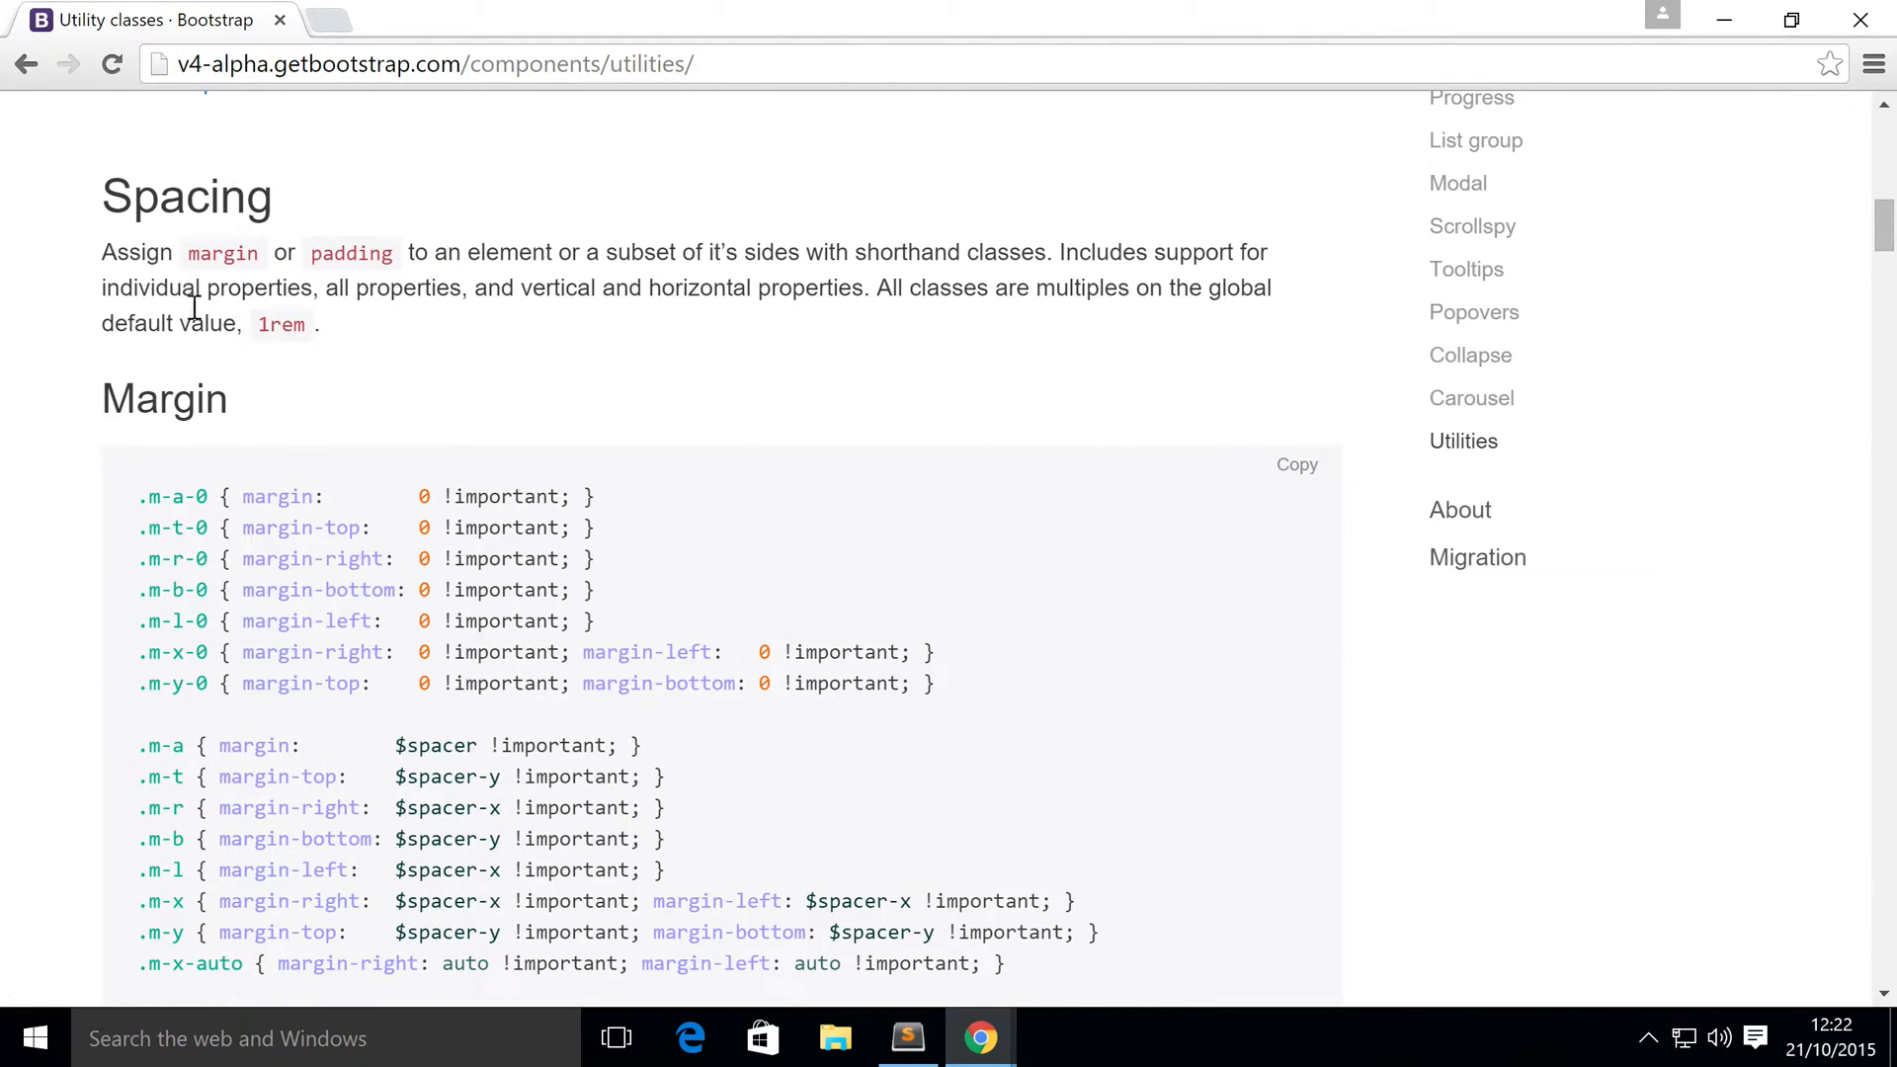
pyautogui.scroll(-3)
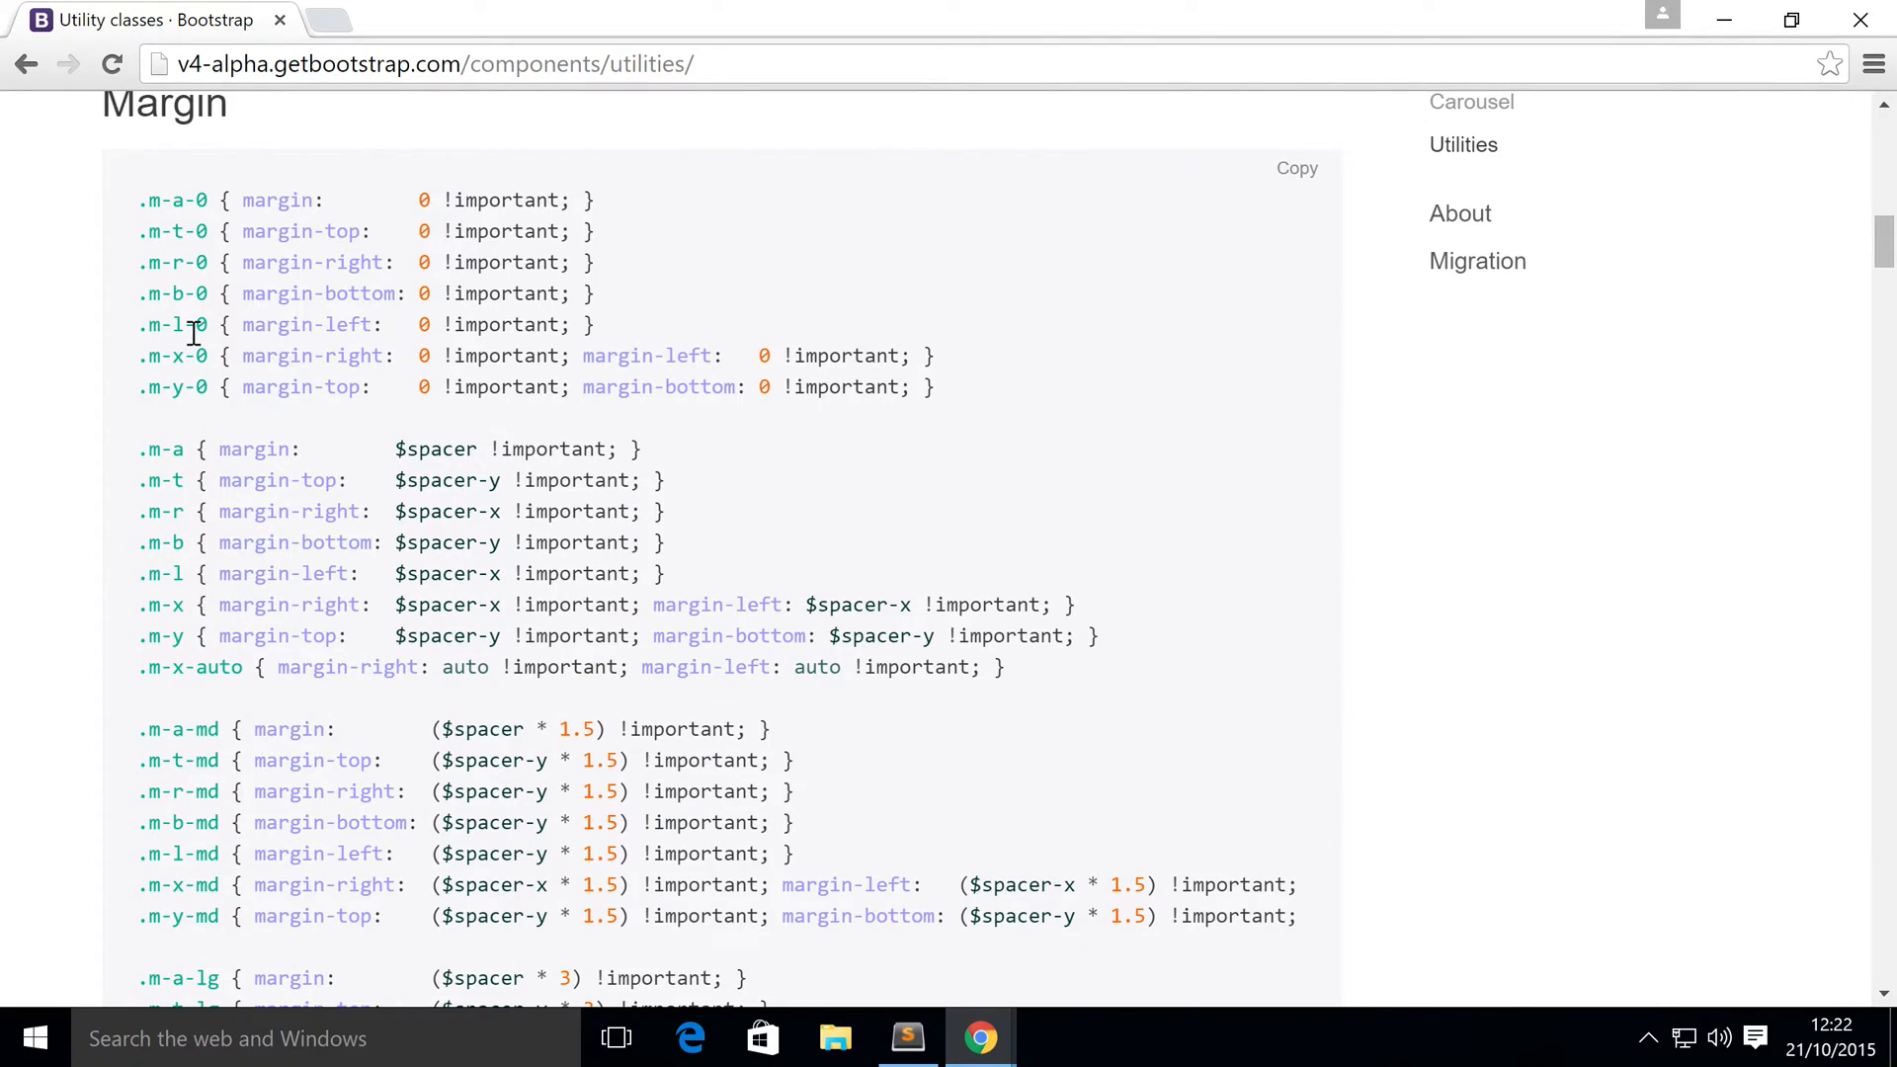
pyautogui.moveTo(311, 458)
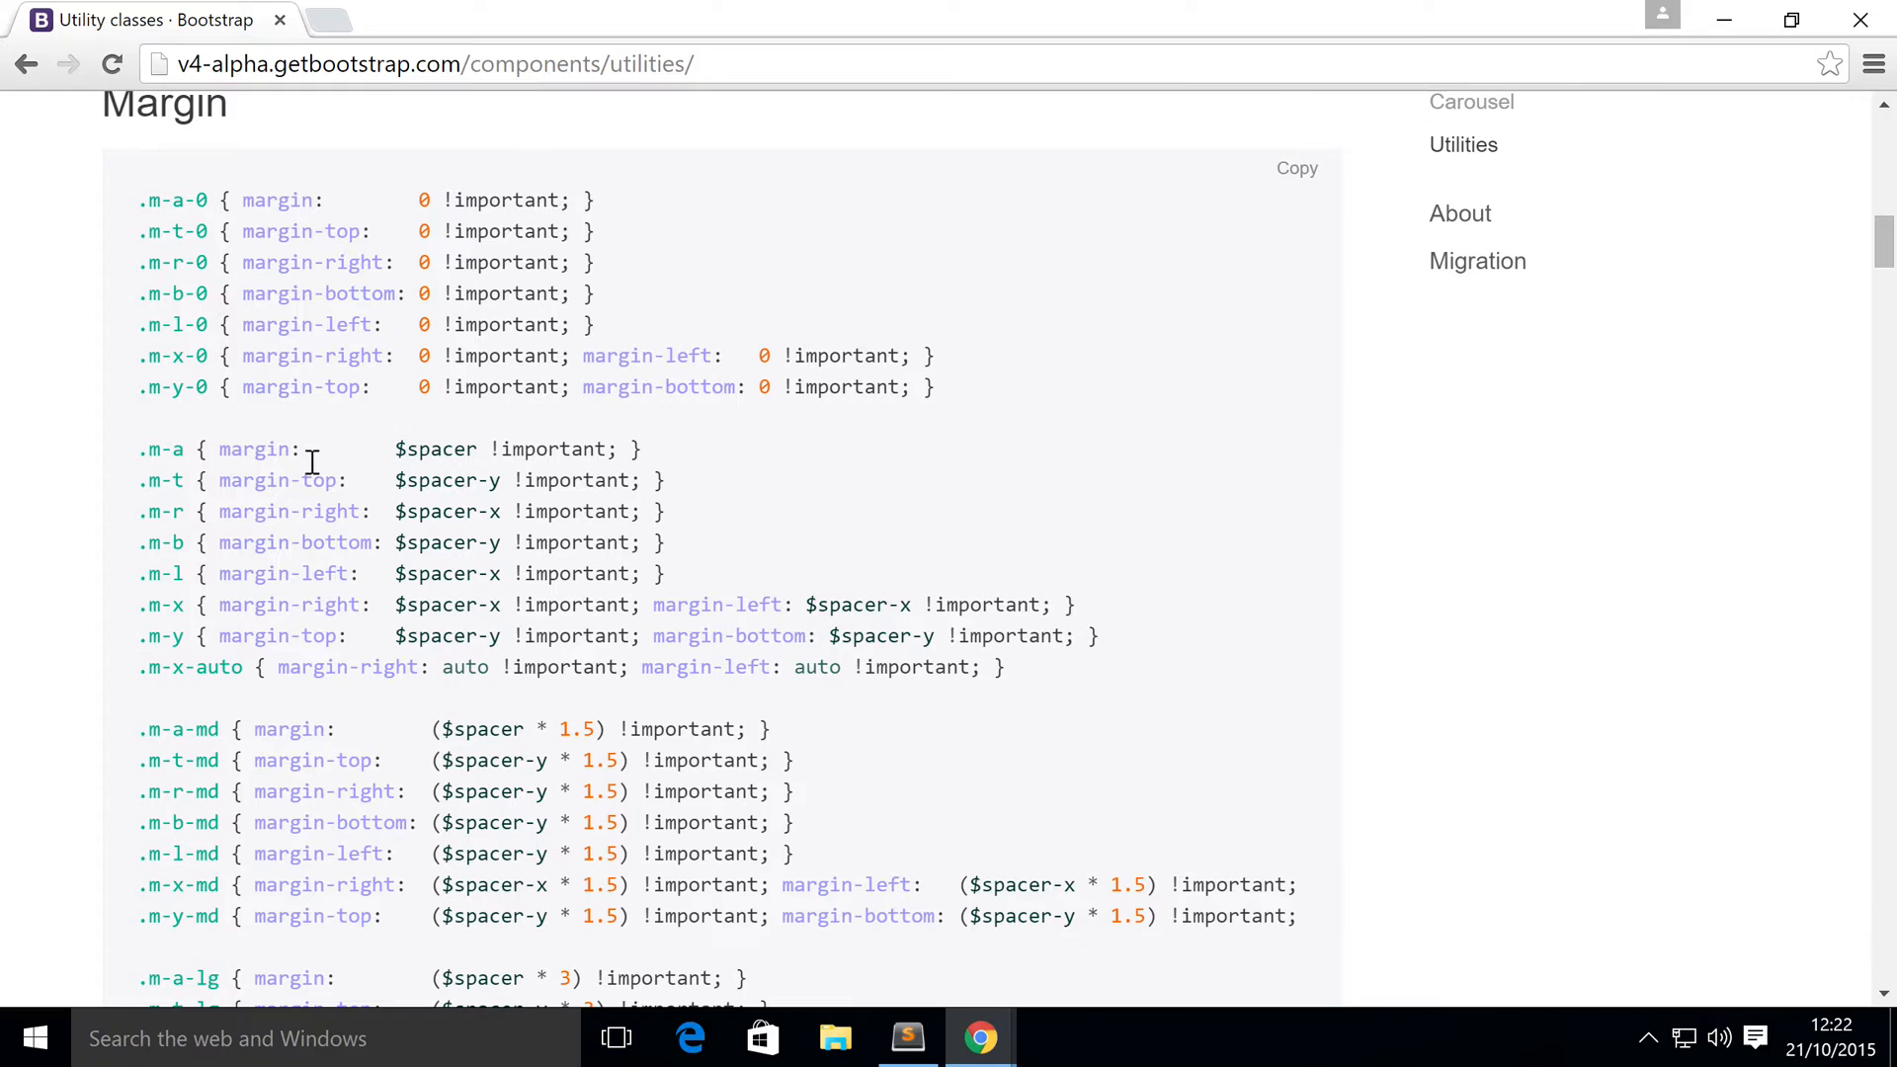
pyautogui.moveTo(346, 445)
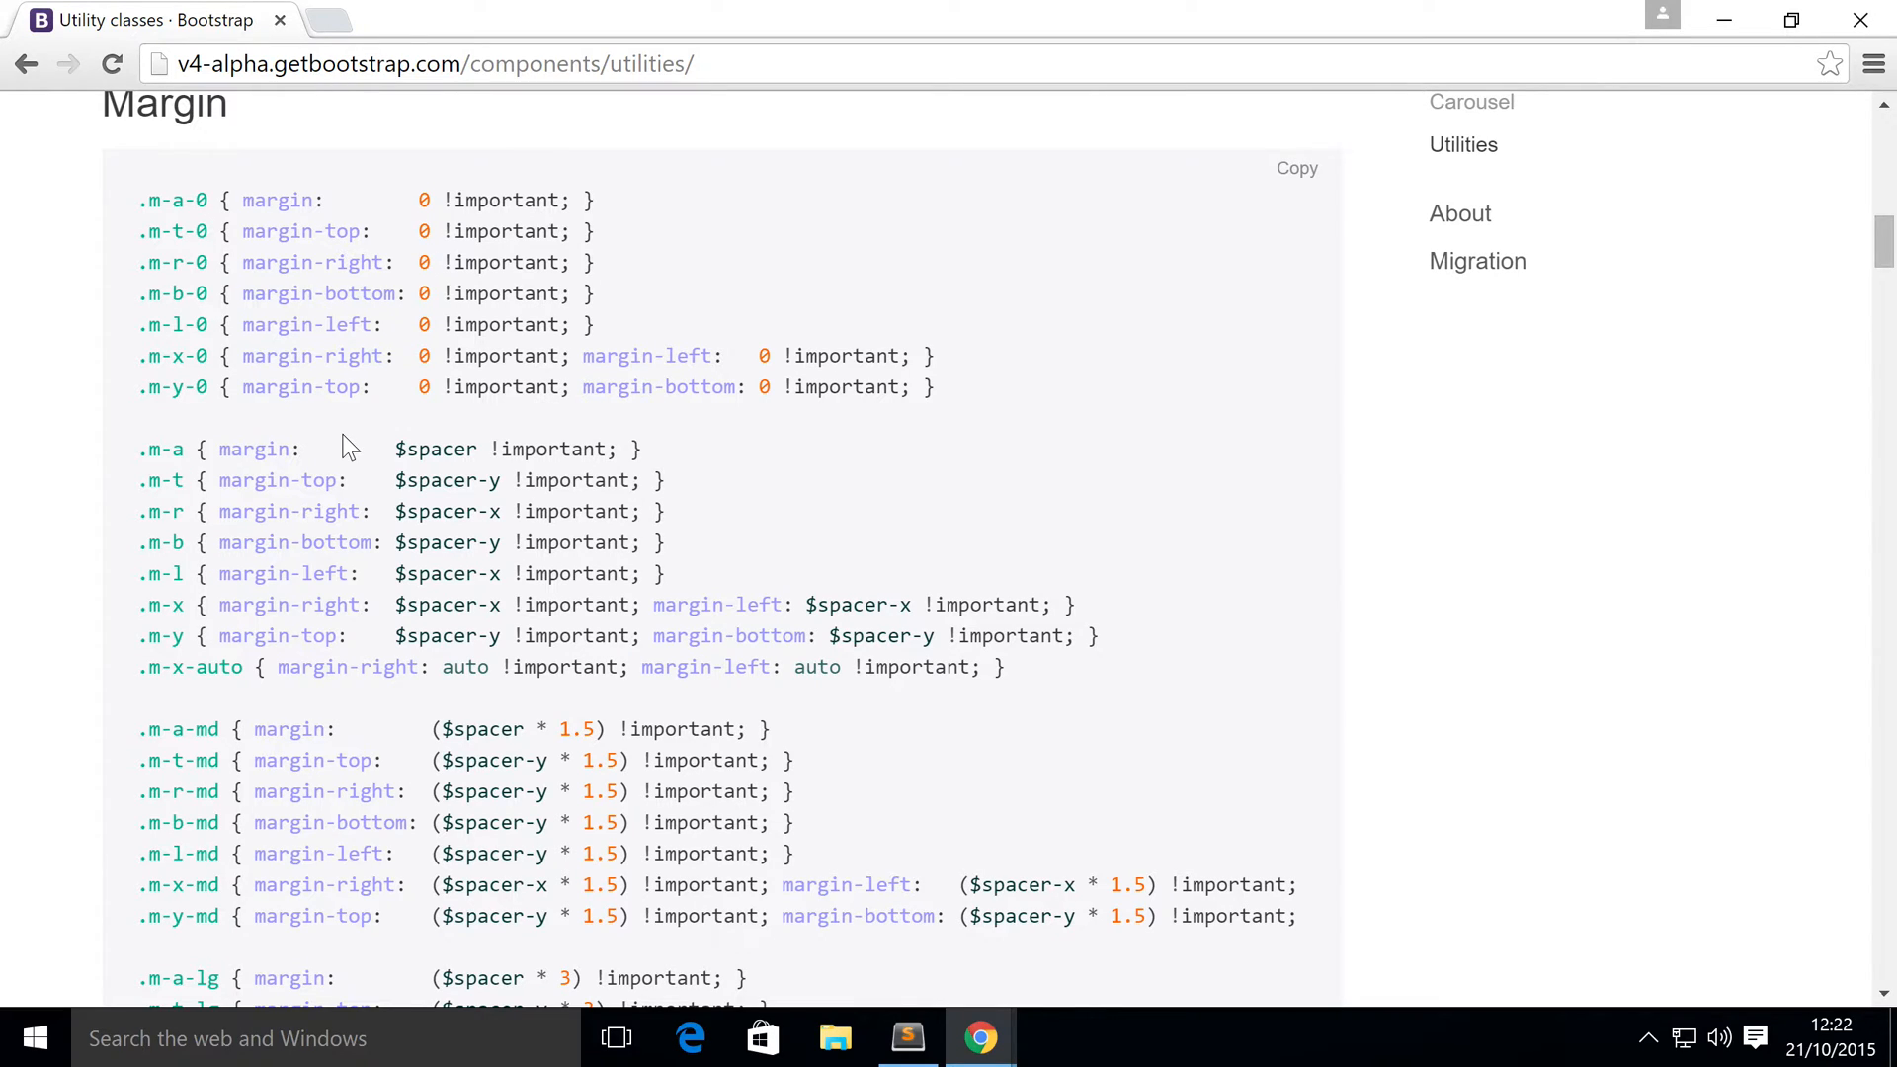
pyautogui.moveTo(257, 480)
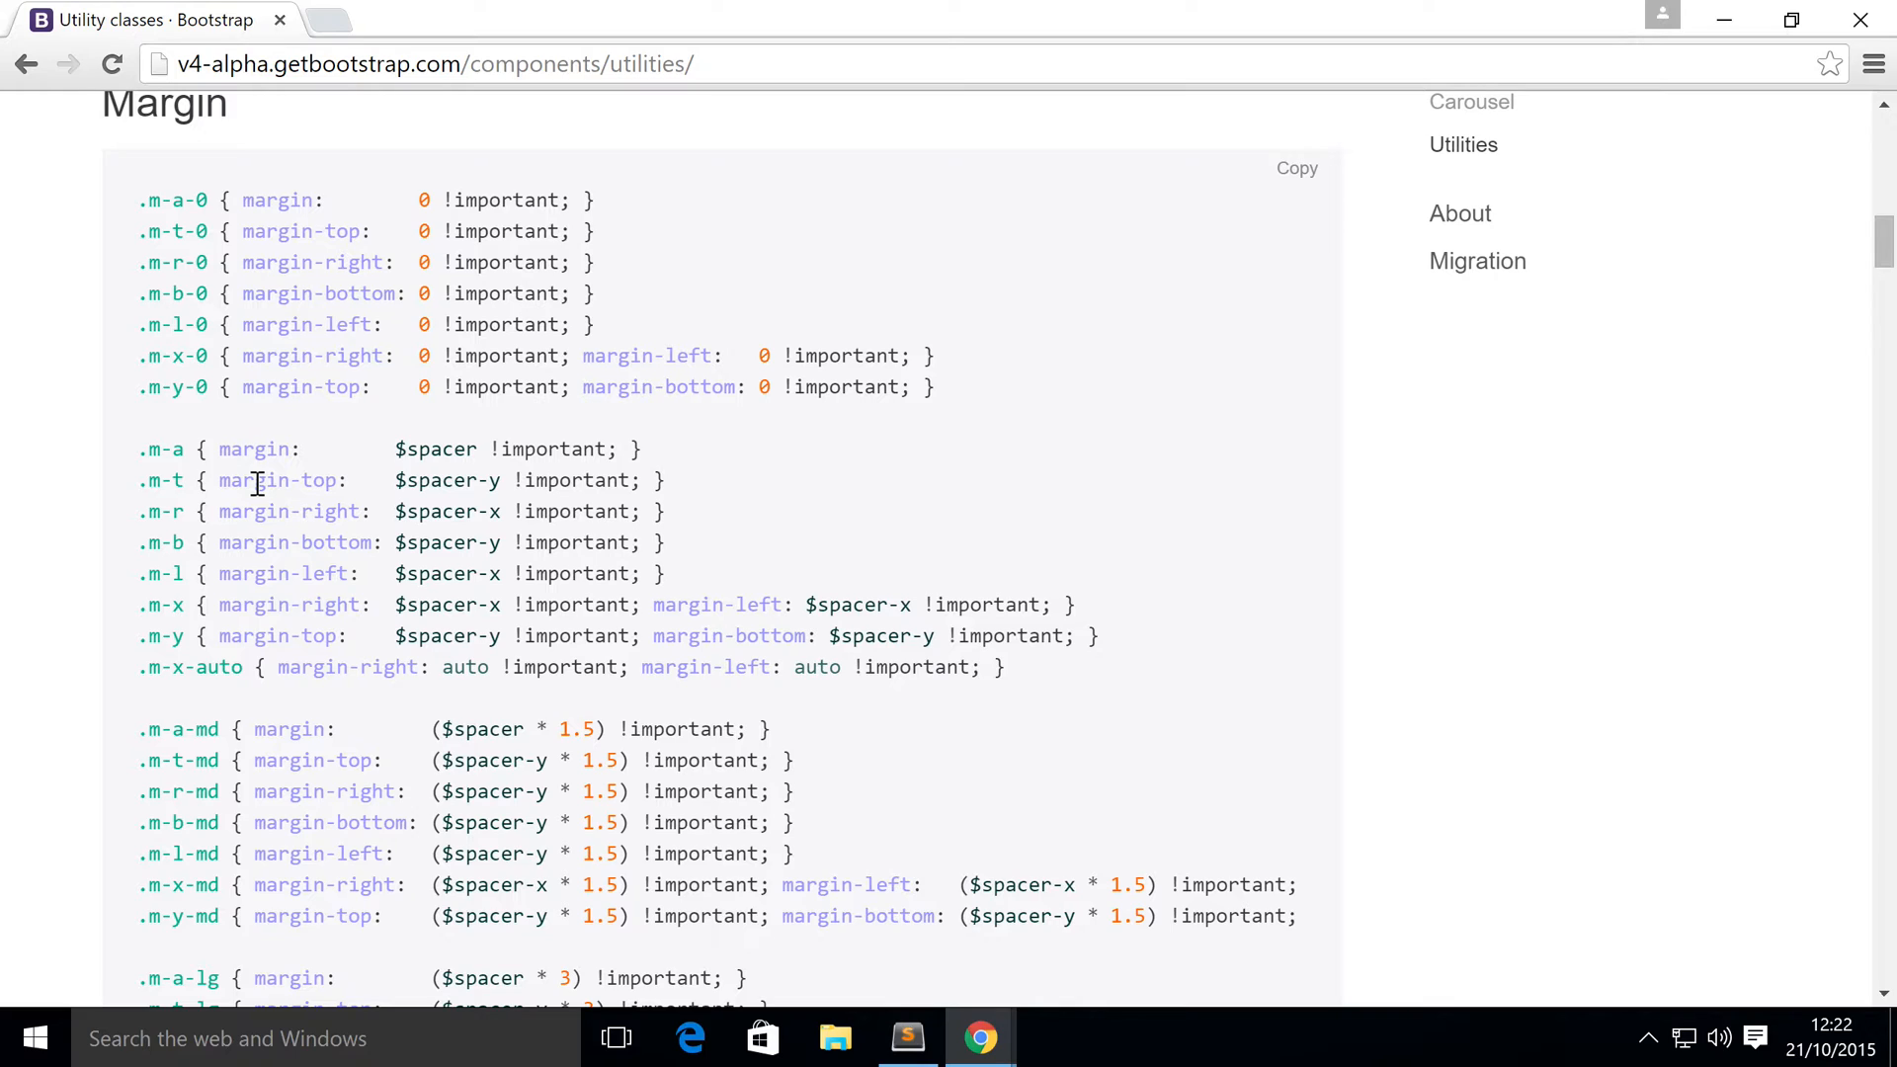
pyautogui.moveTo(310, 470)
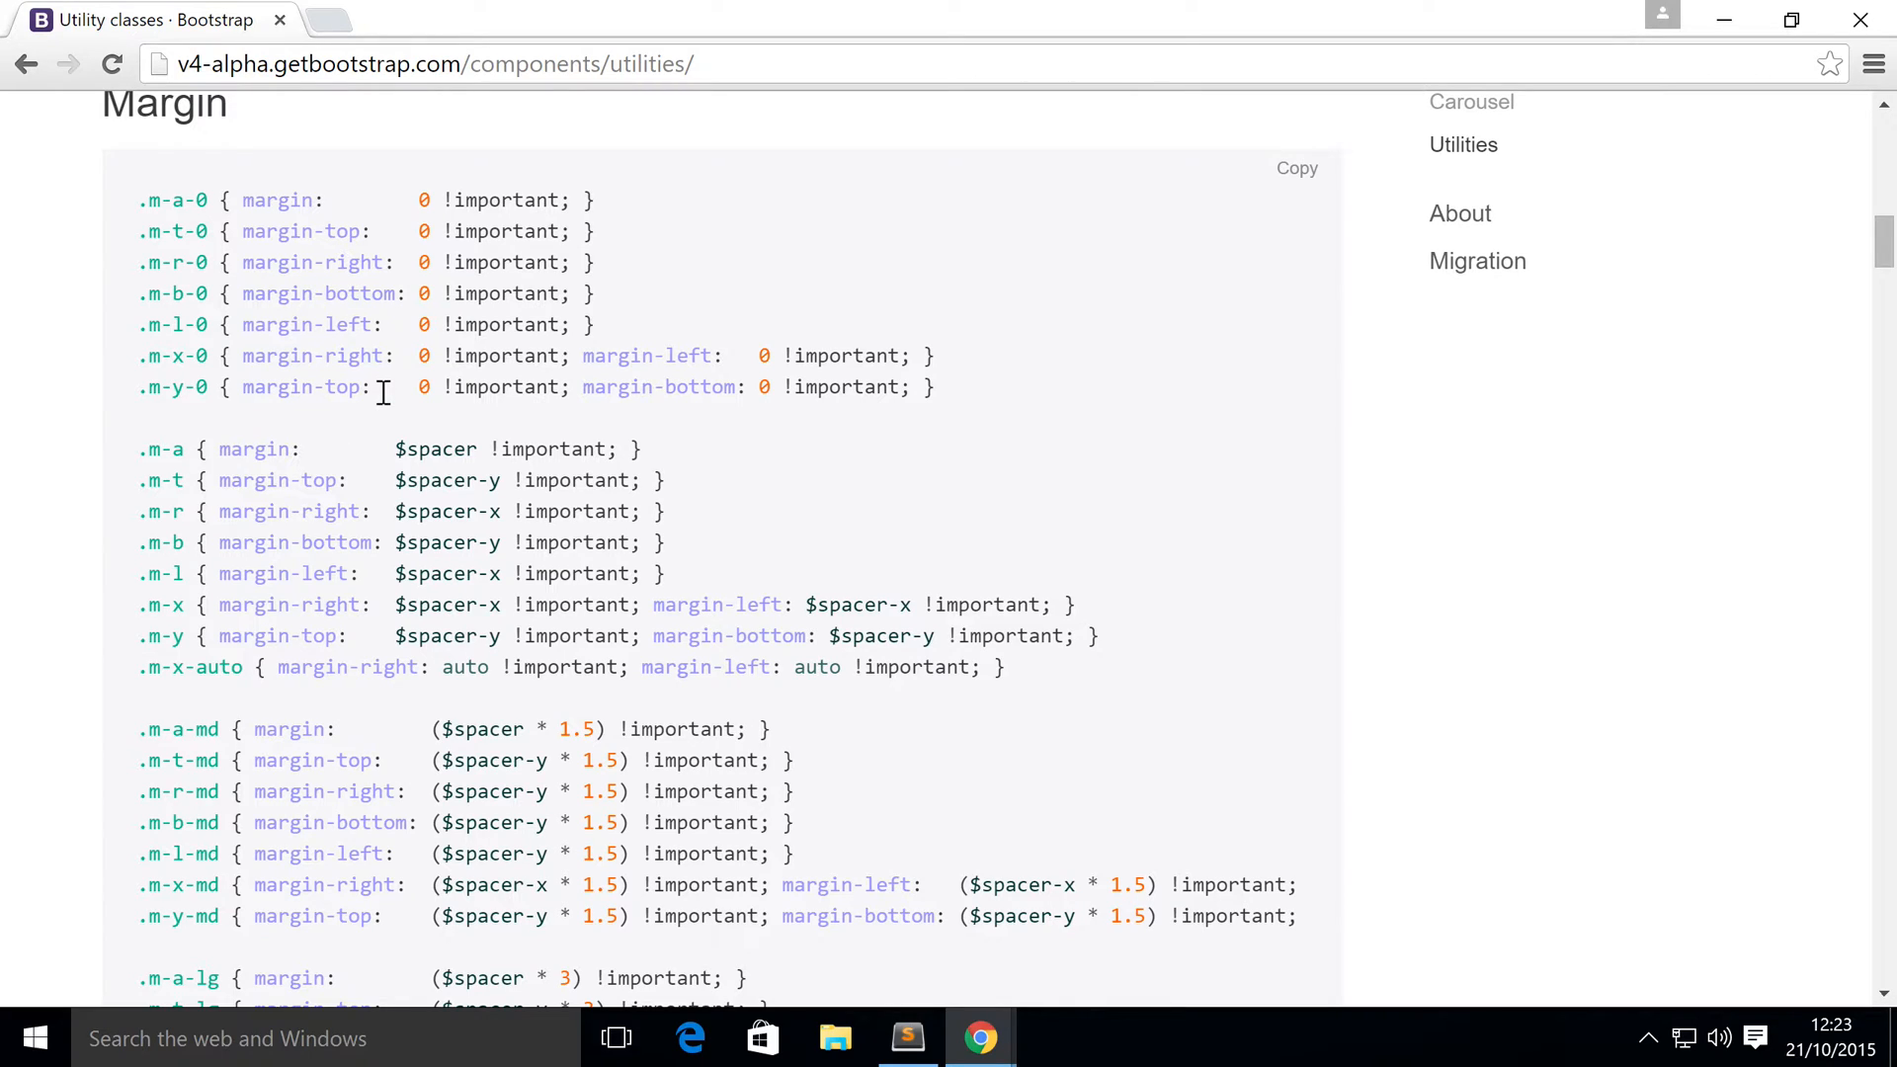
pyautogui.moveTo(368, 413)
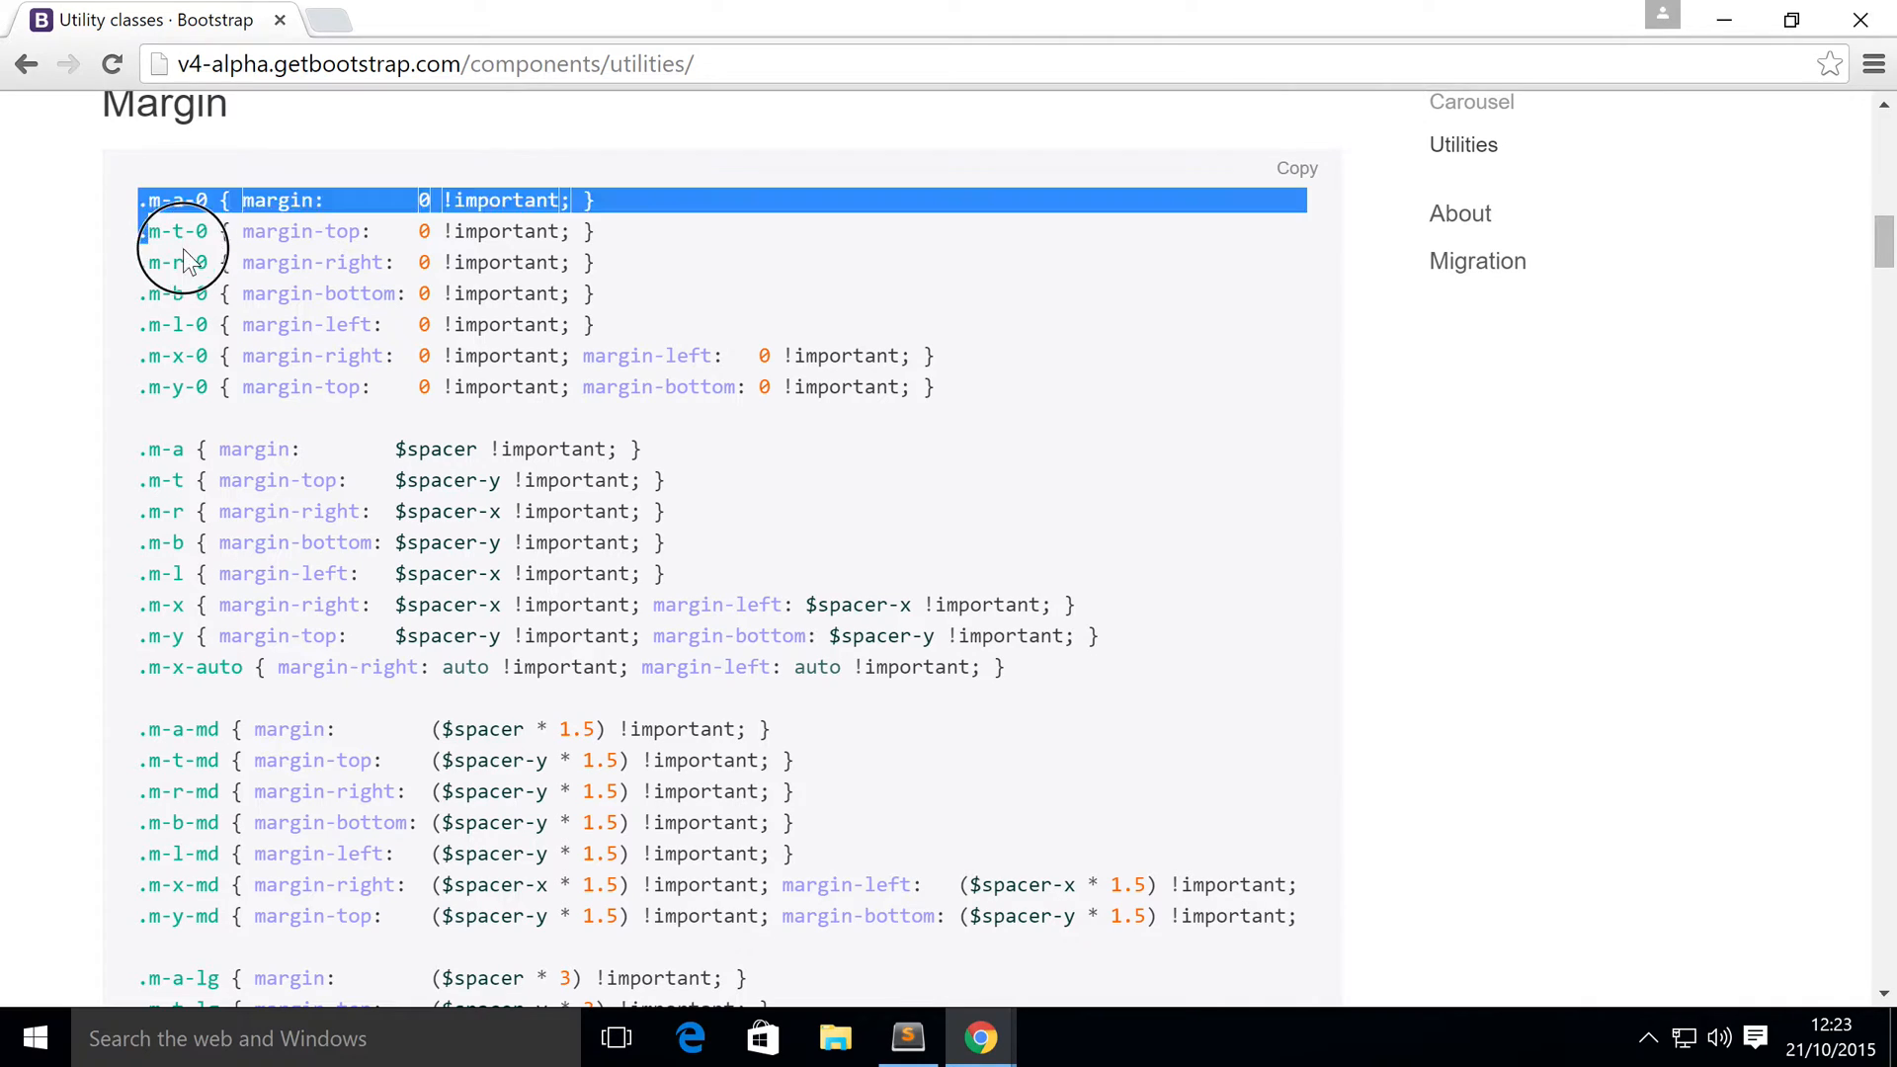
pyautogui.click(255, 230)
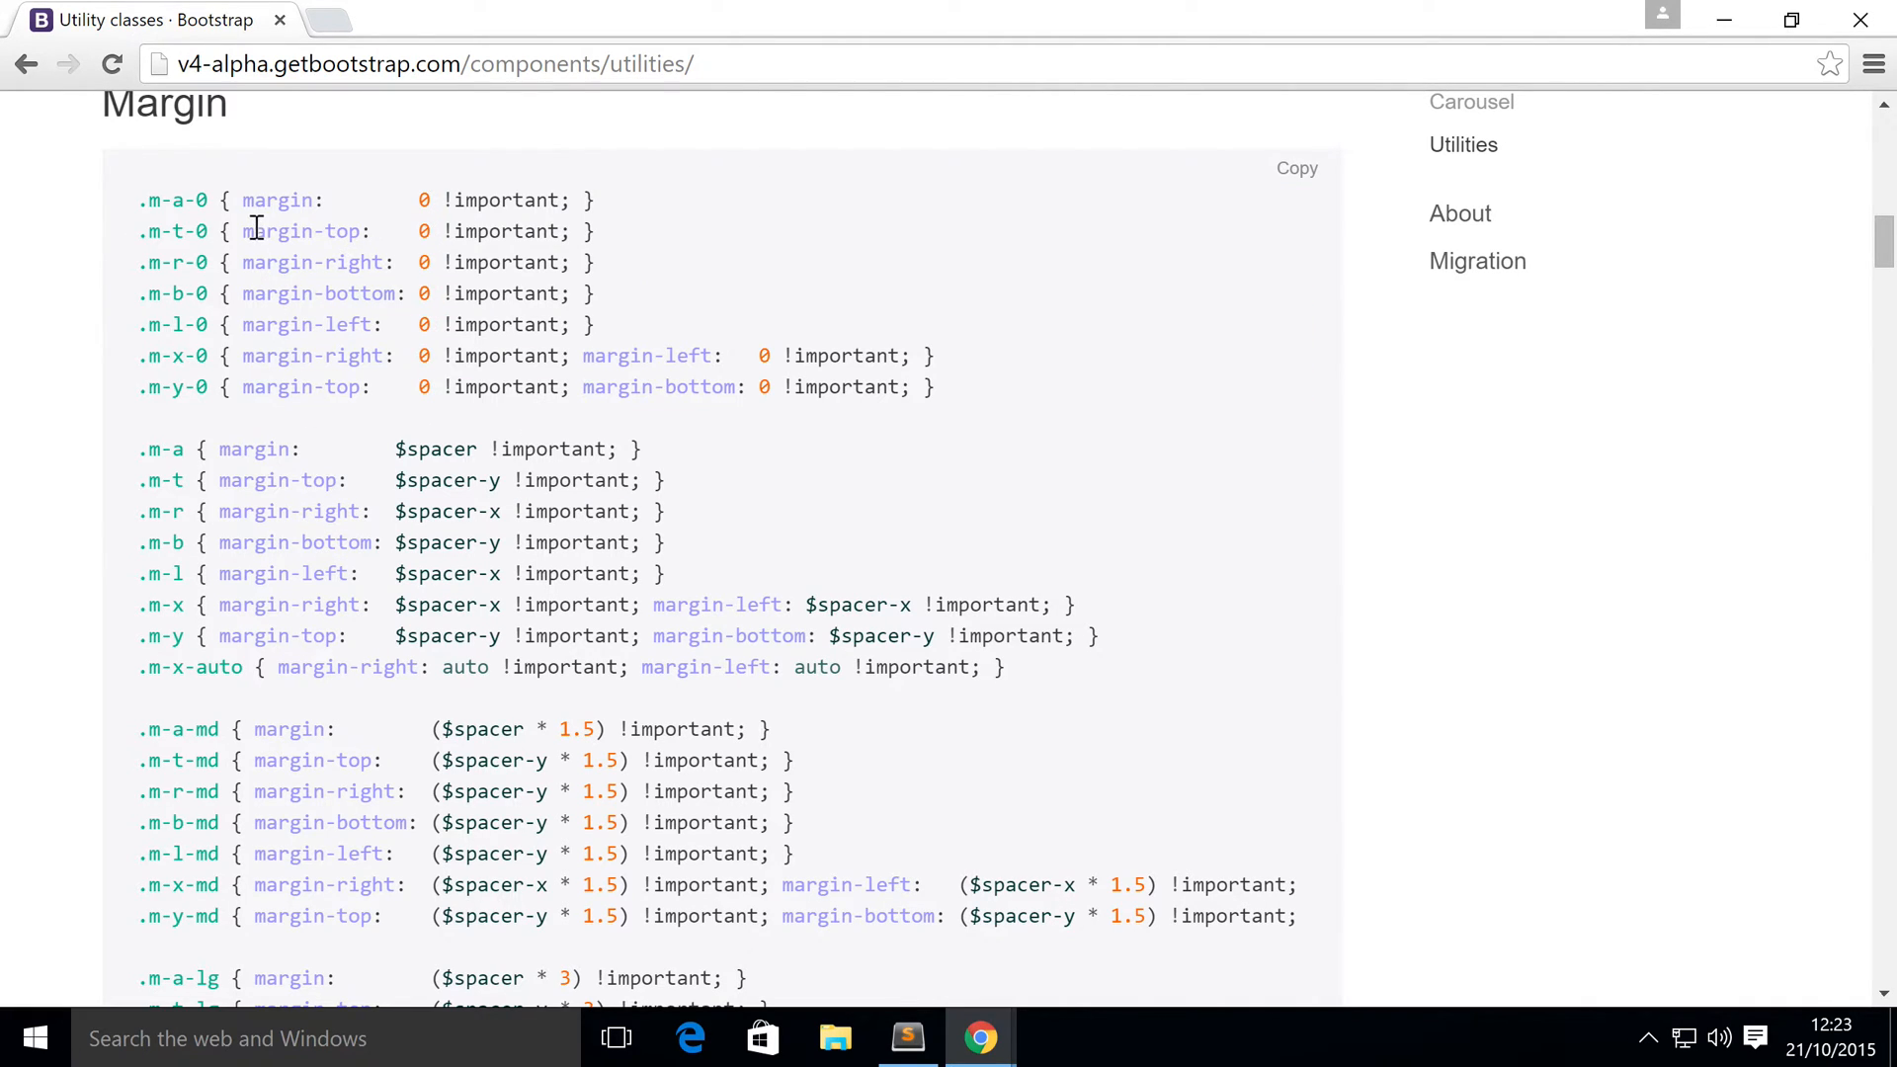
pyautogui.moveTo(346, 649)
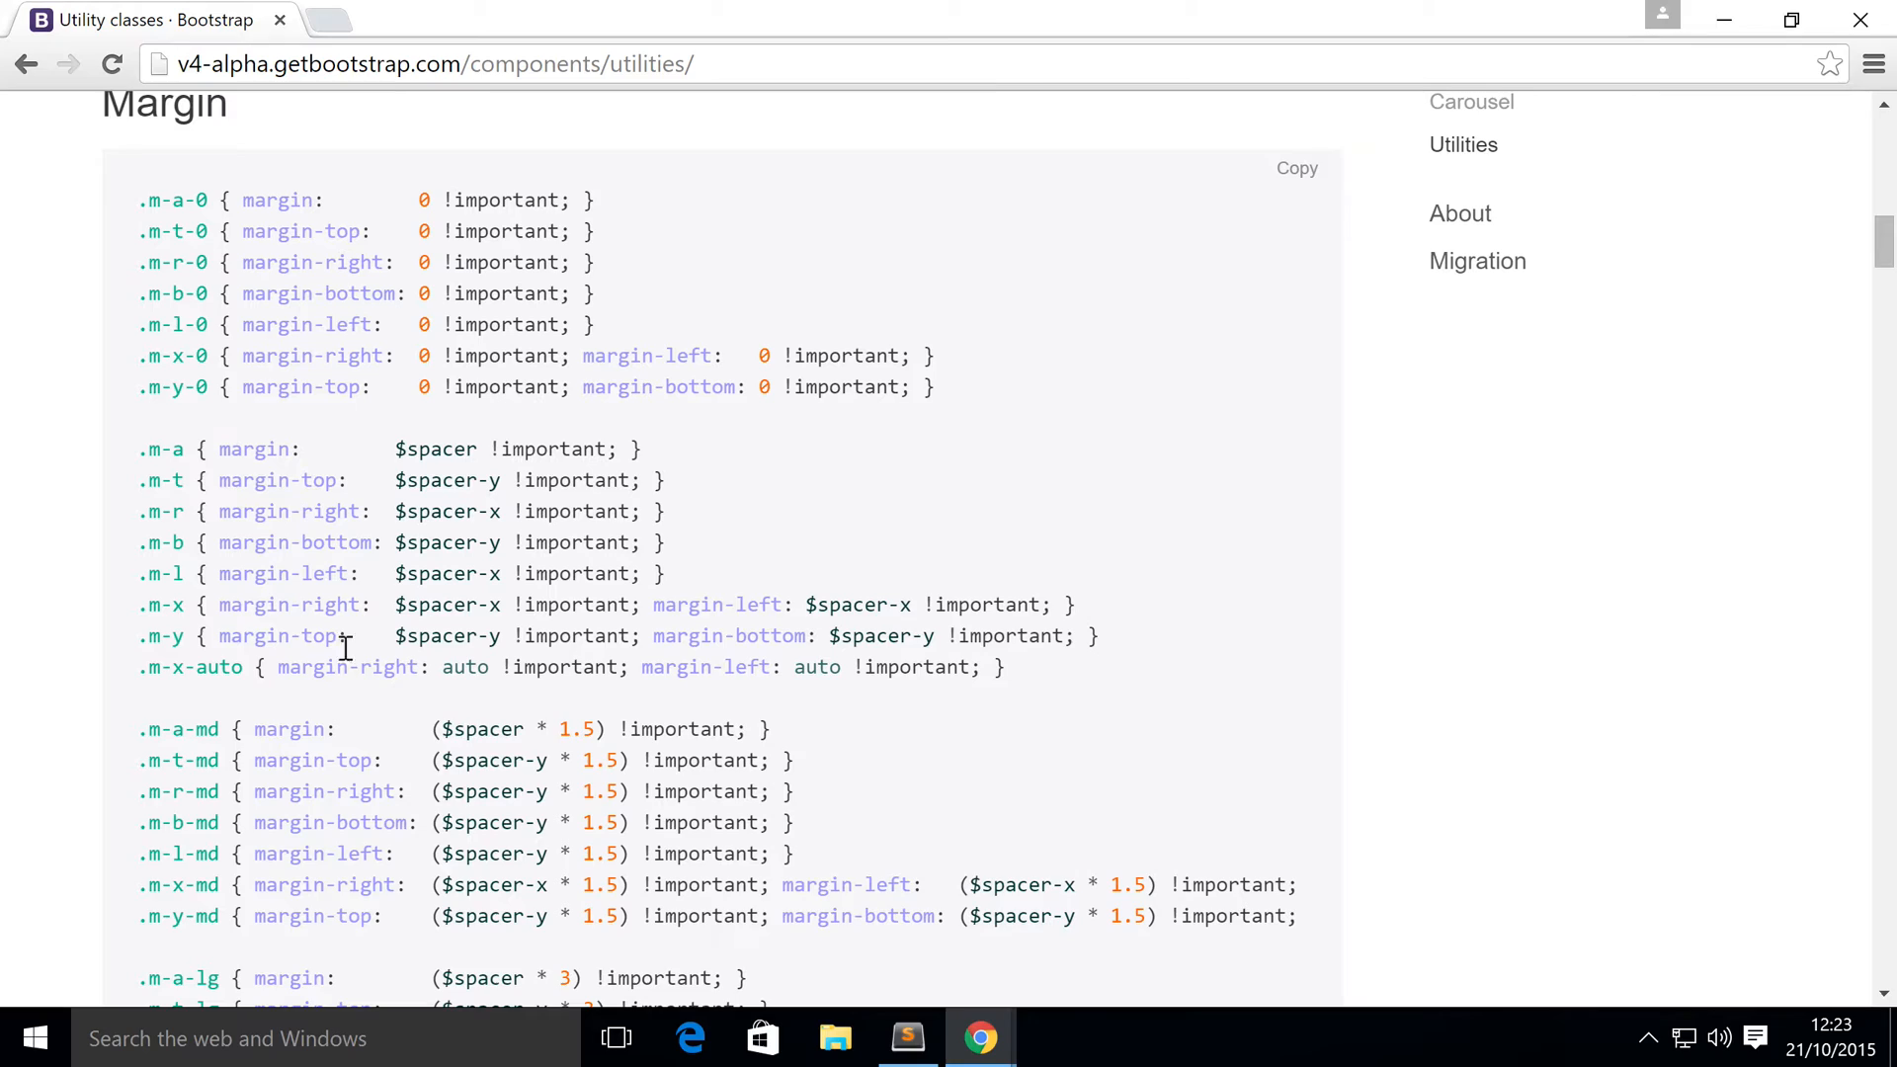
# Scroll past the Margin and Padding class blocks until Text alignment appears
pyautogui.scroll(3)
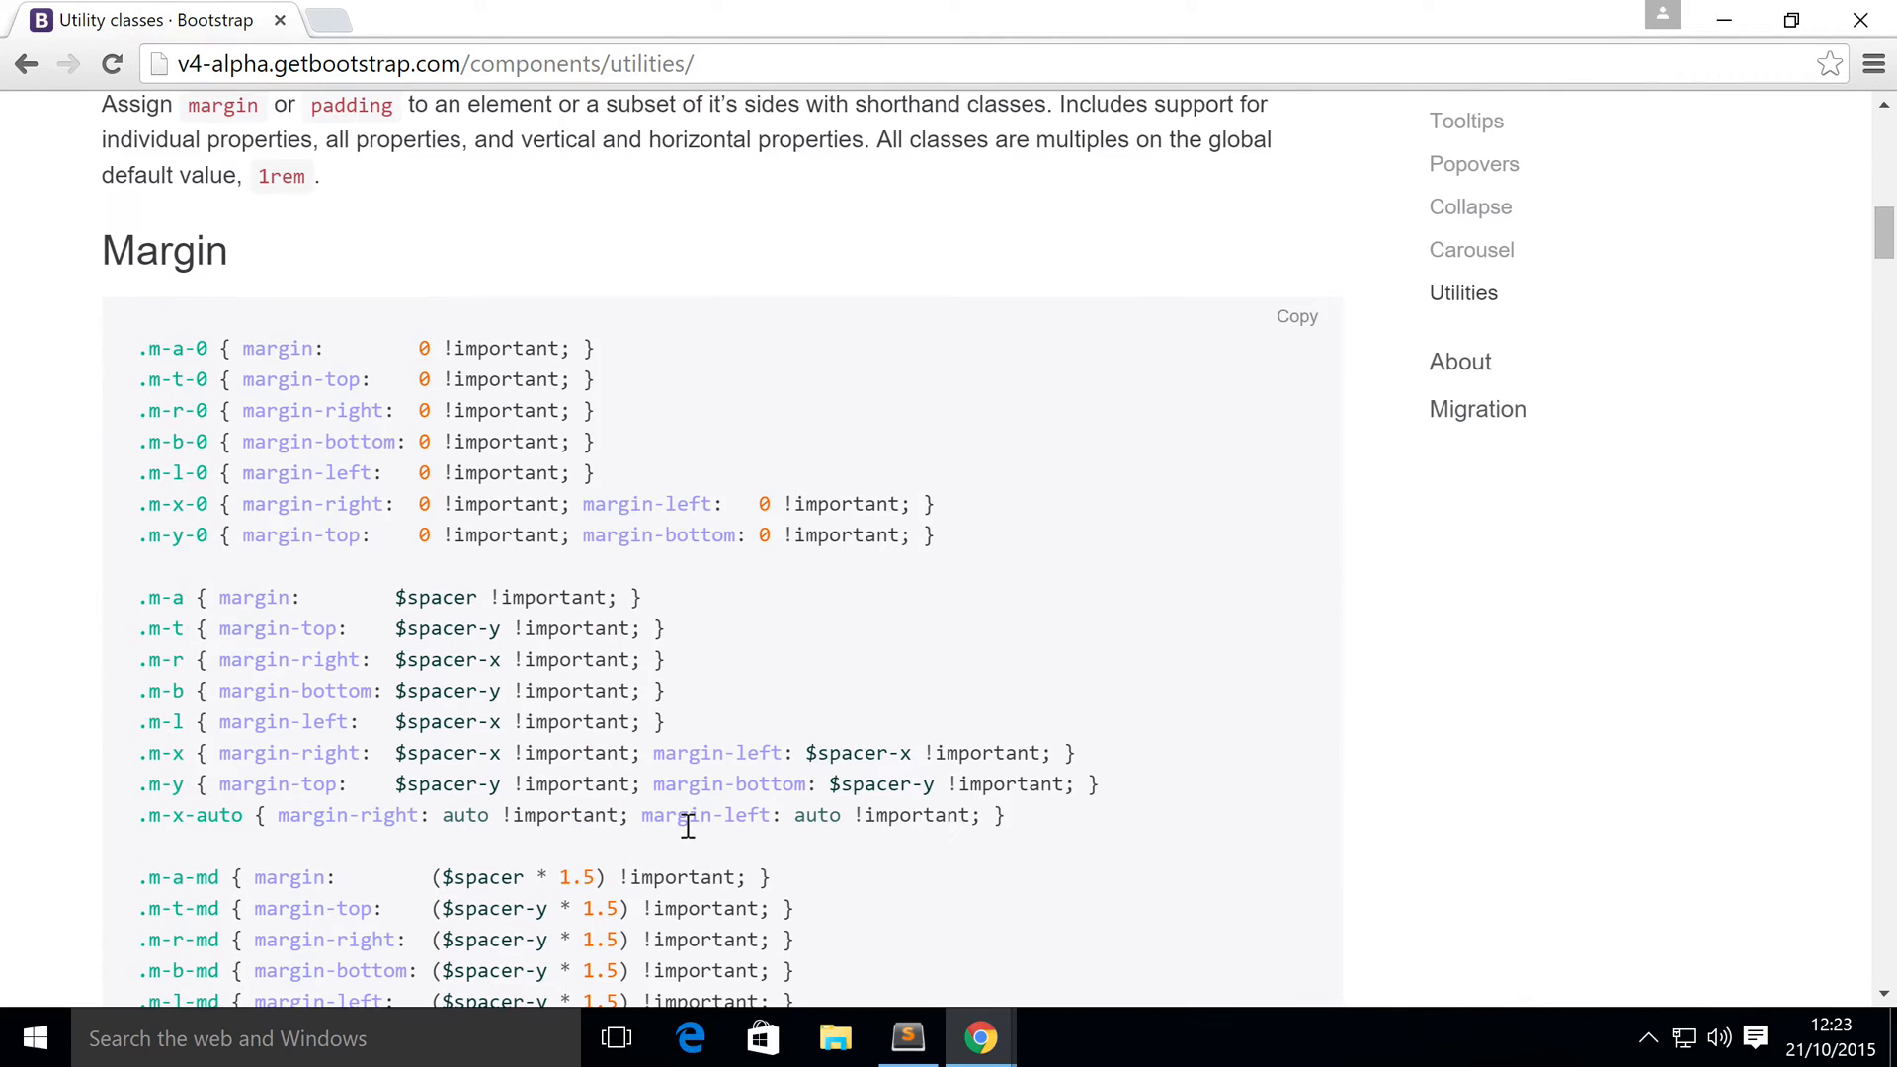
pyautogui.scroll(-3)
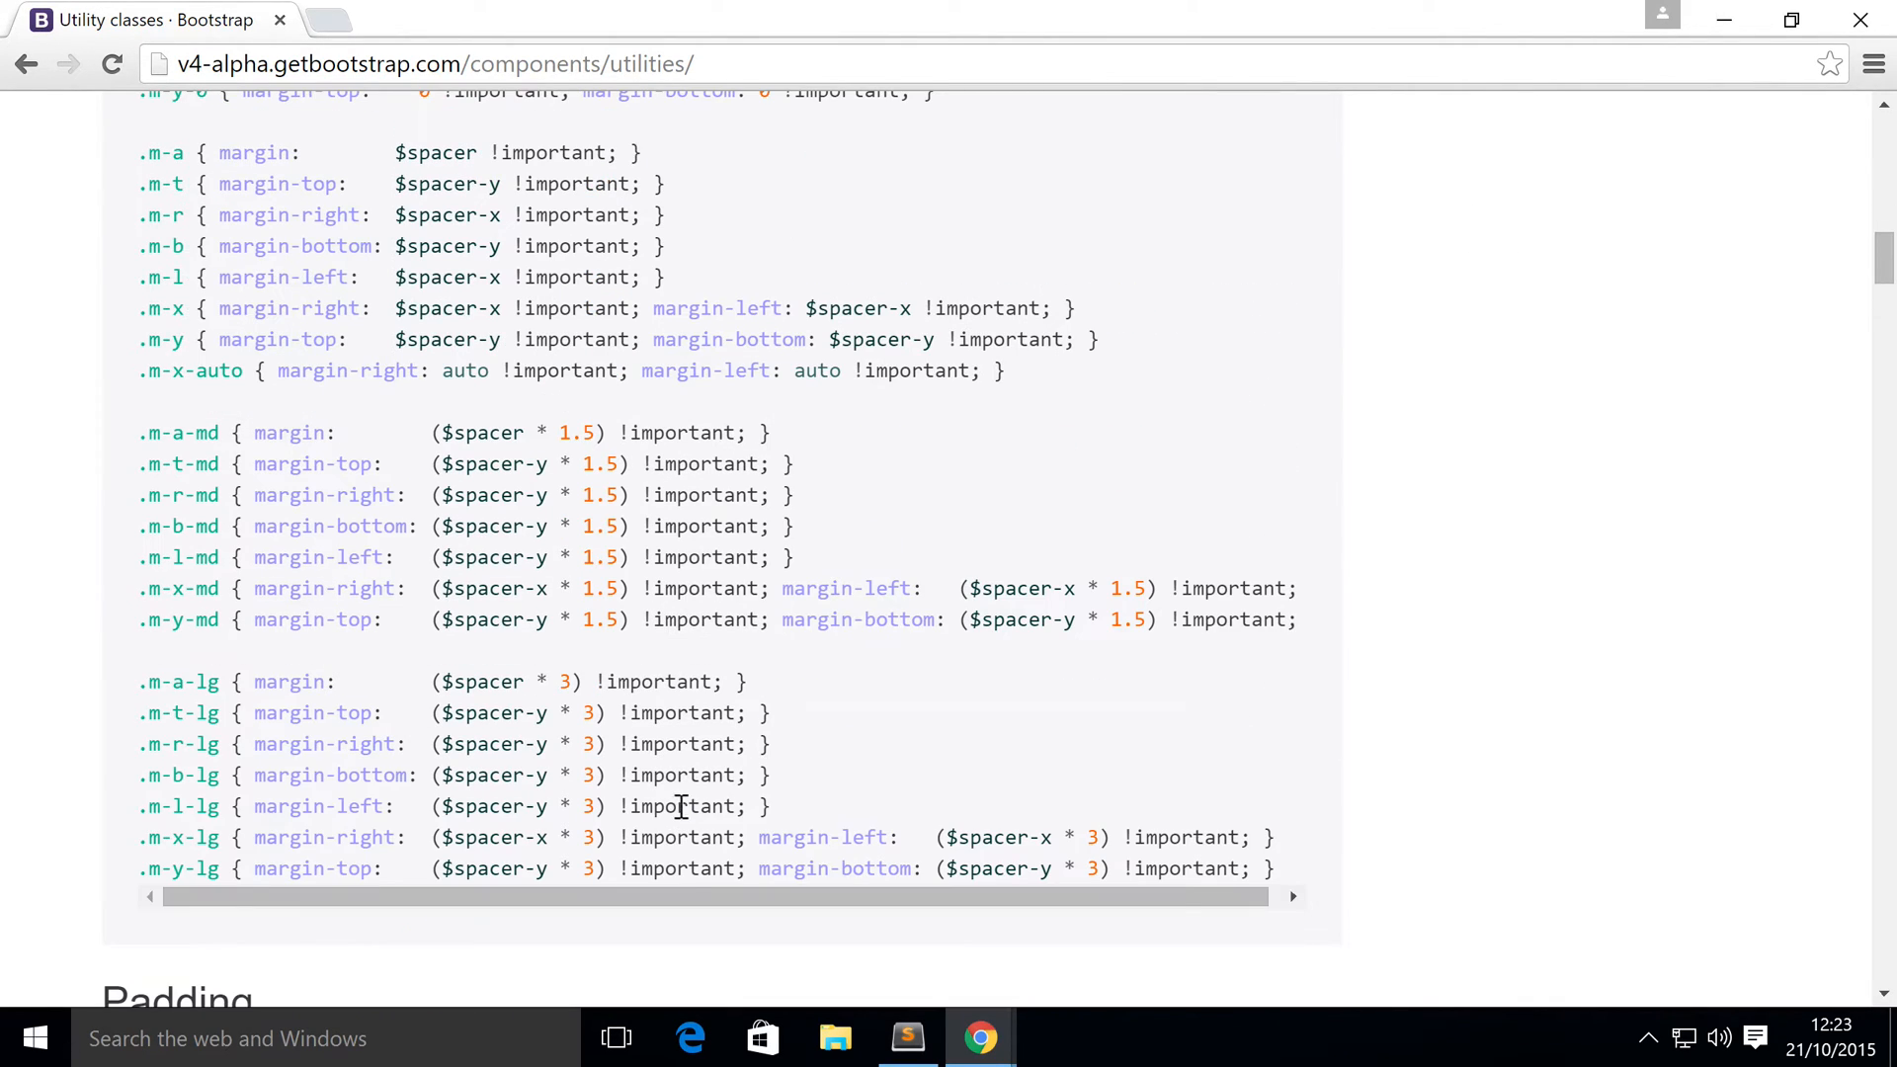
pyautogui.scroll(-3)
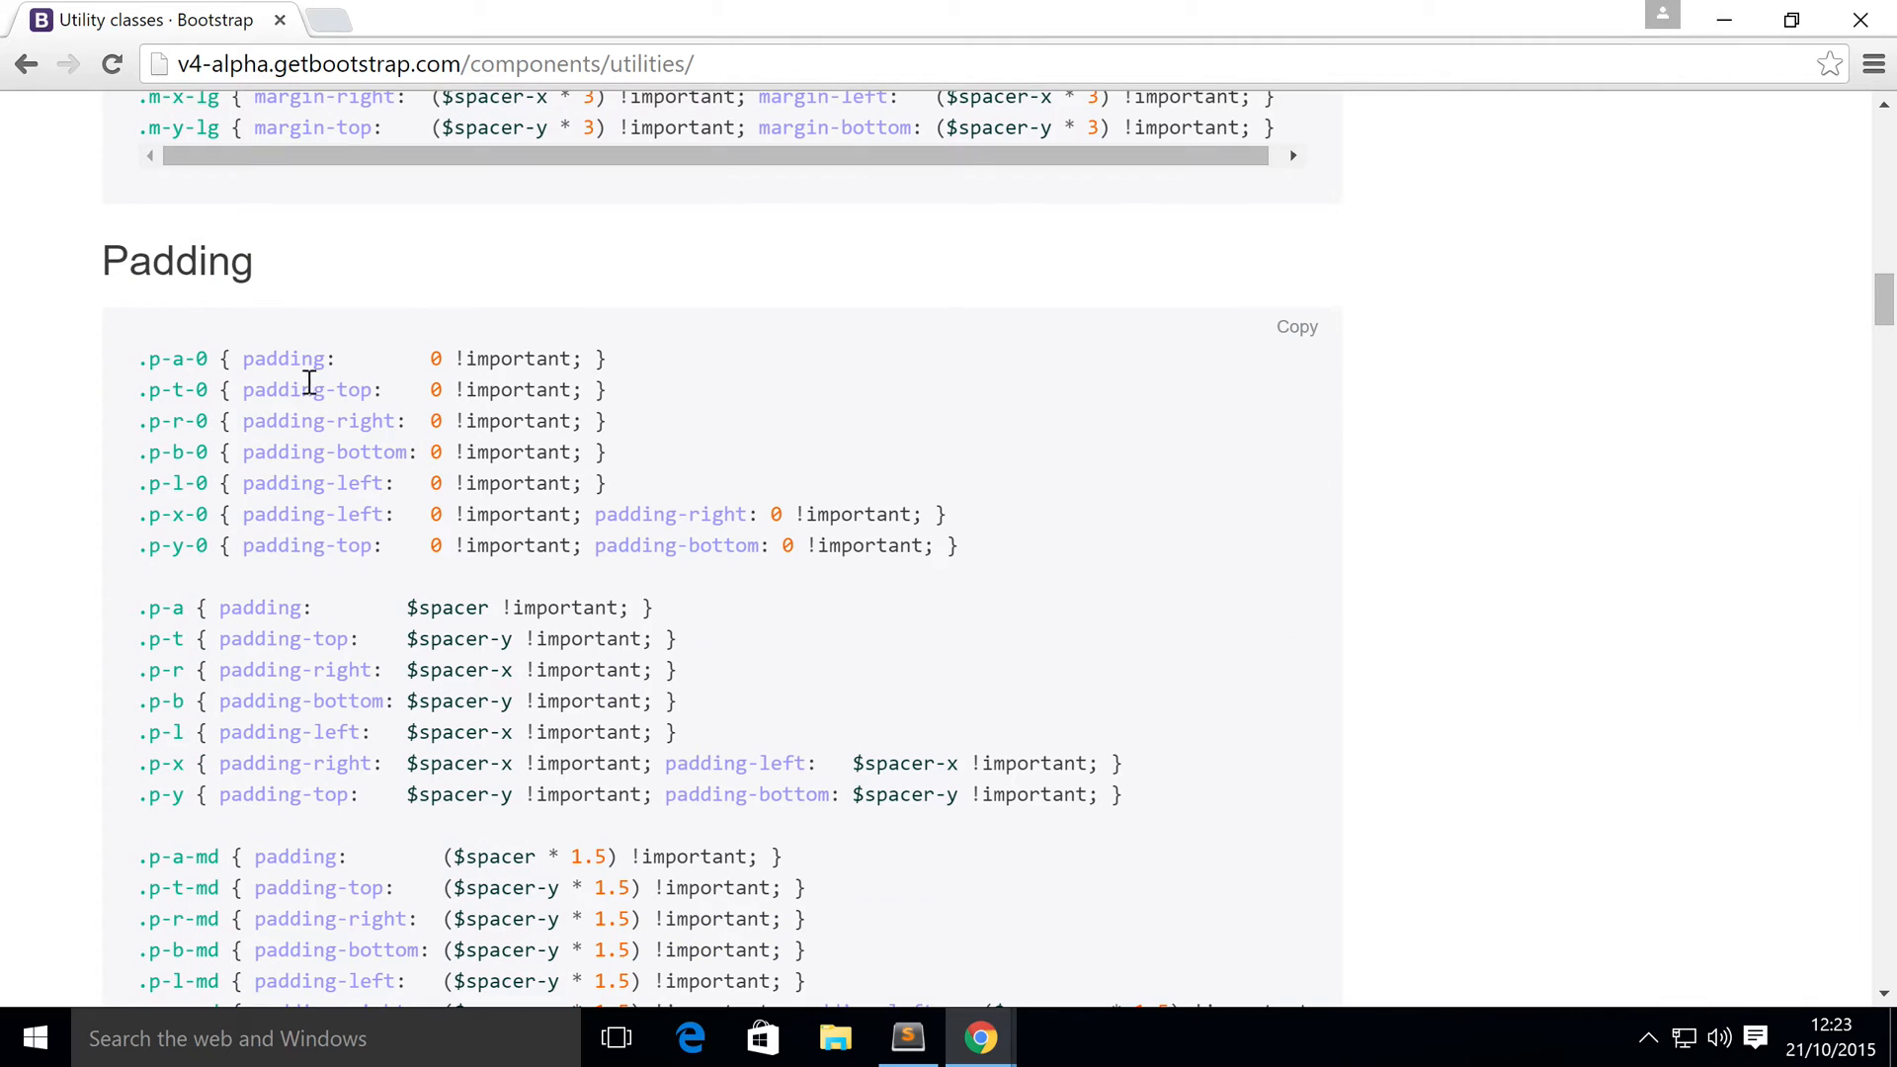
pyautogui.scroll(-3)
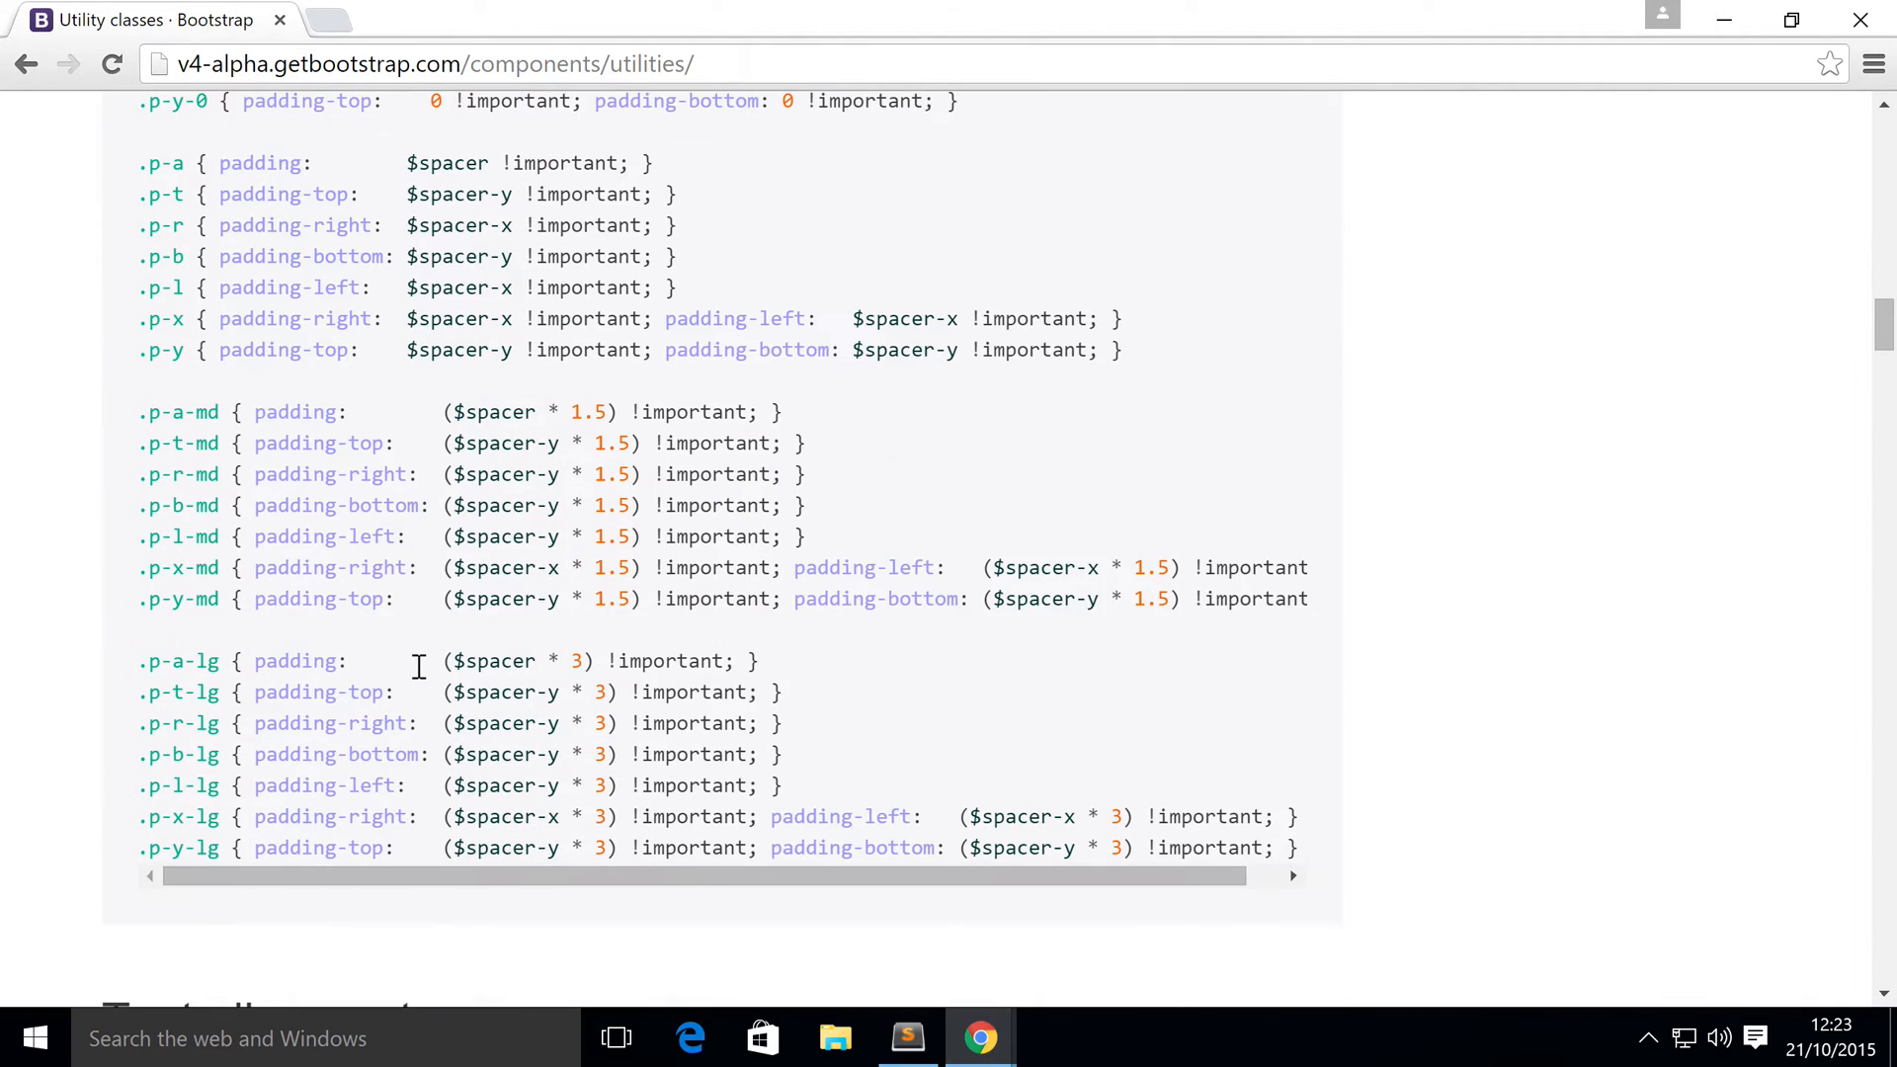
pyautogui.scroll(-3)
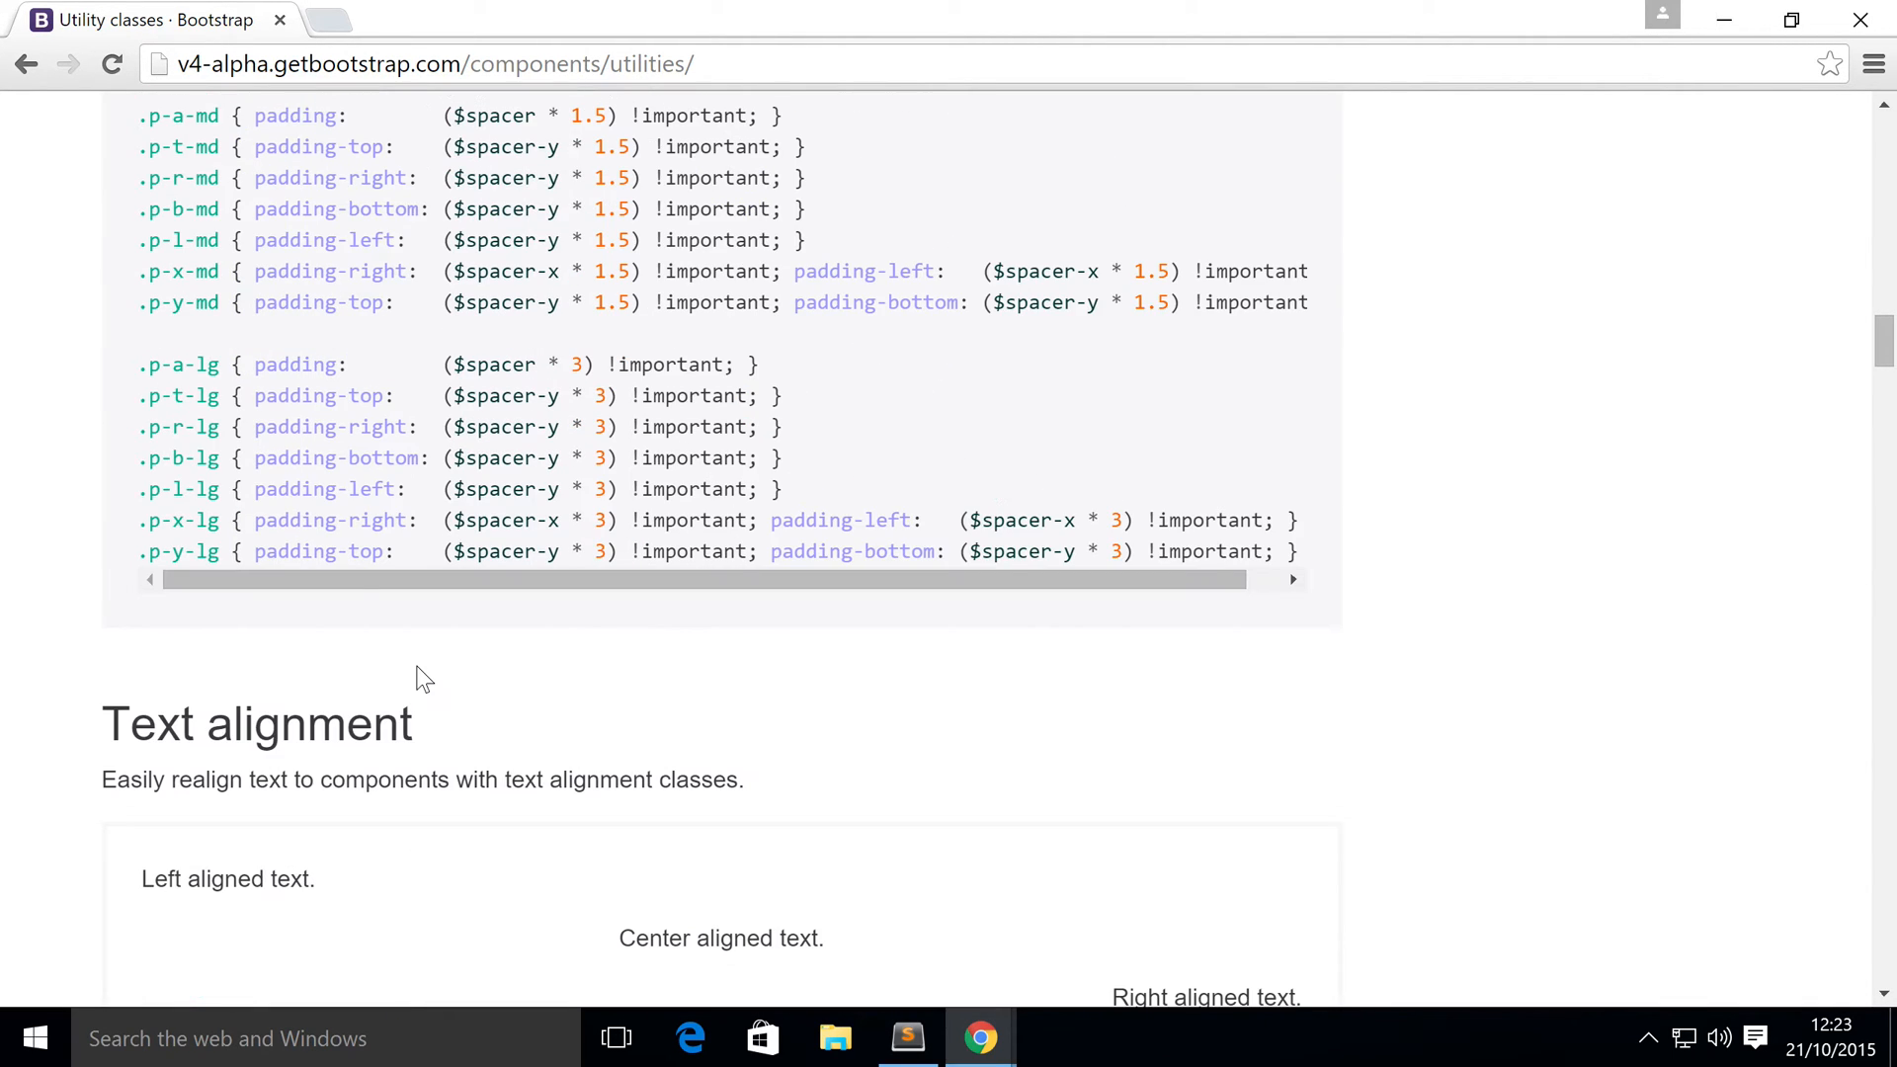
# Scroll from Text alignment to the Text transform examples and clear the code selection
pyautogui.scroll(-3)
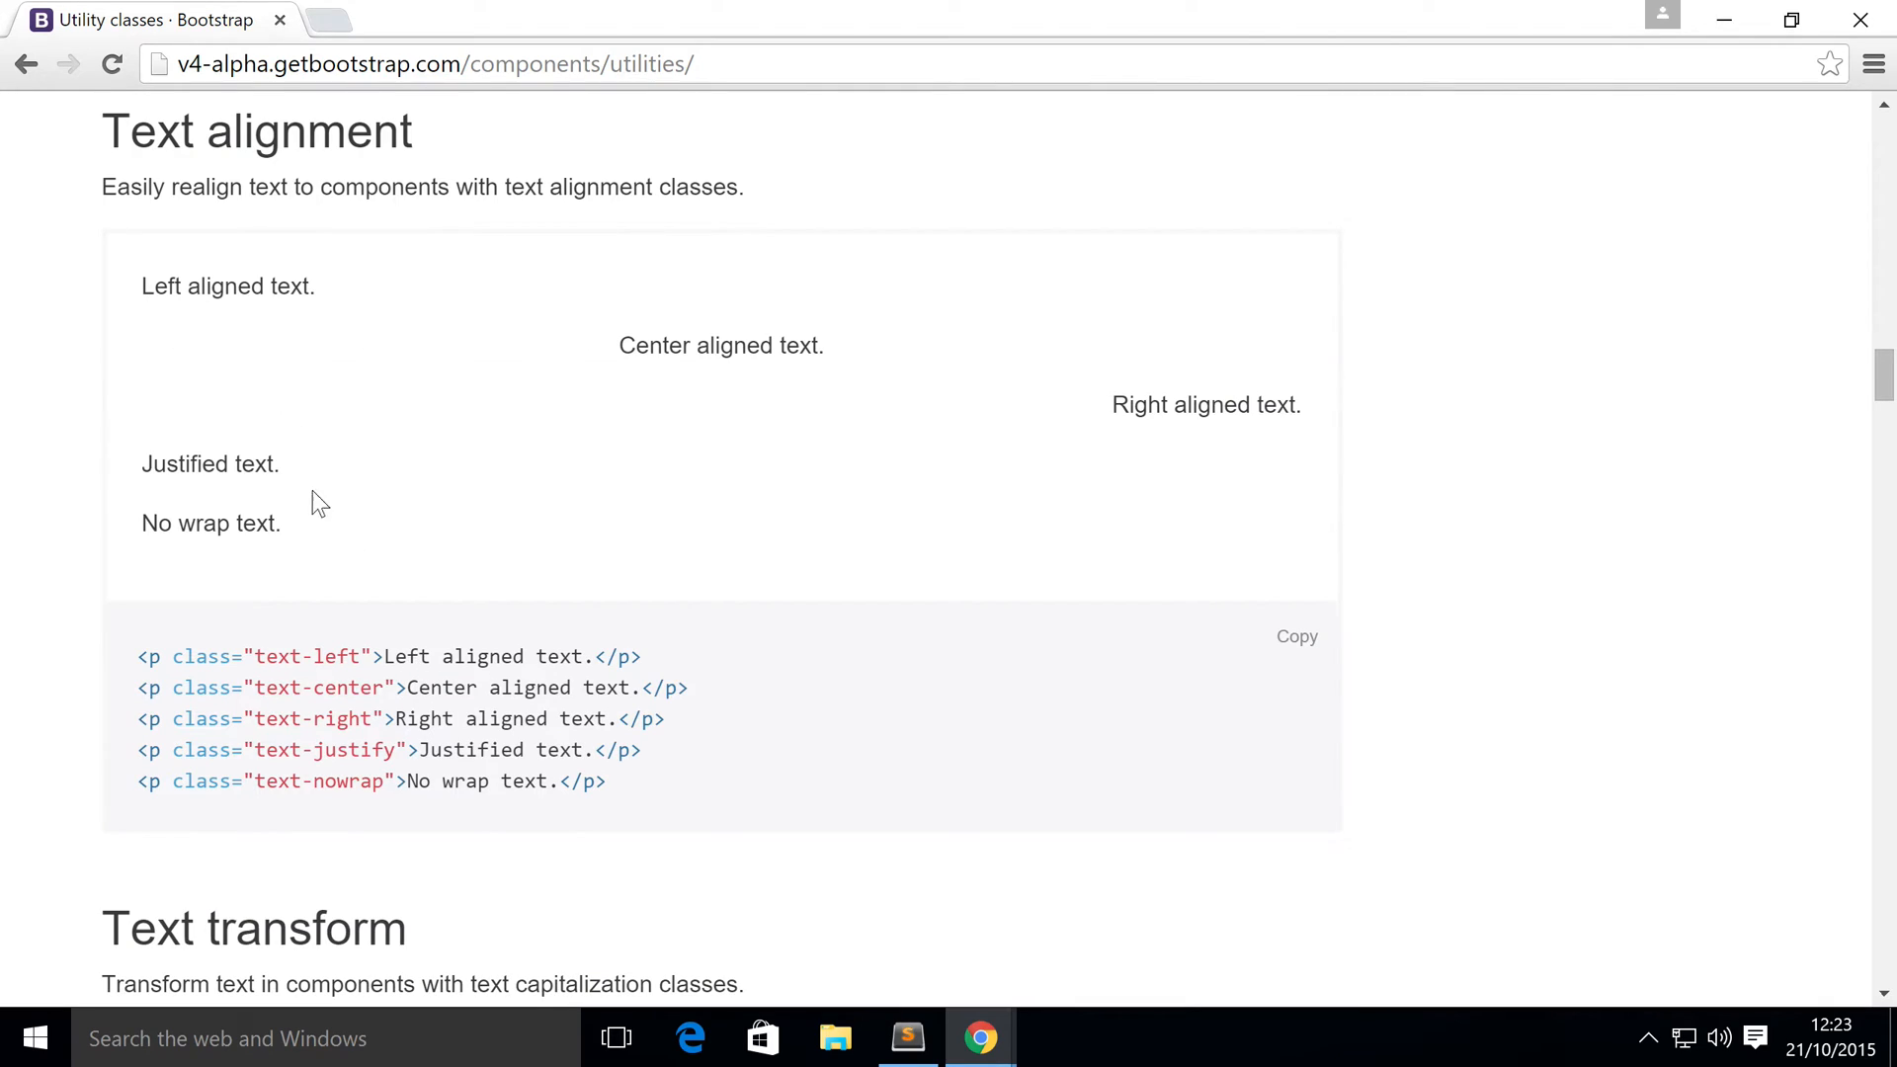
pyautogui.moveTo(856, 761)
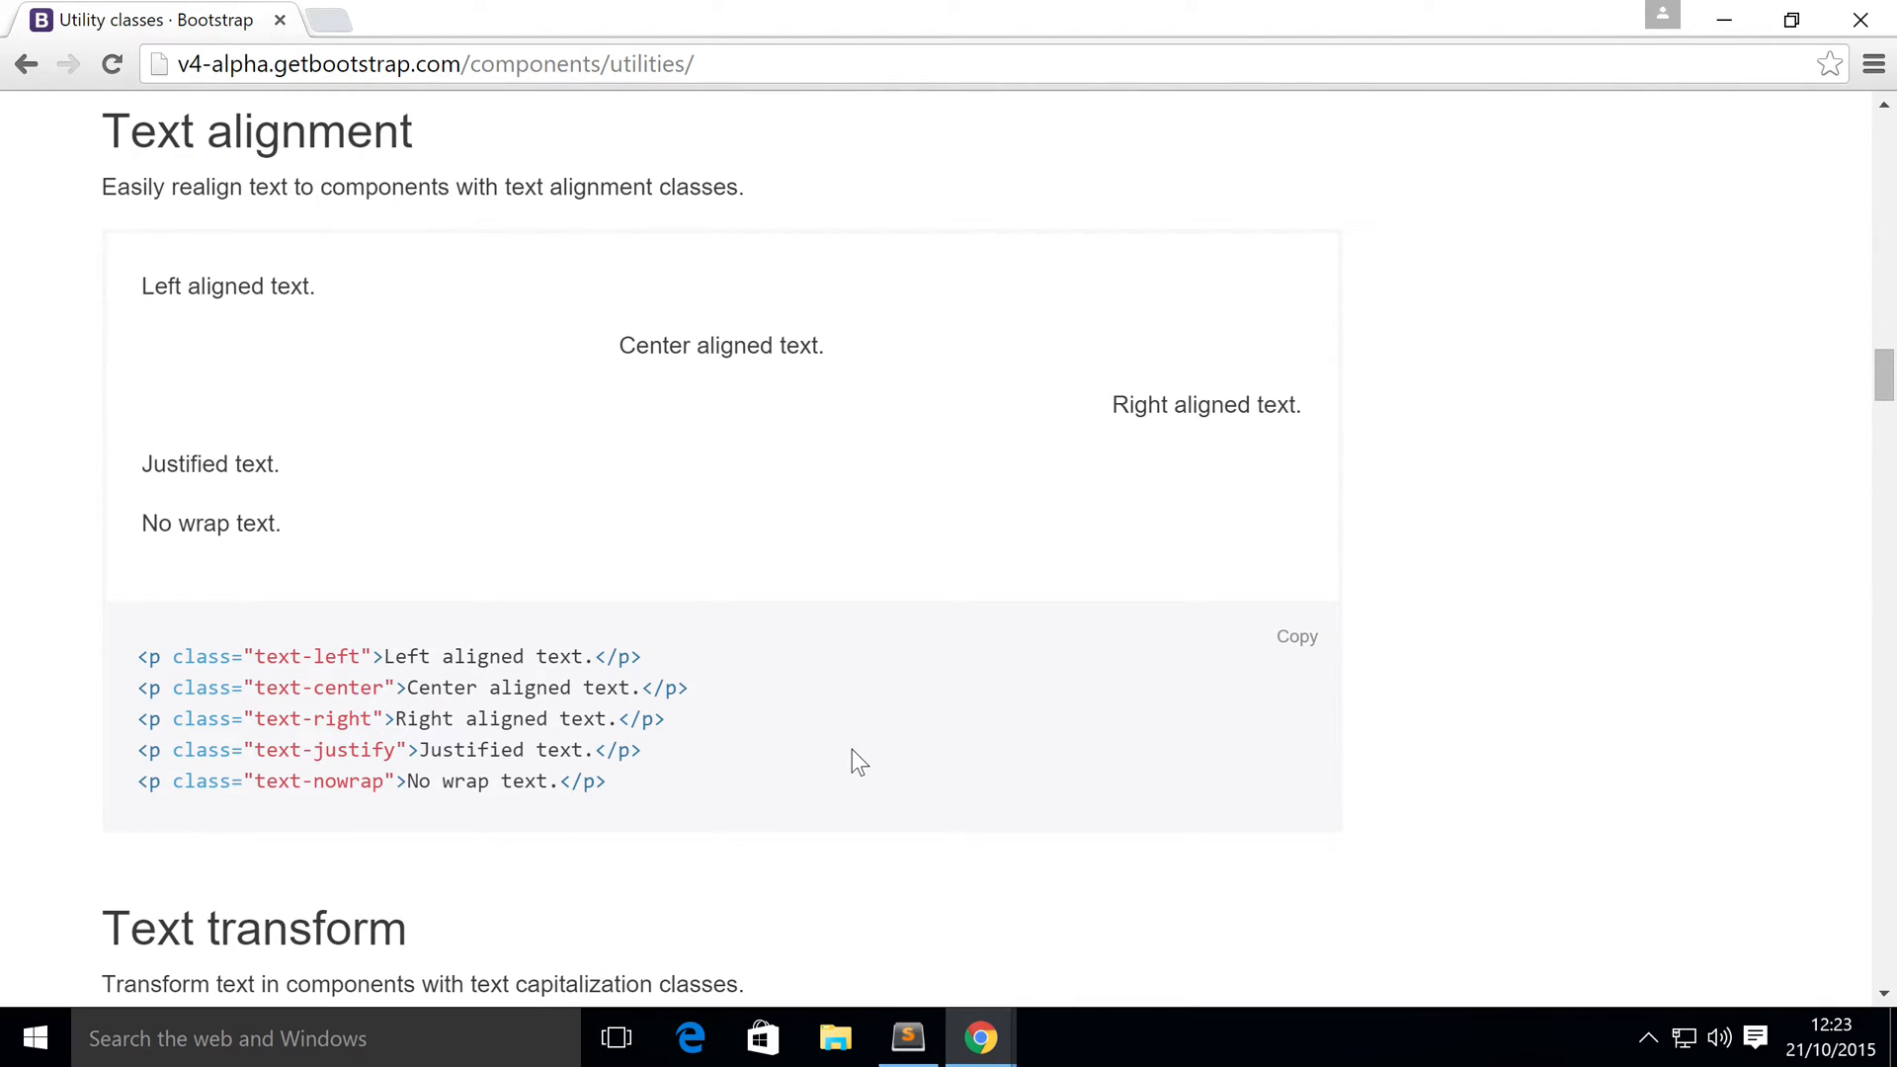
pyautogui.moveTo(719, 752)
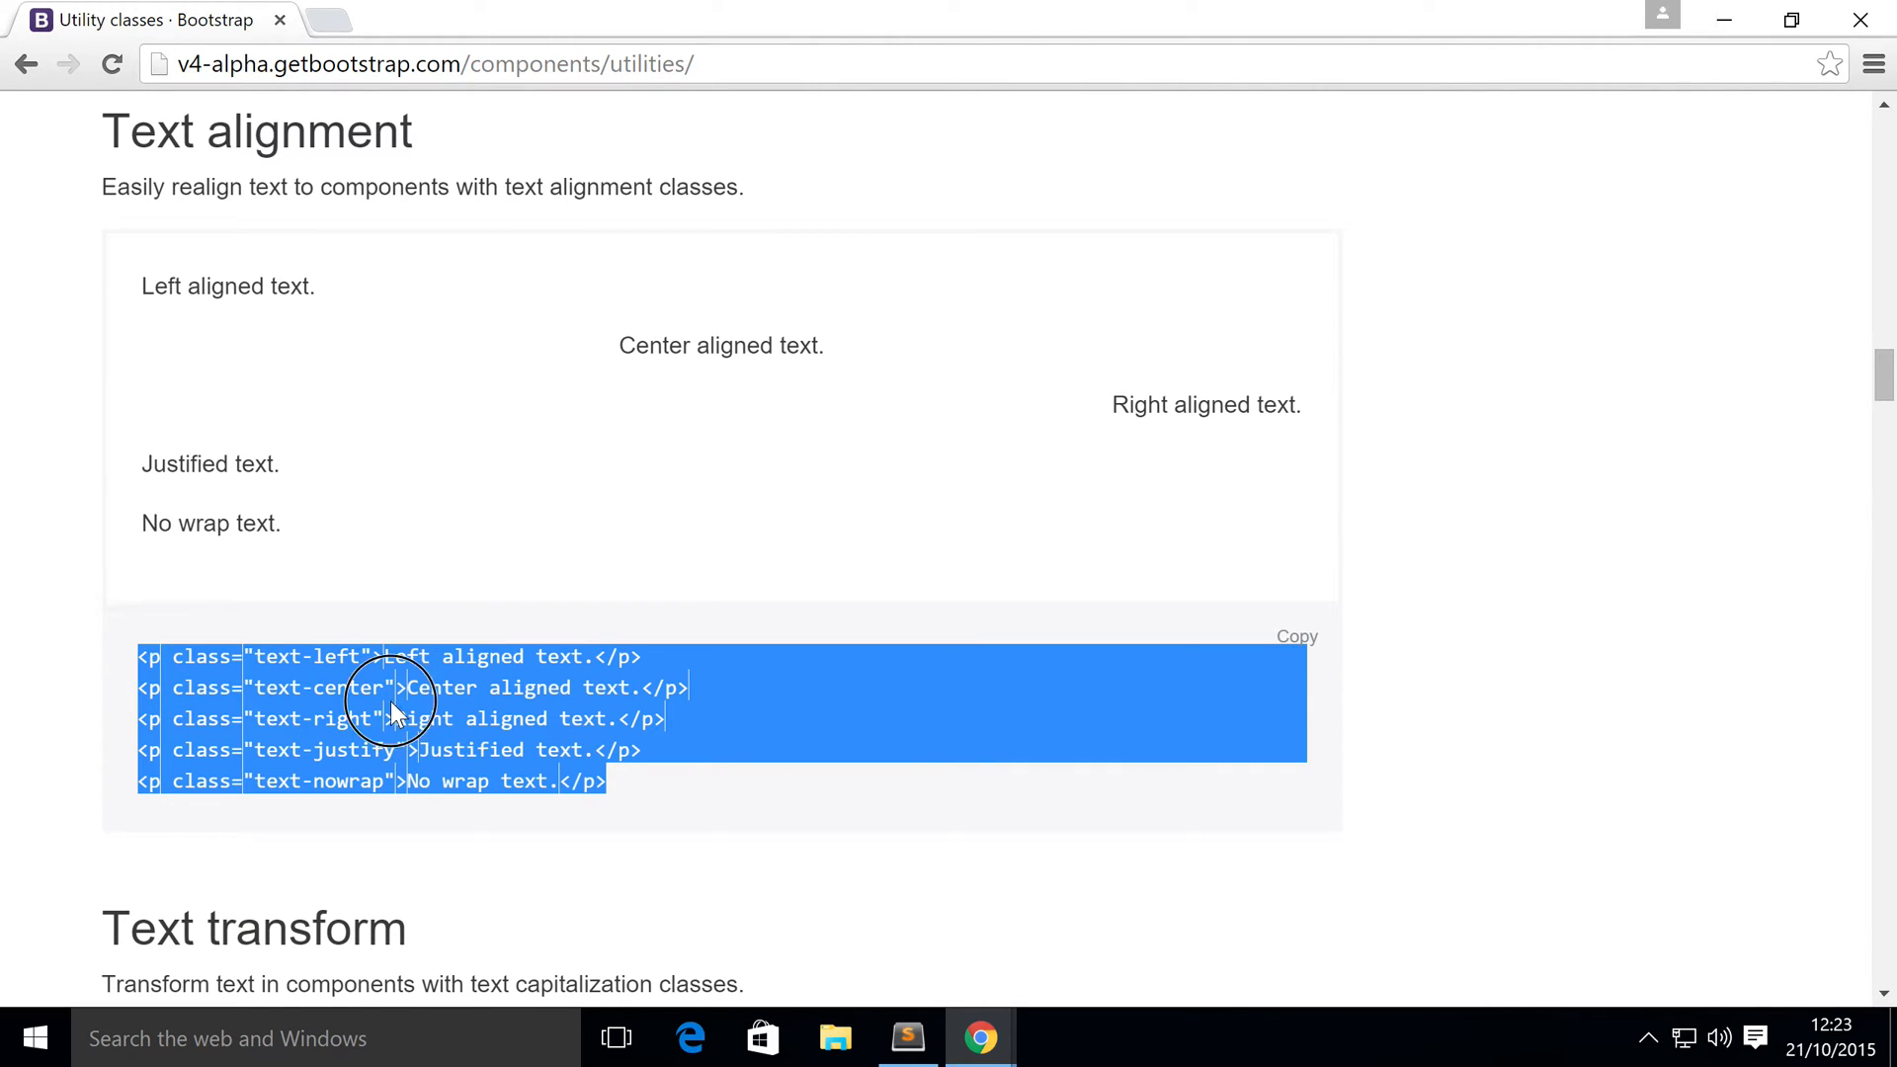
pyautogui.scroll(-3)
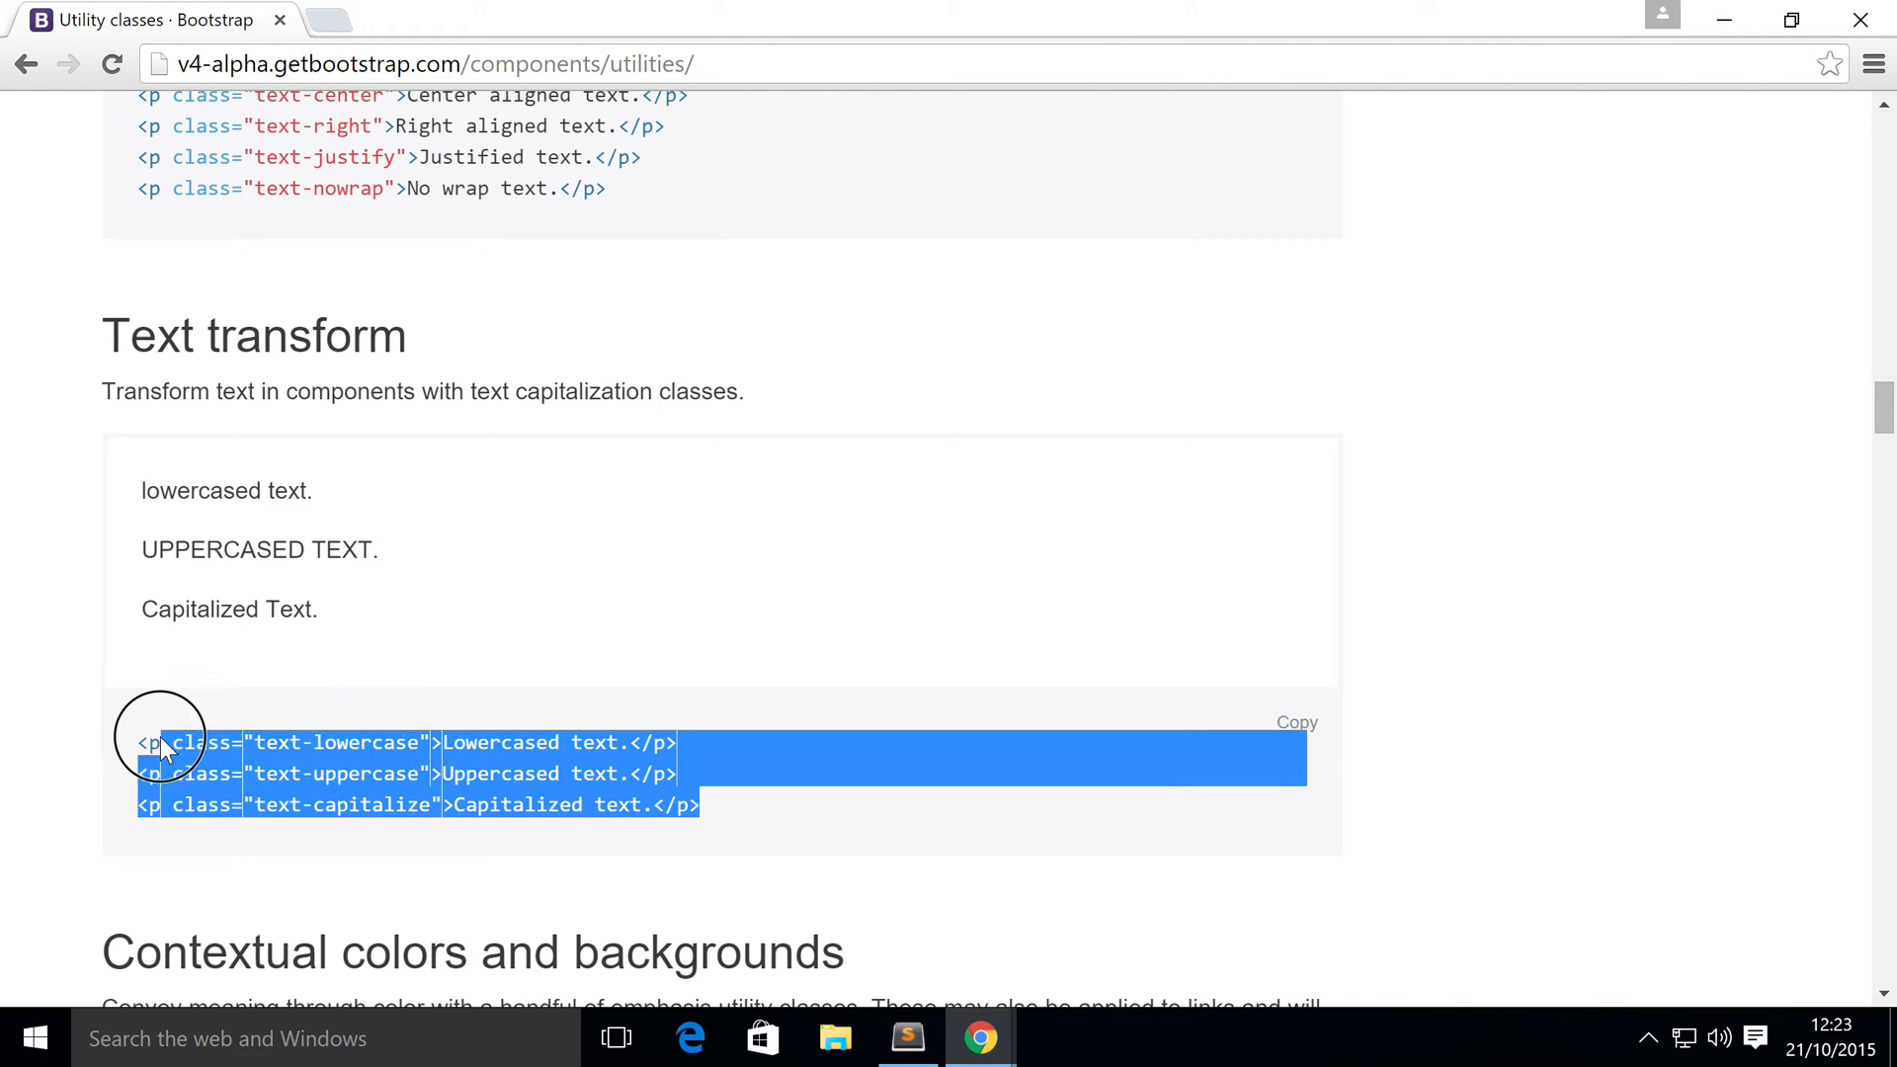
pyautogui.scroll(-3)
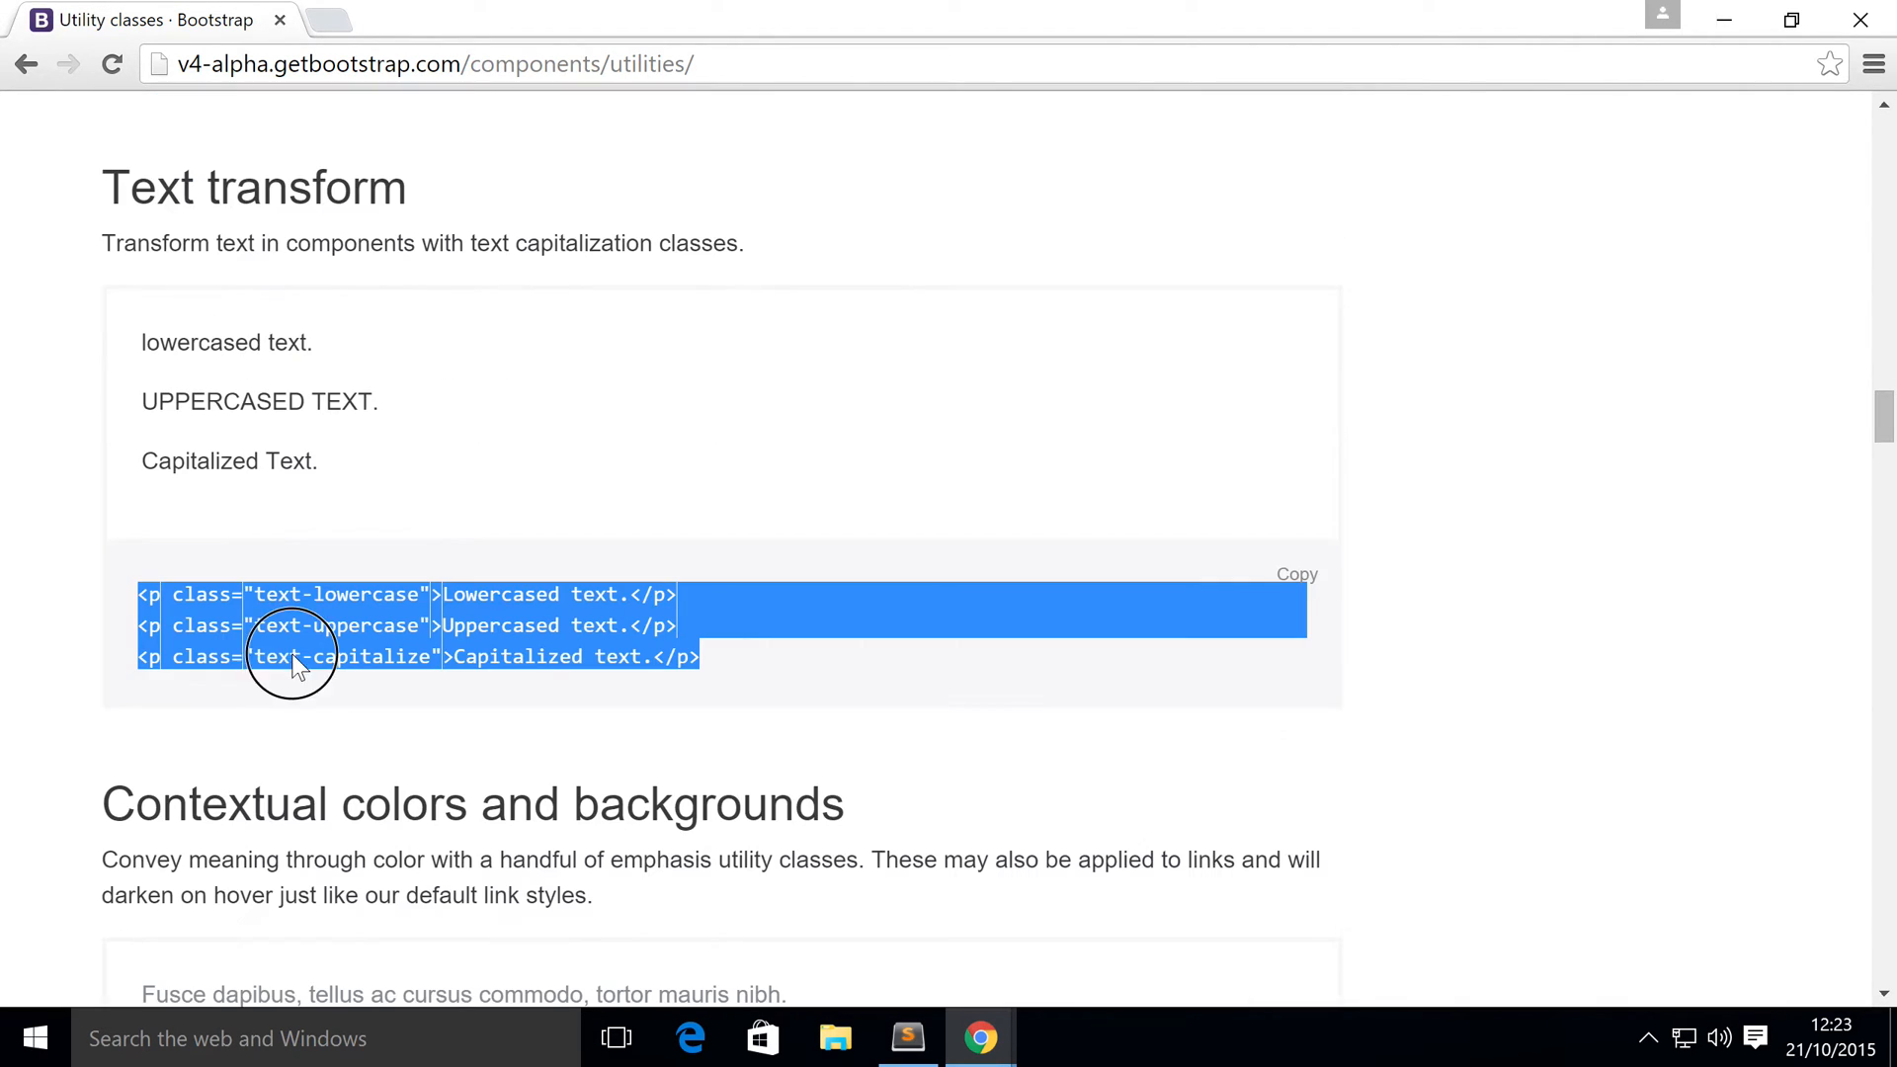
pyautogui.click(362, 625)
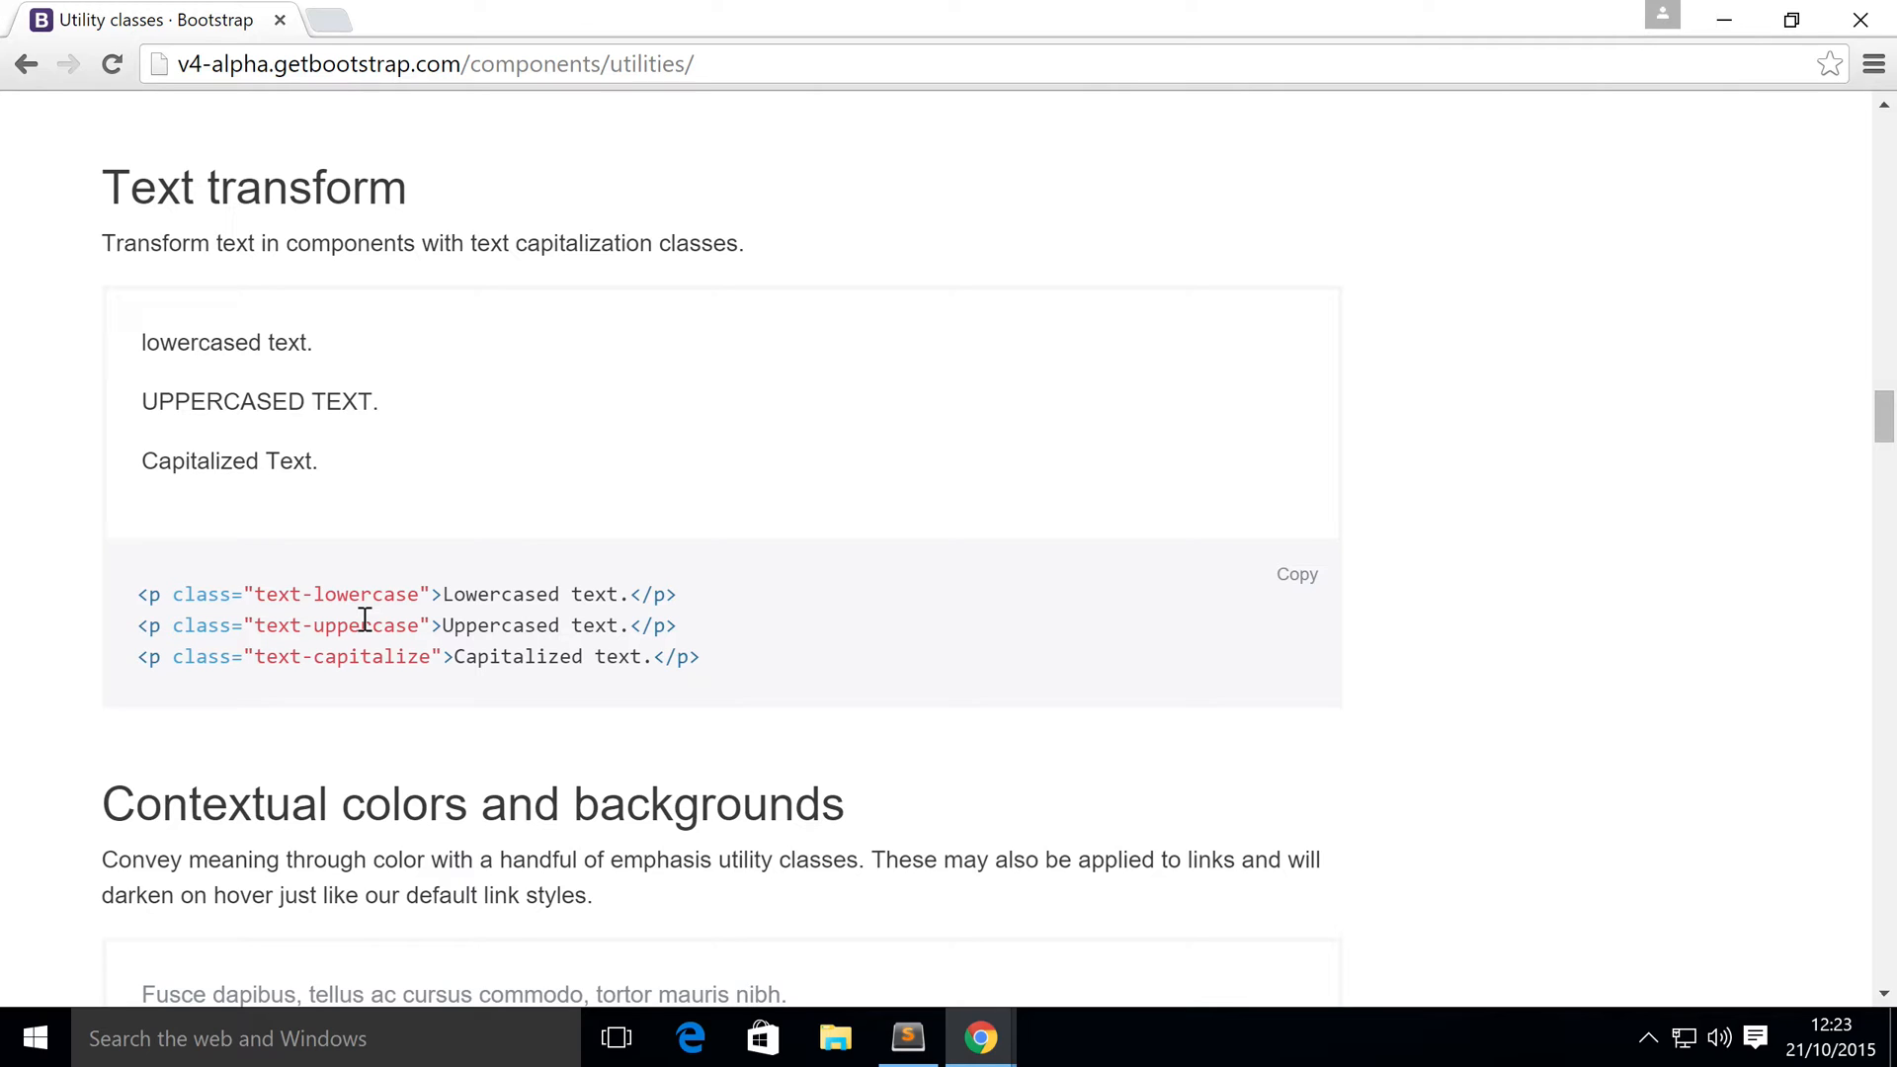
# Scroll through the Contextual colors and backgrounds examples to the Close icon heading
pyautogui.scroll(-3)
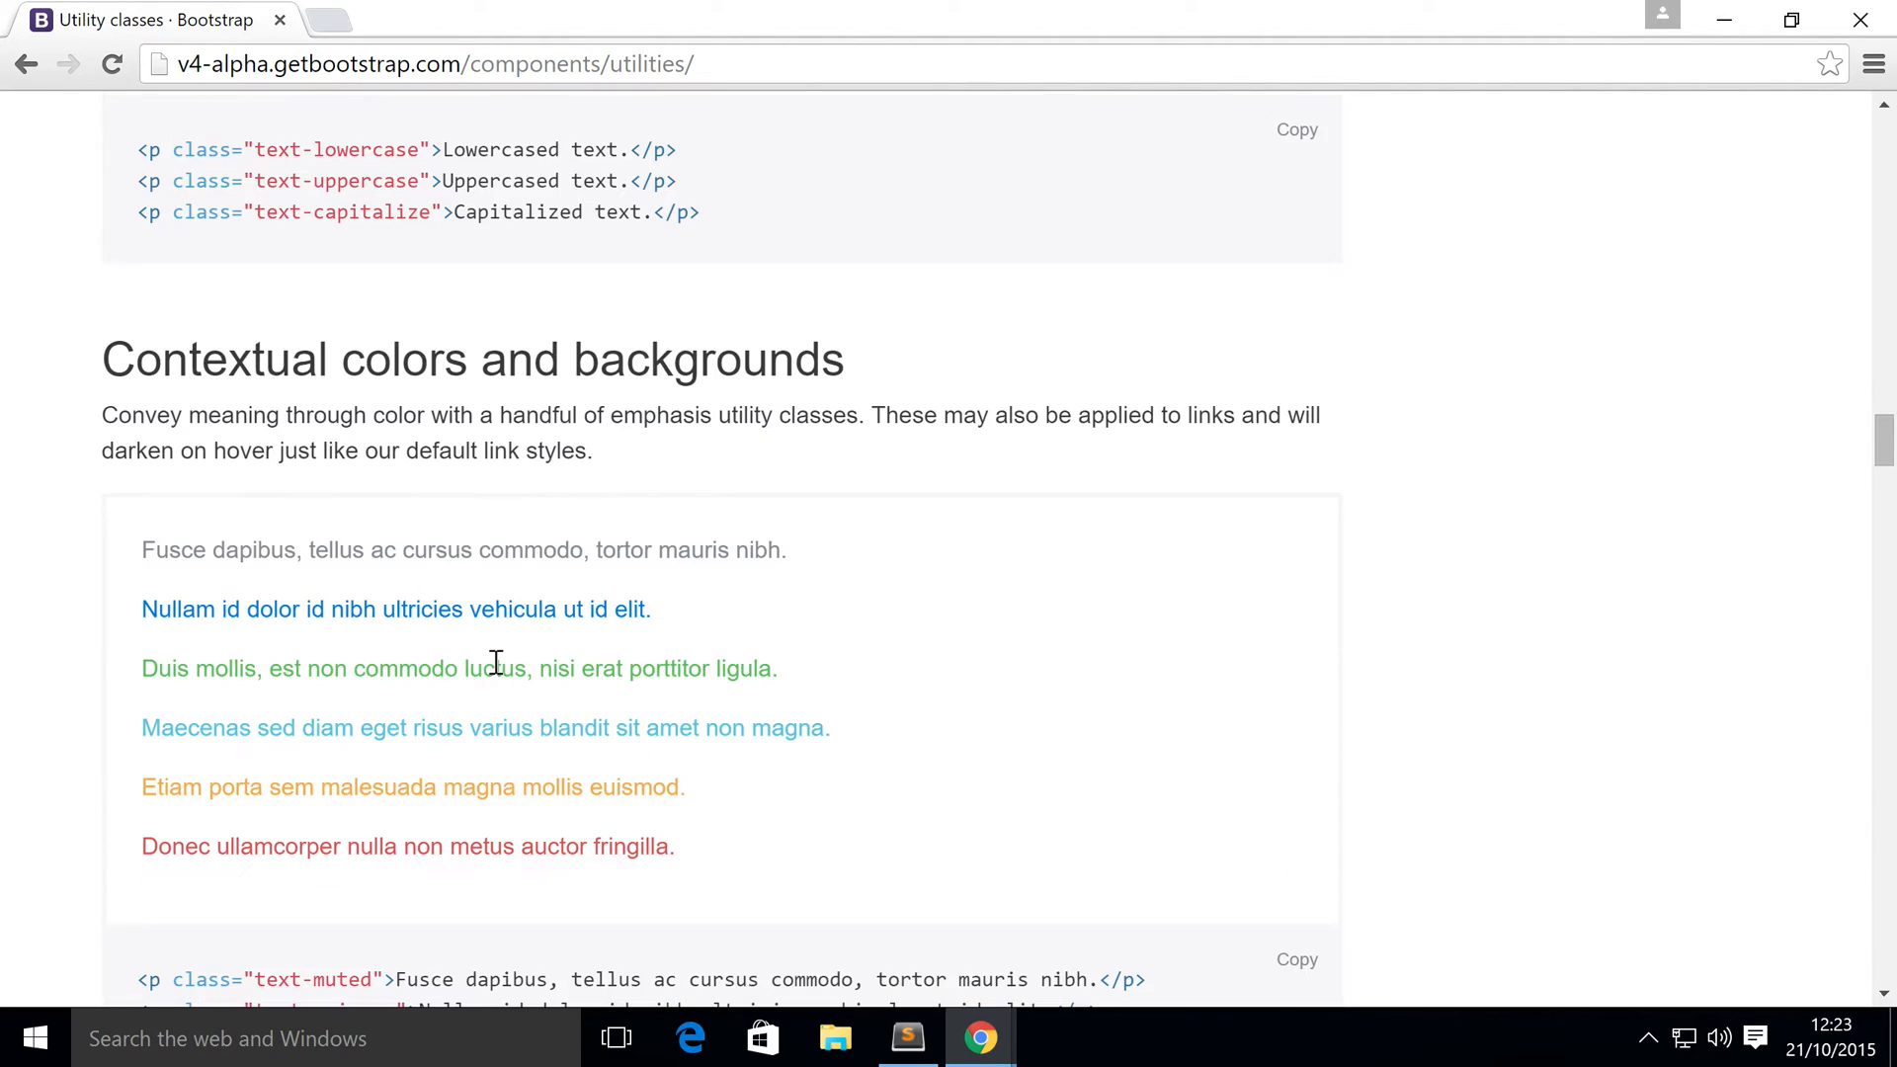
pyautogui.scroll(-3)
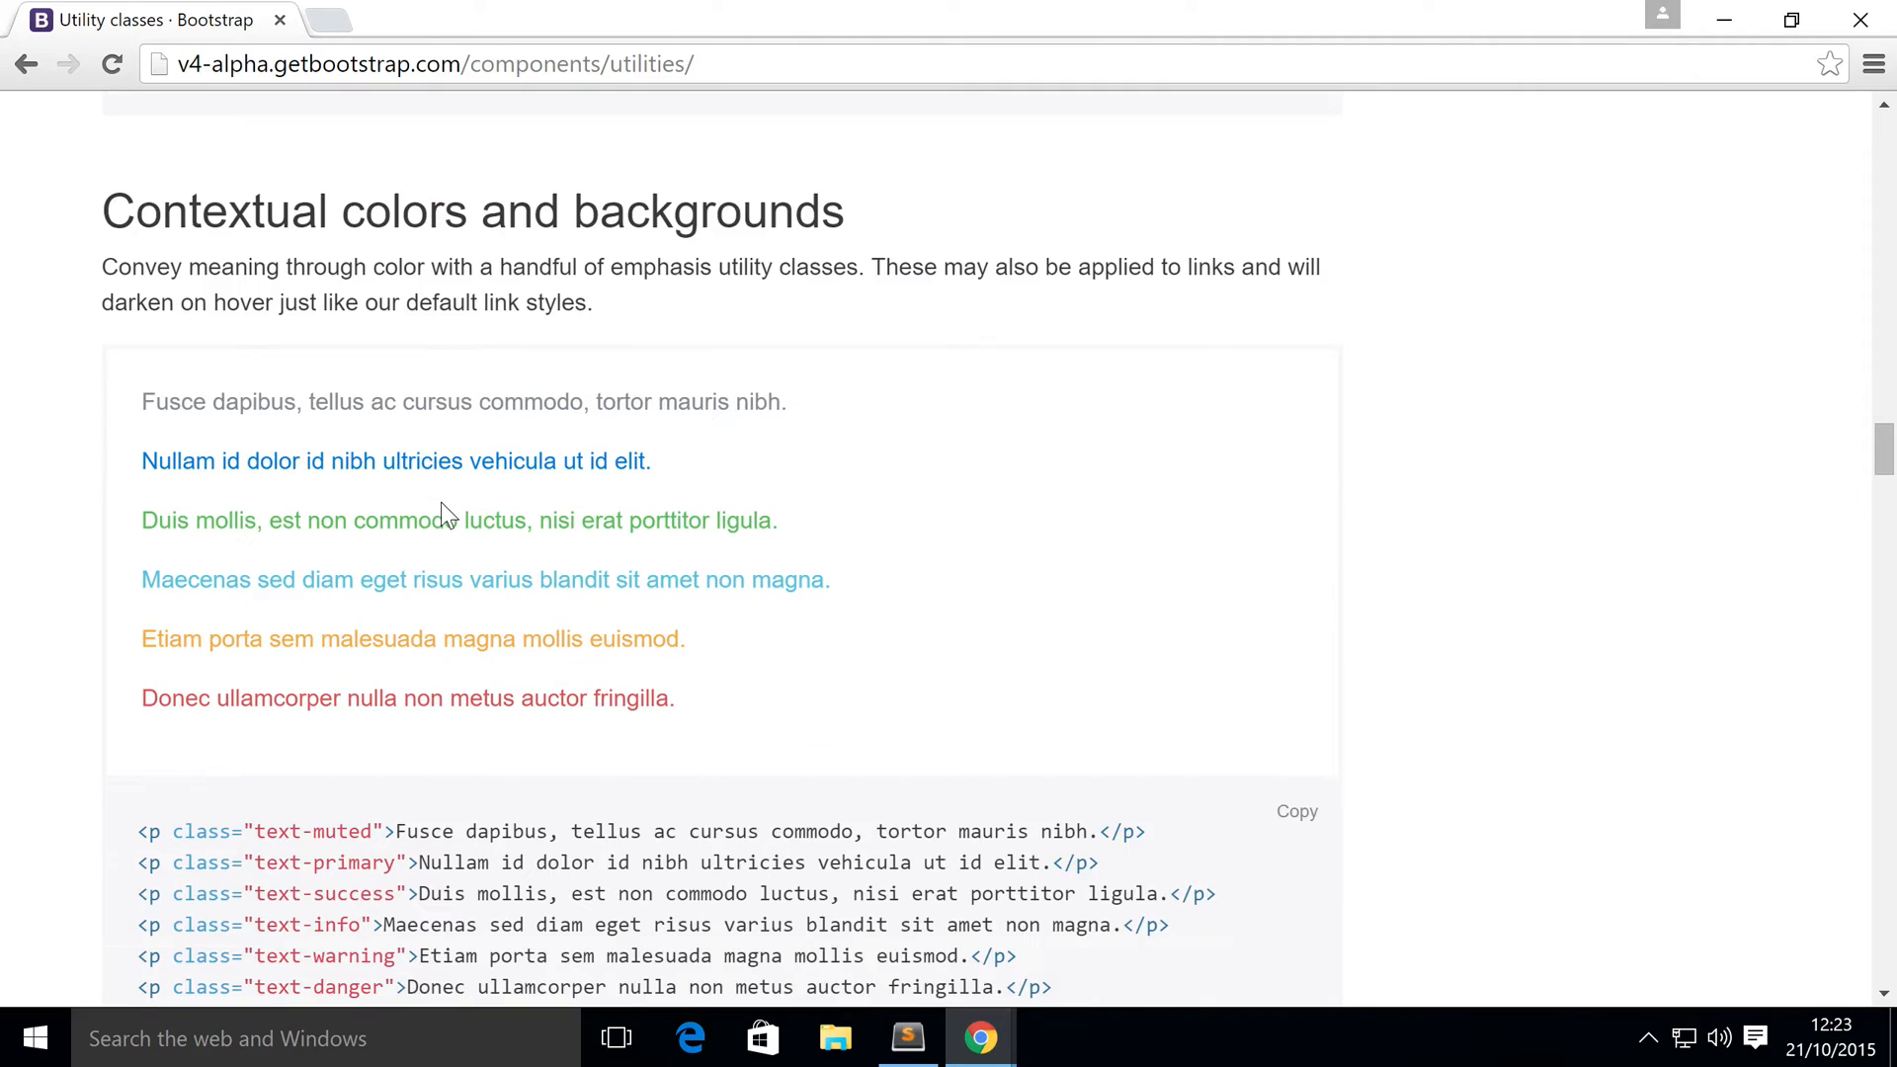
pyautogui.scroll(-3)
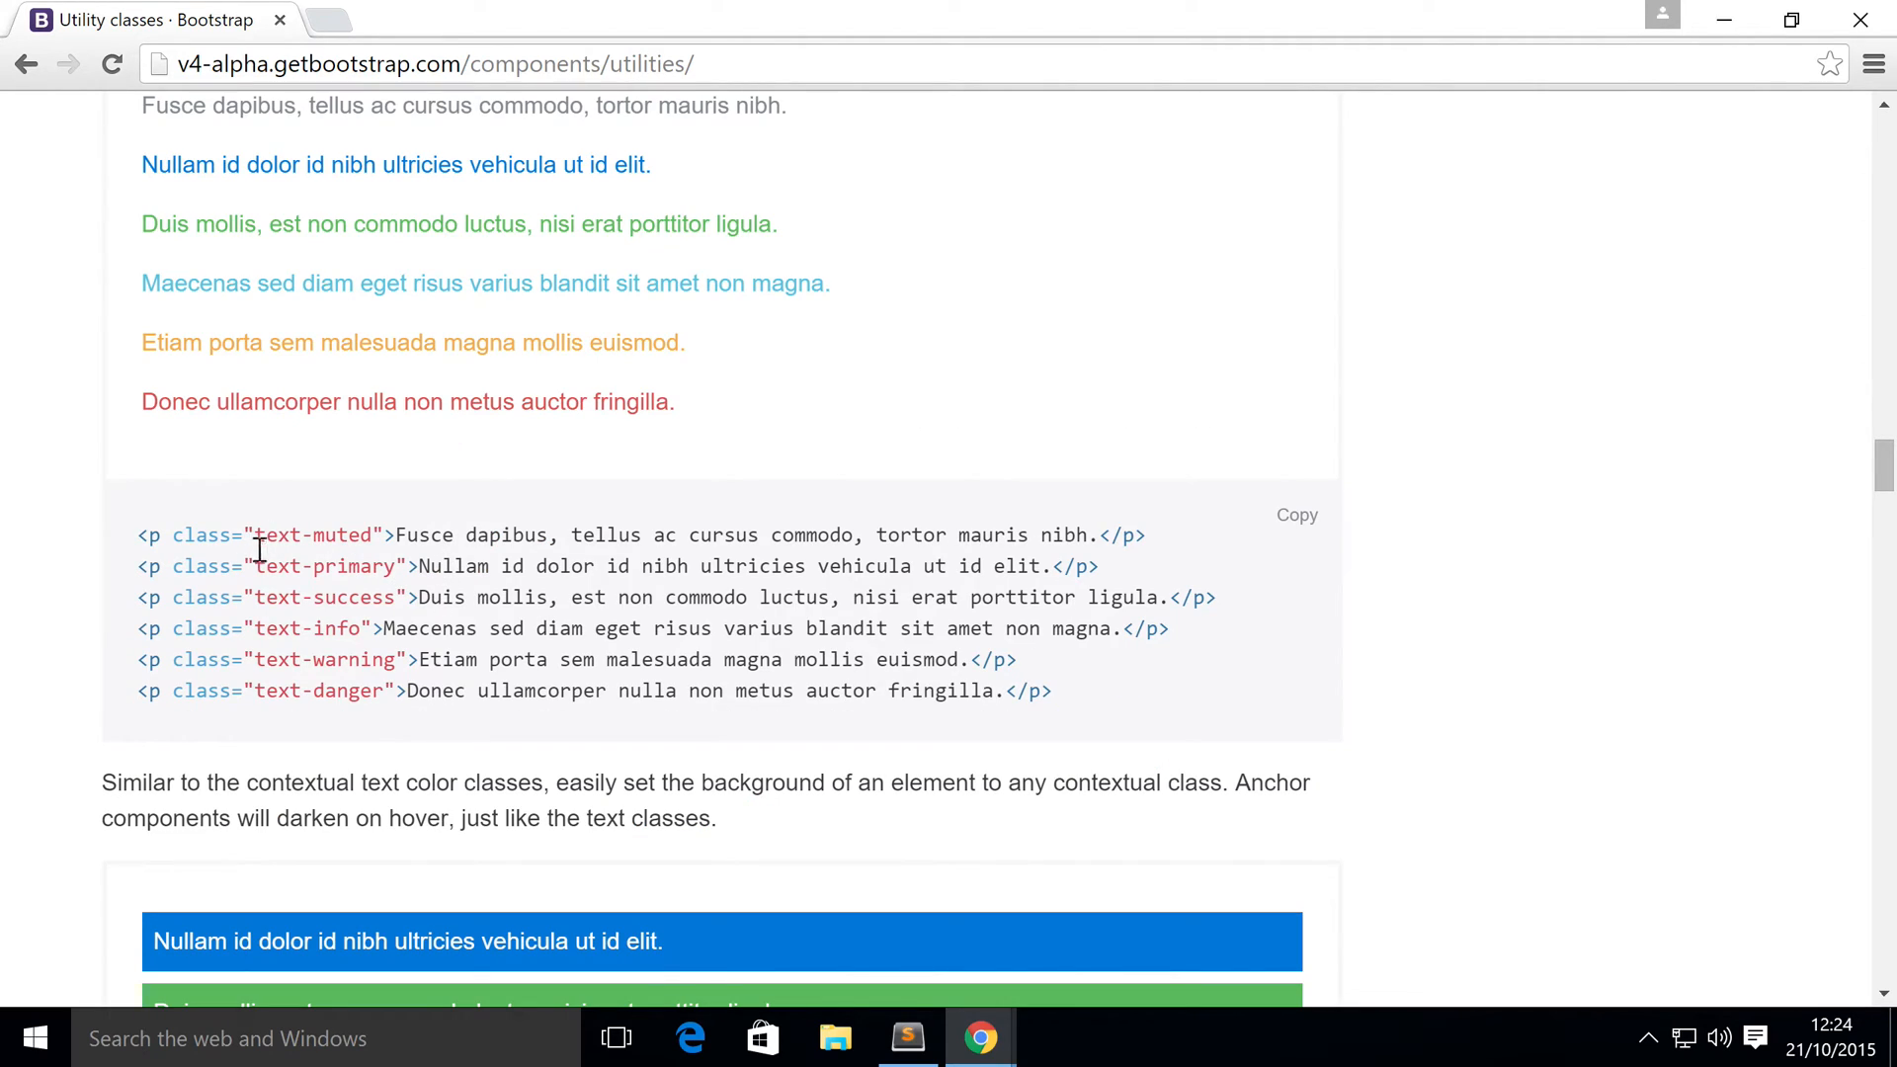
pyautogui.scroll(3)
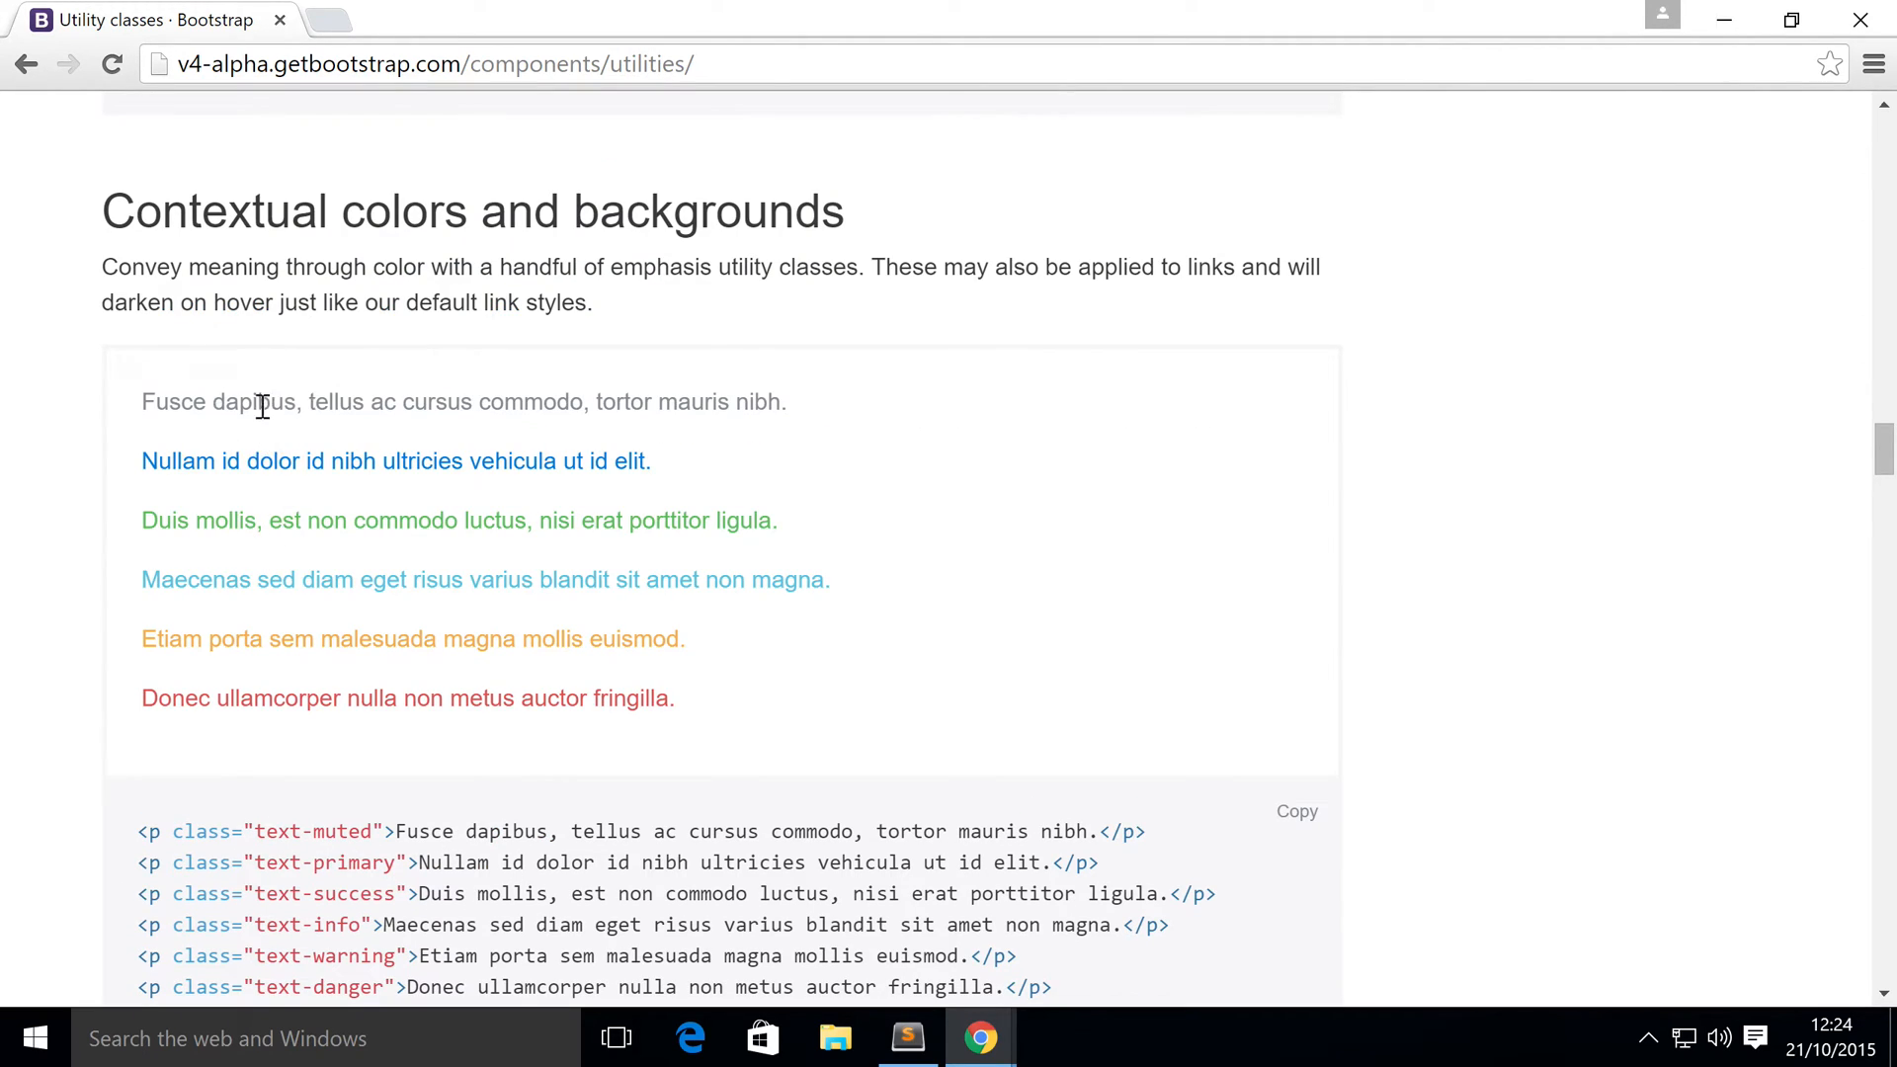
pyautogui.scroll(-3)
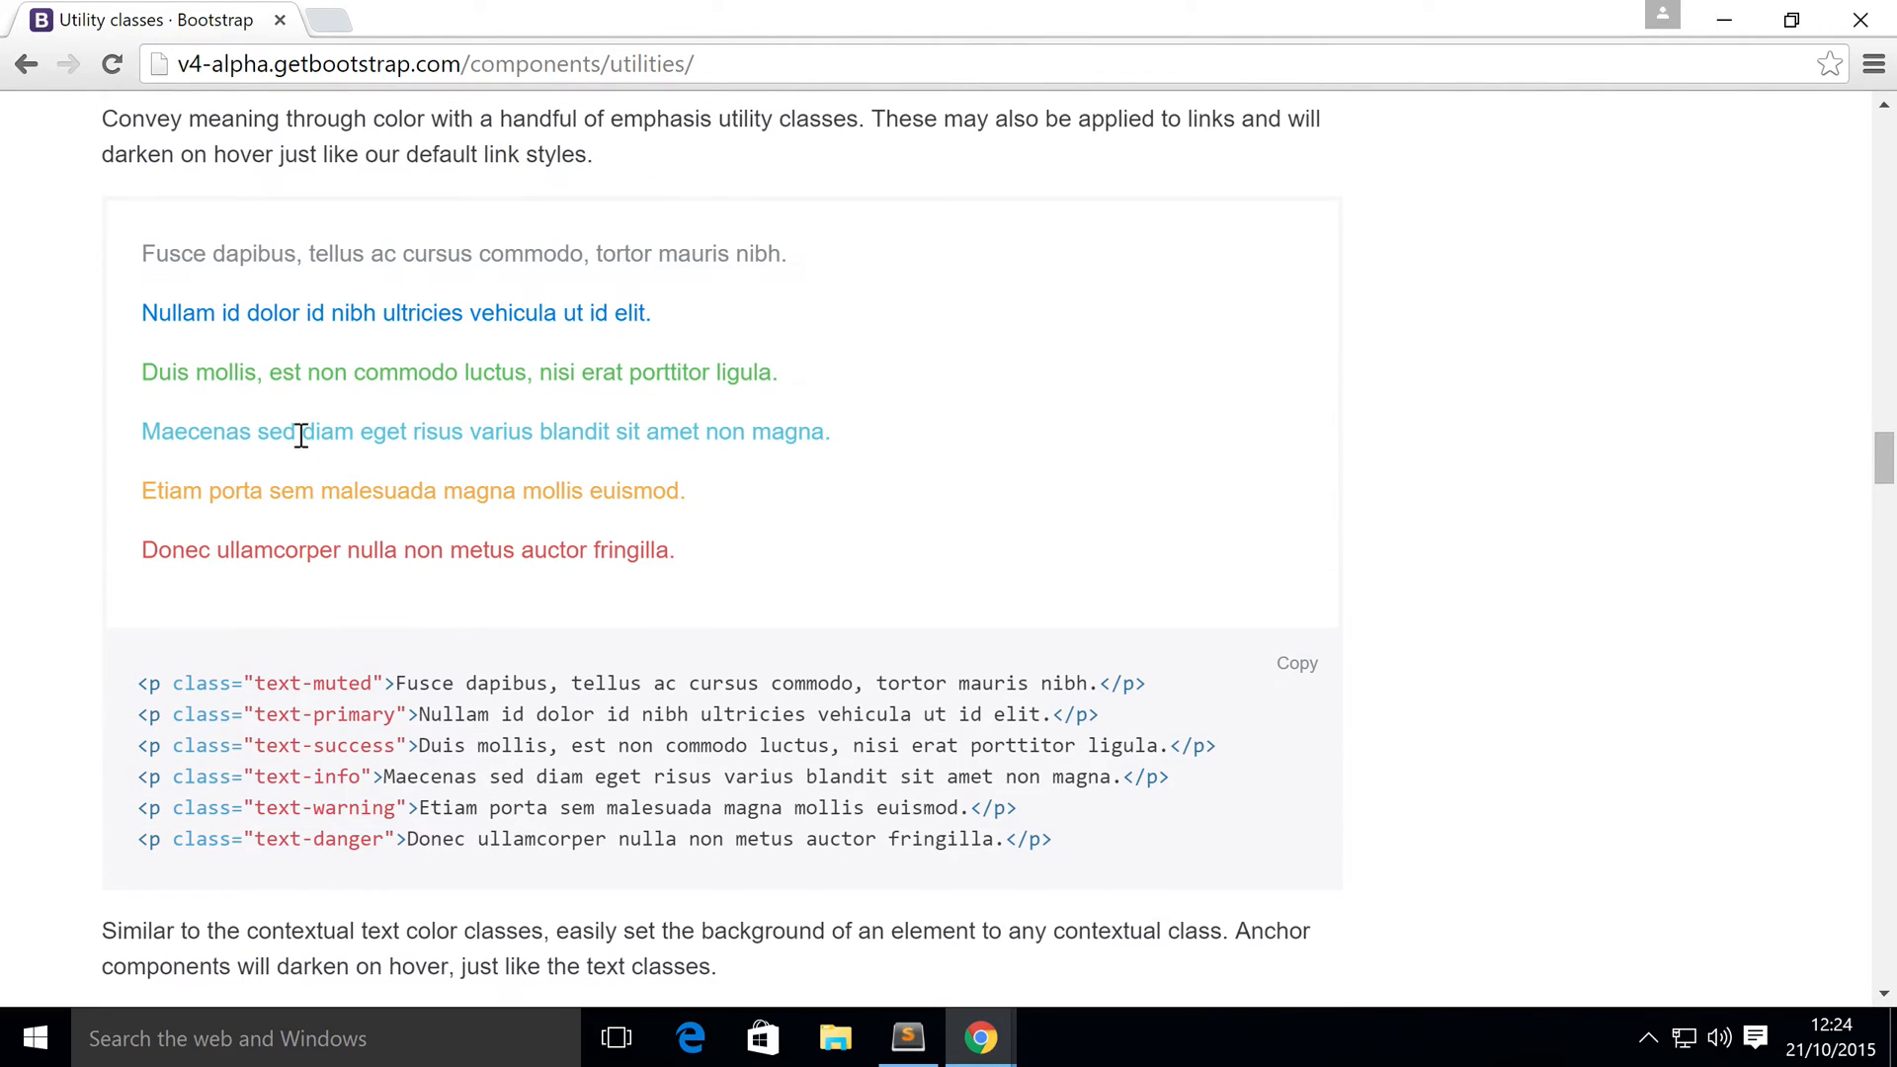
pyautogui.moveTo(259, 430)
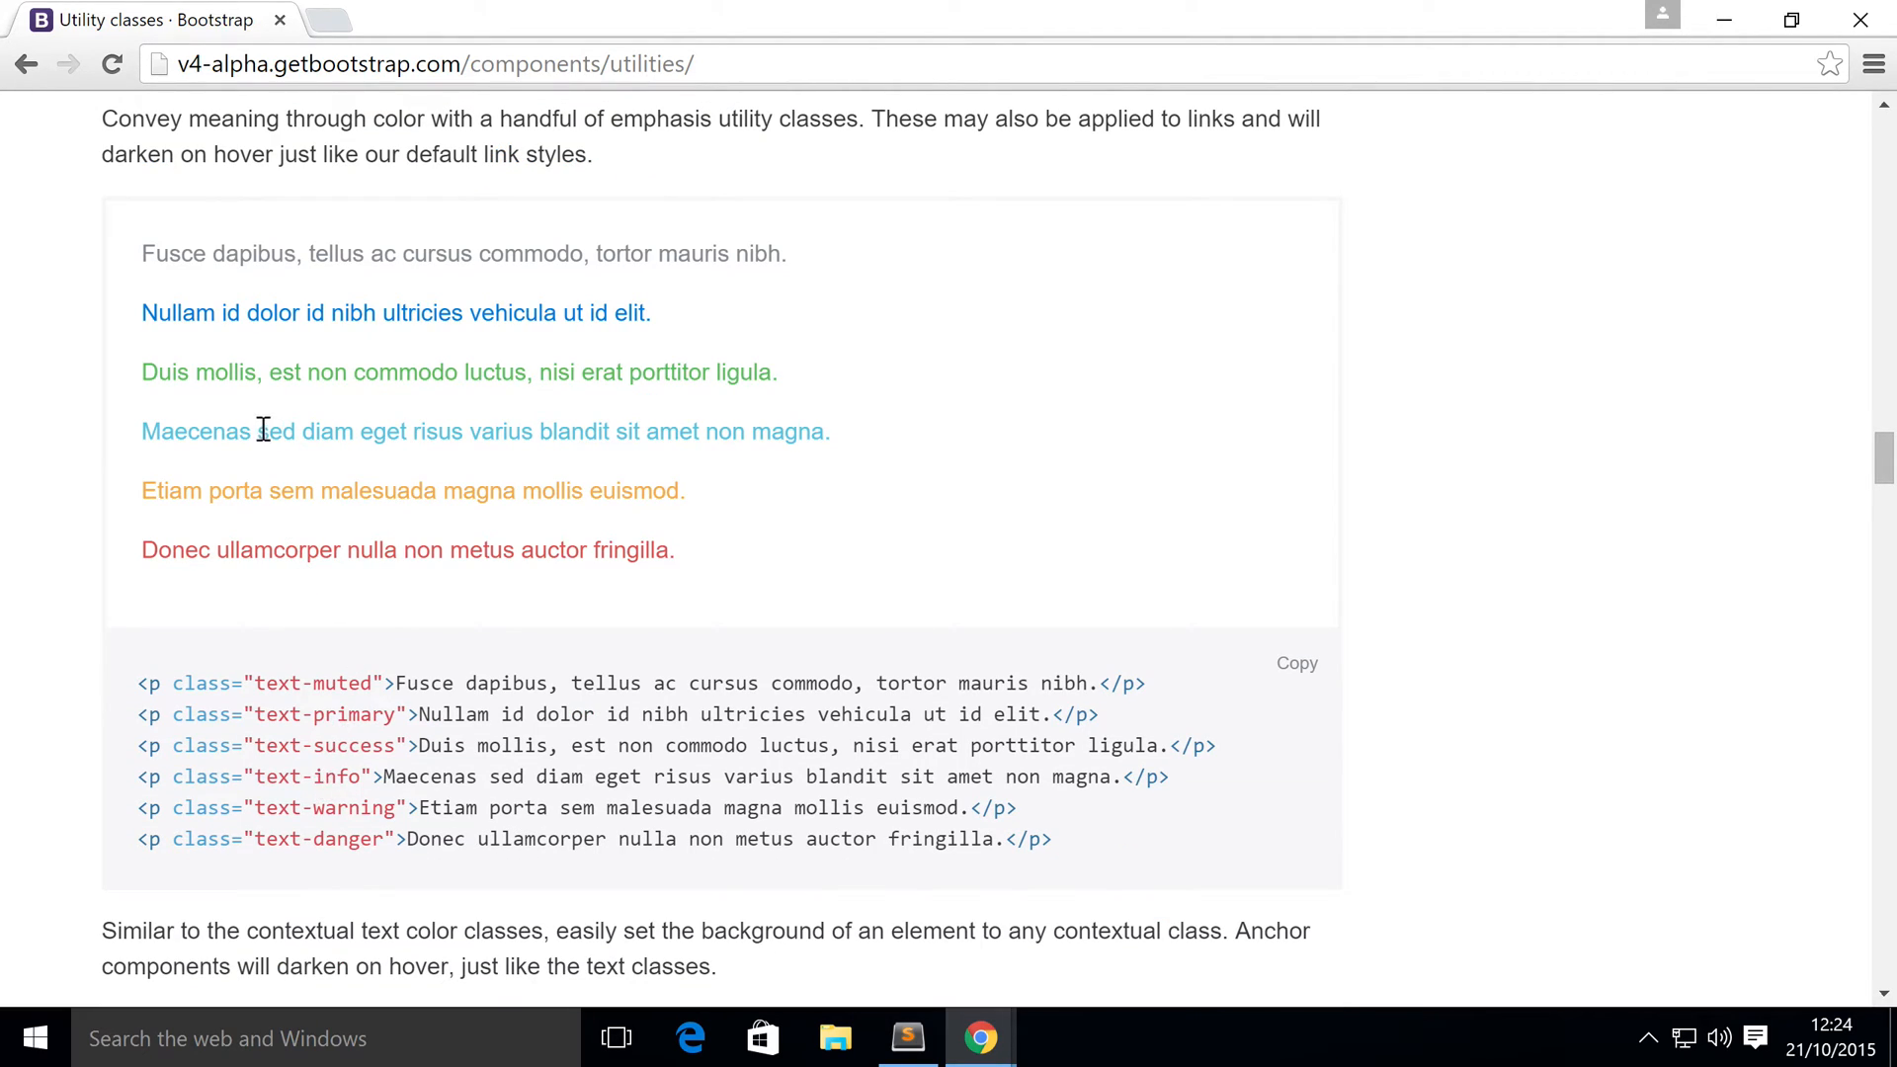
pyautogui.scroll(-3)
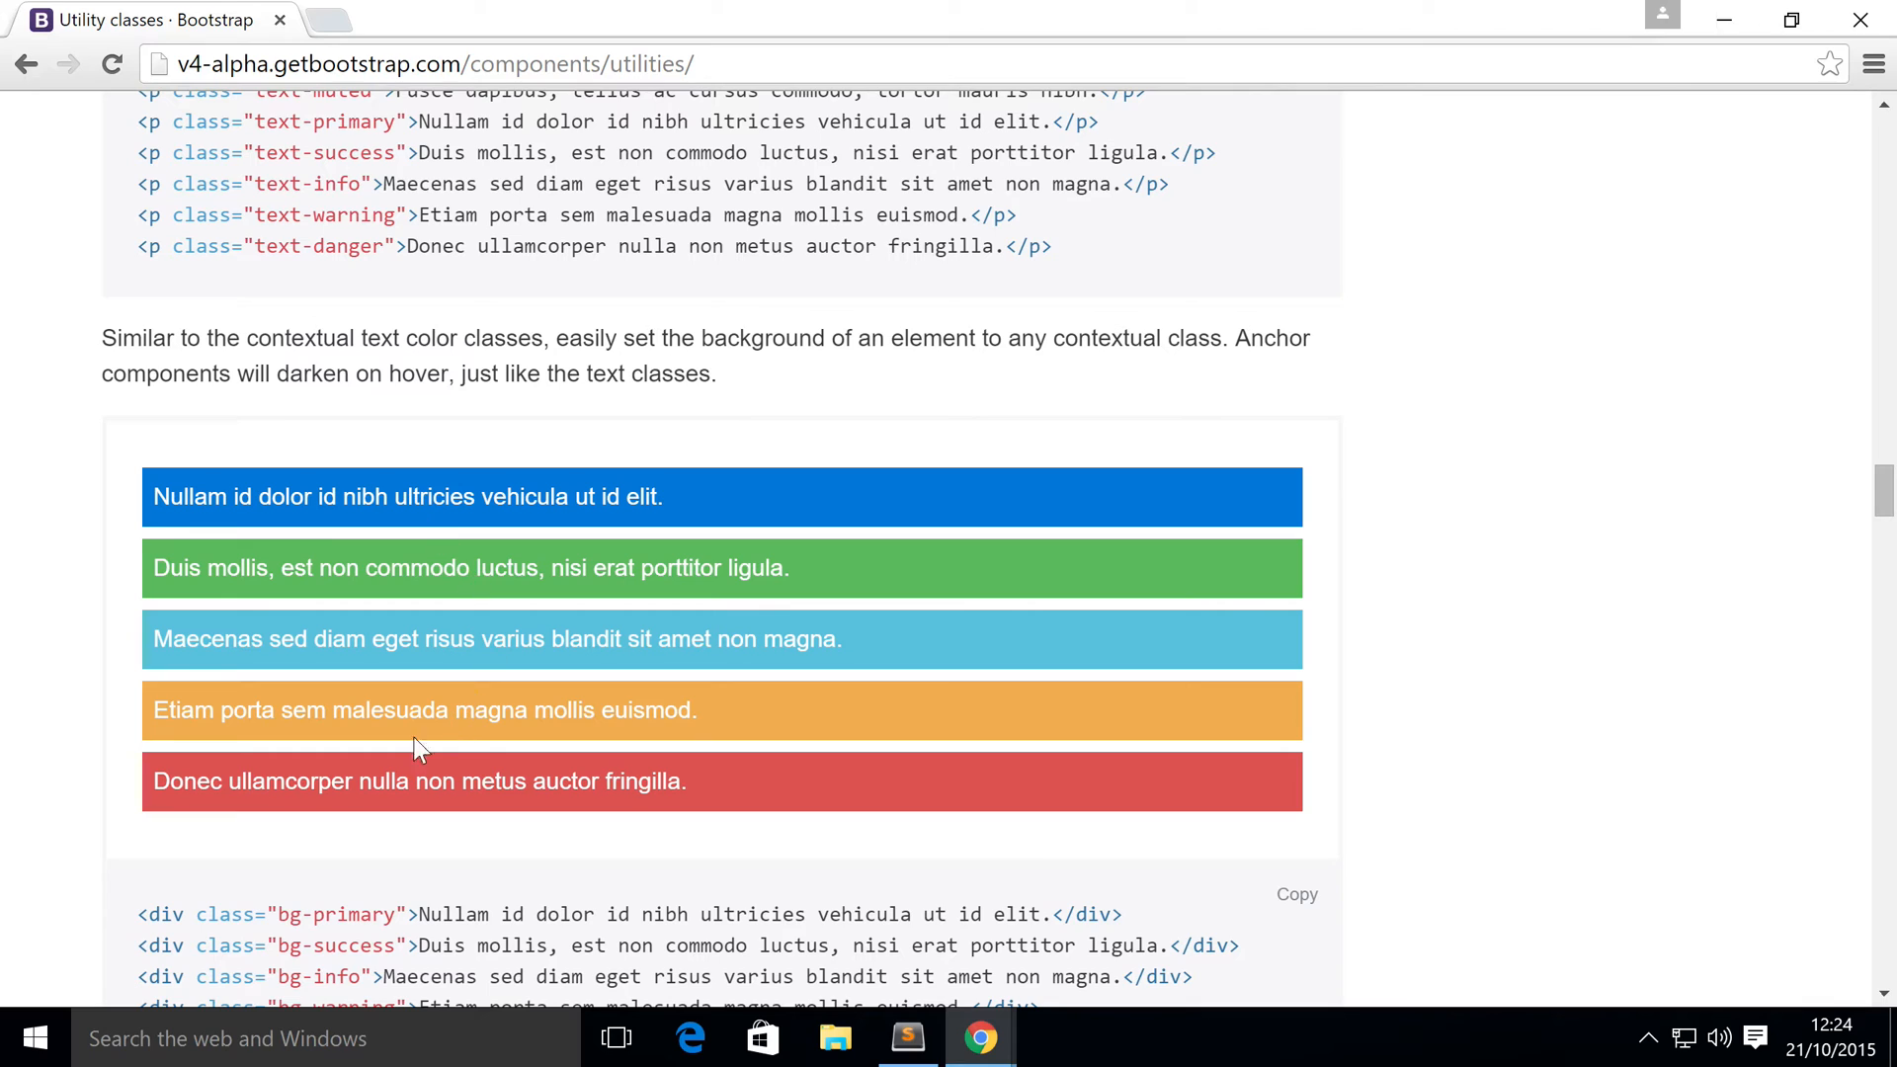
pyautogui.scroll(-3)
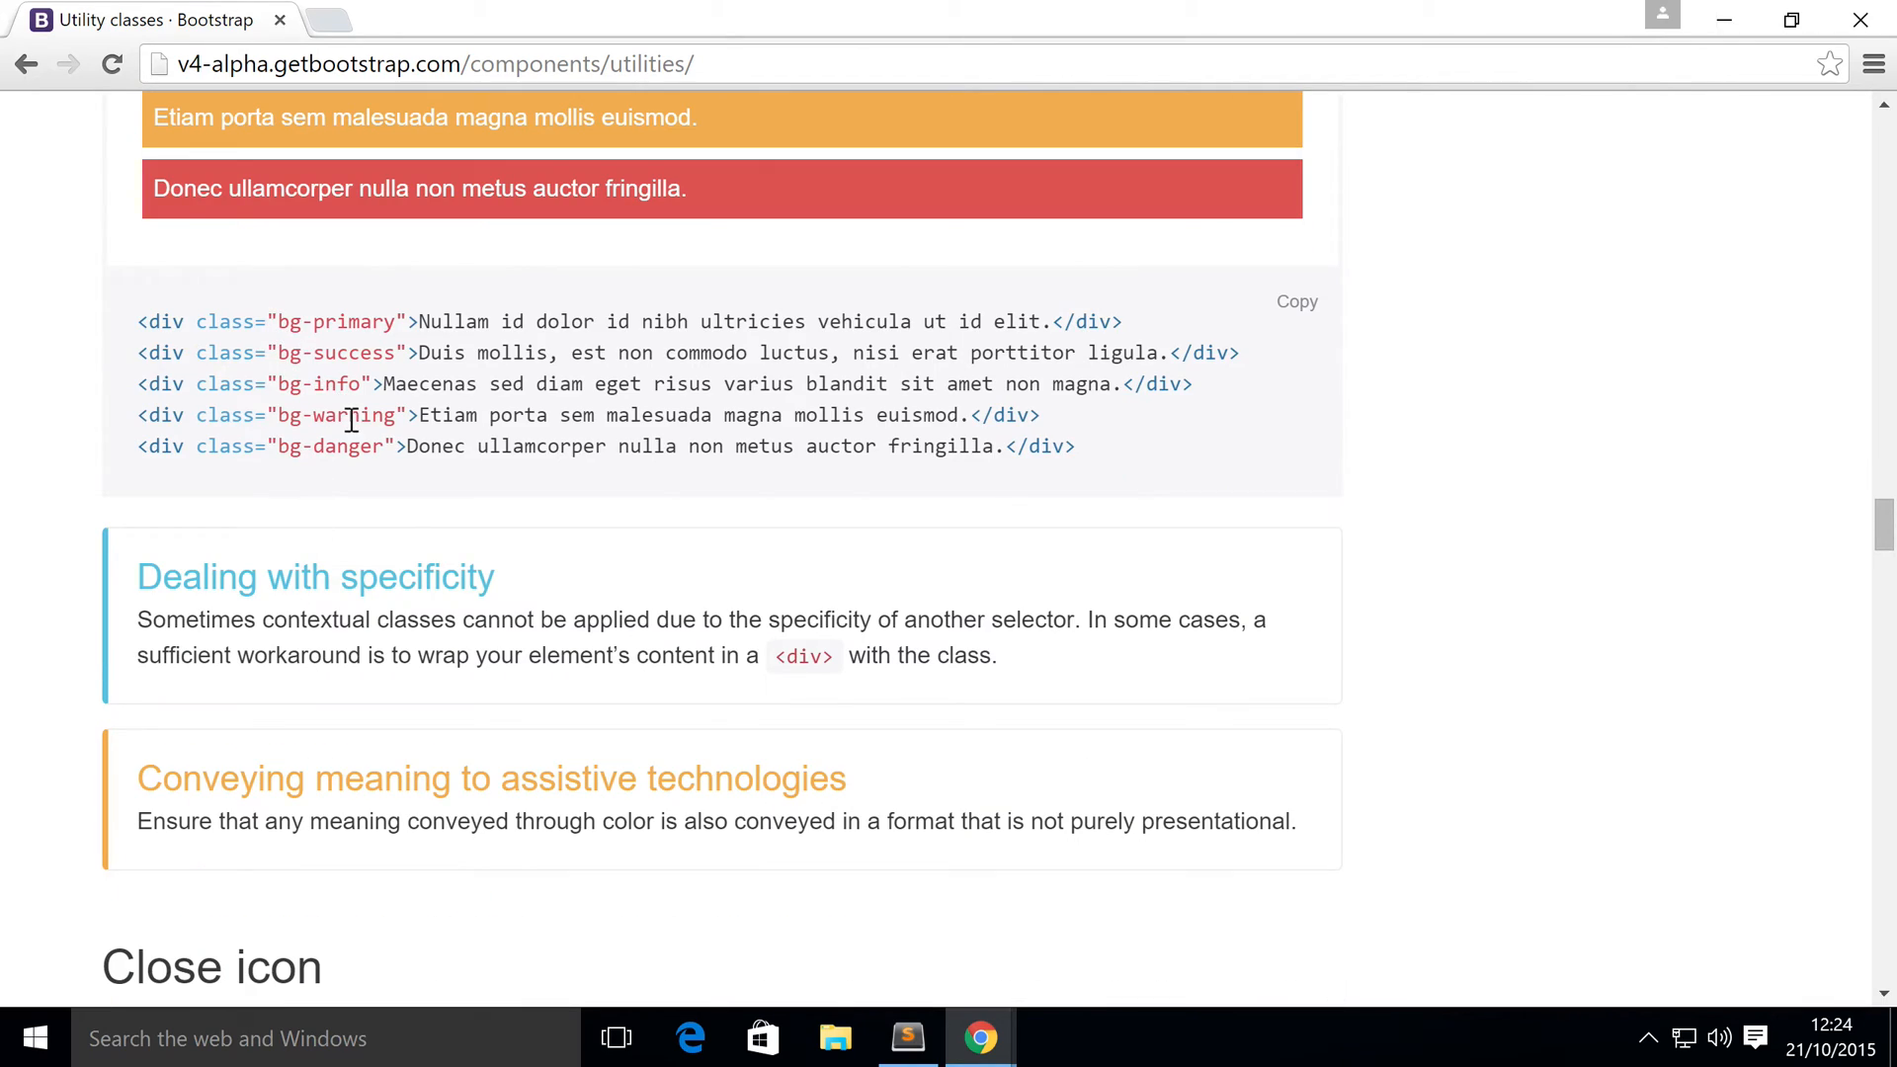
pyautogui.scroll(-3)
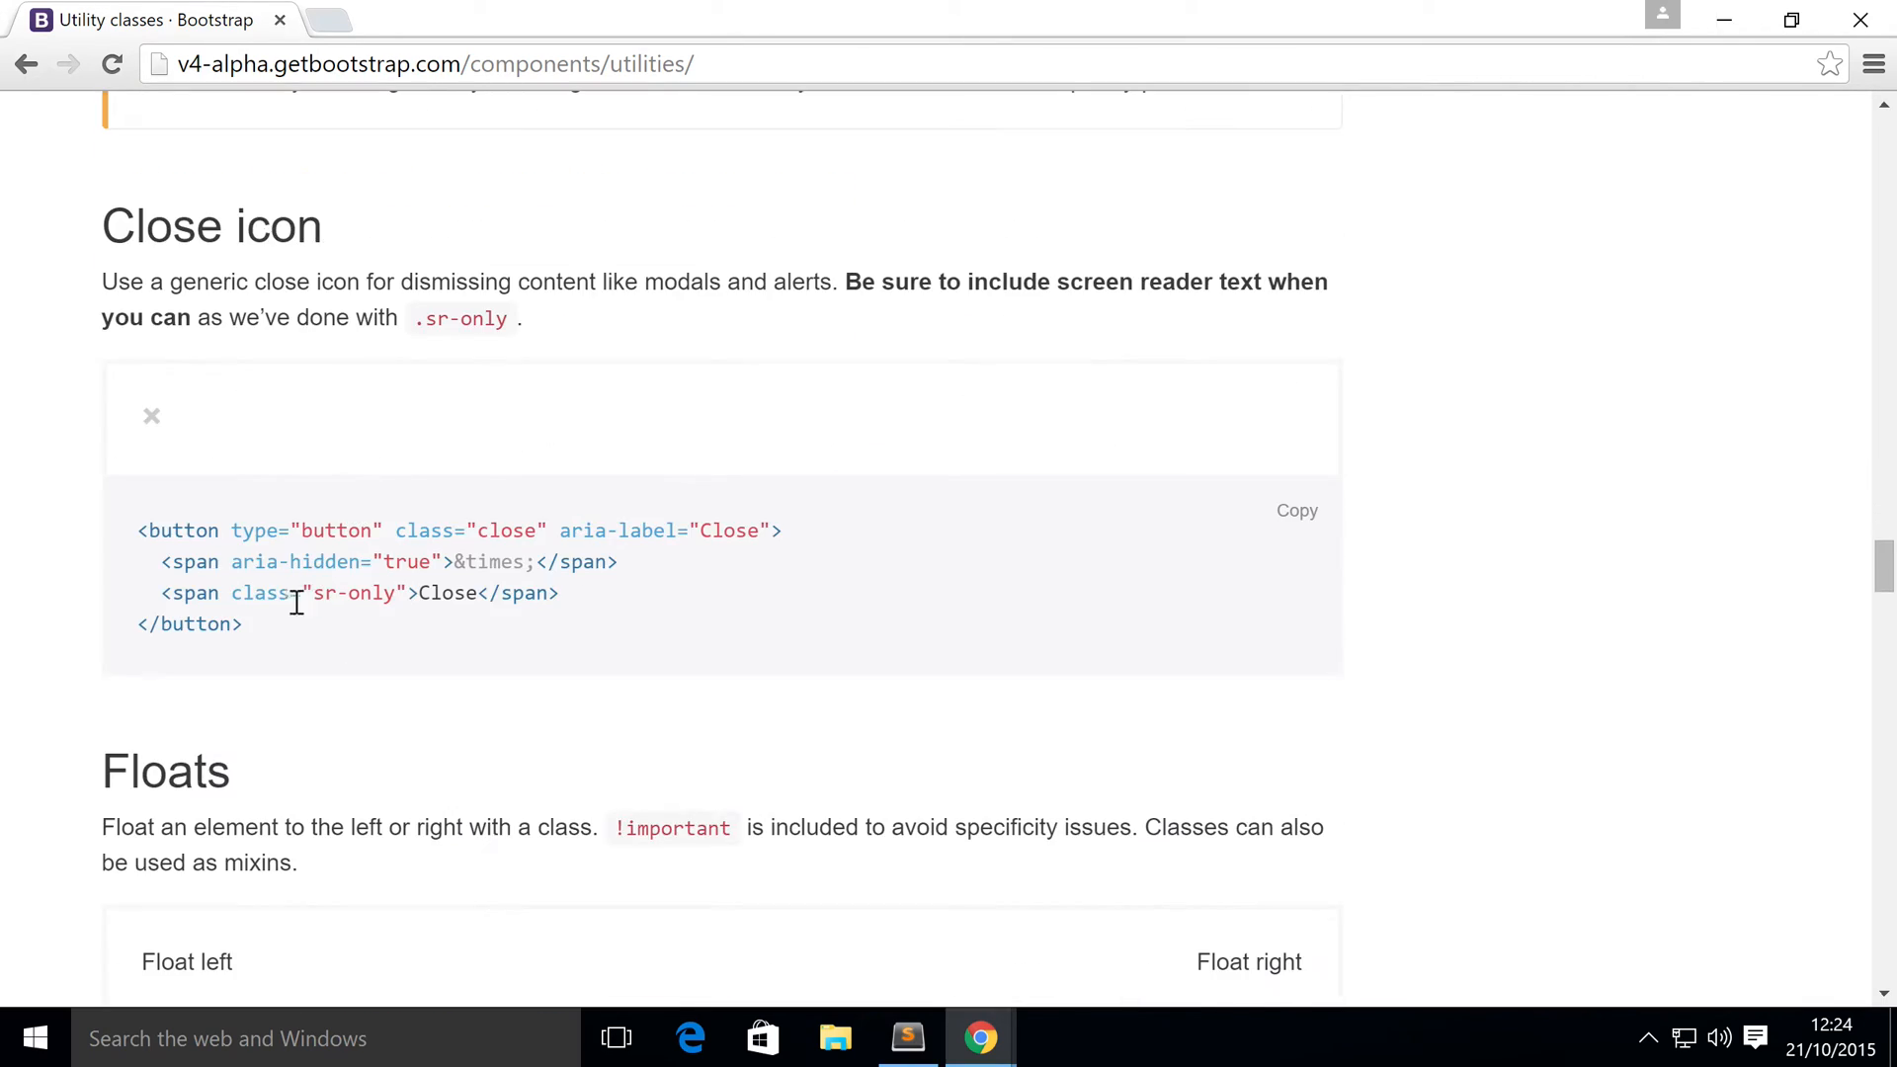
pyautogui.moveTo(257, 525)
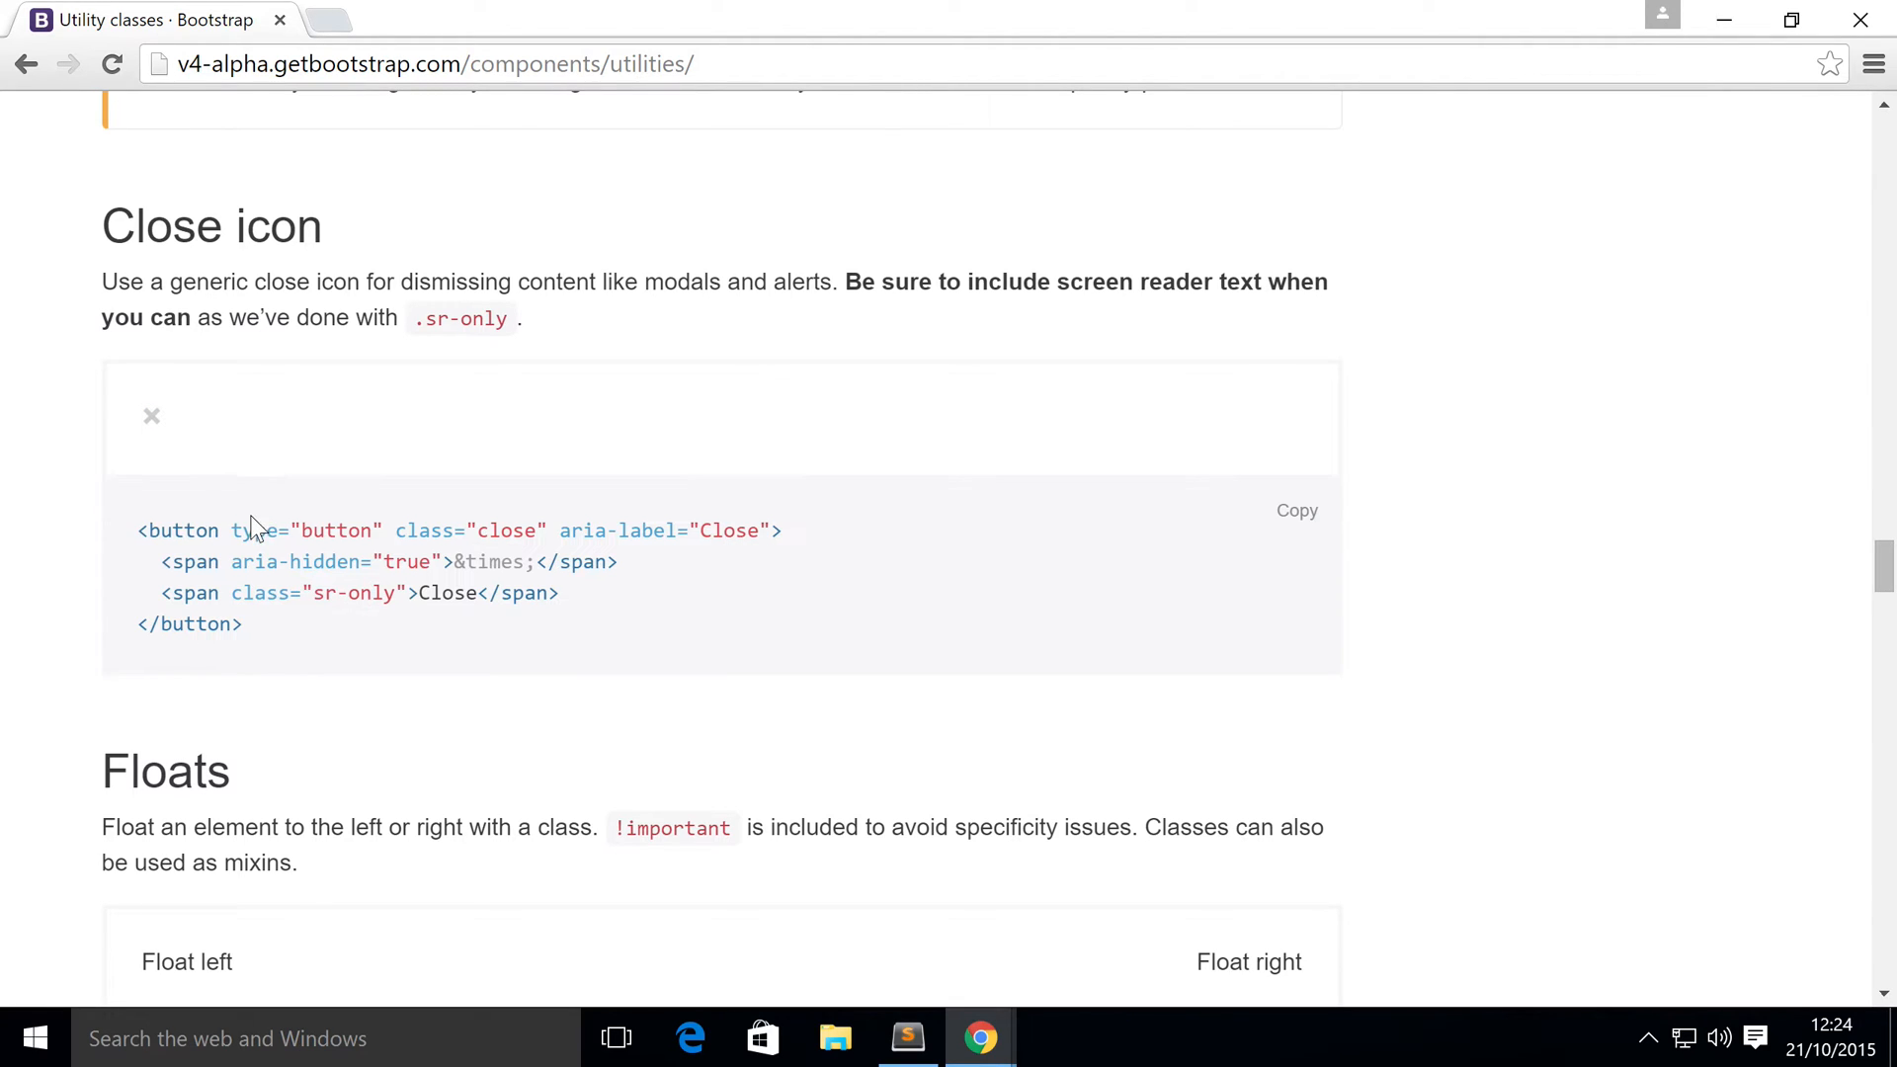
# Scroll past Floats, Center content and clearfix to the Hidden content section
pyautogui.scroll(-3)
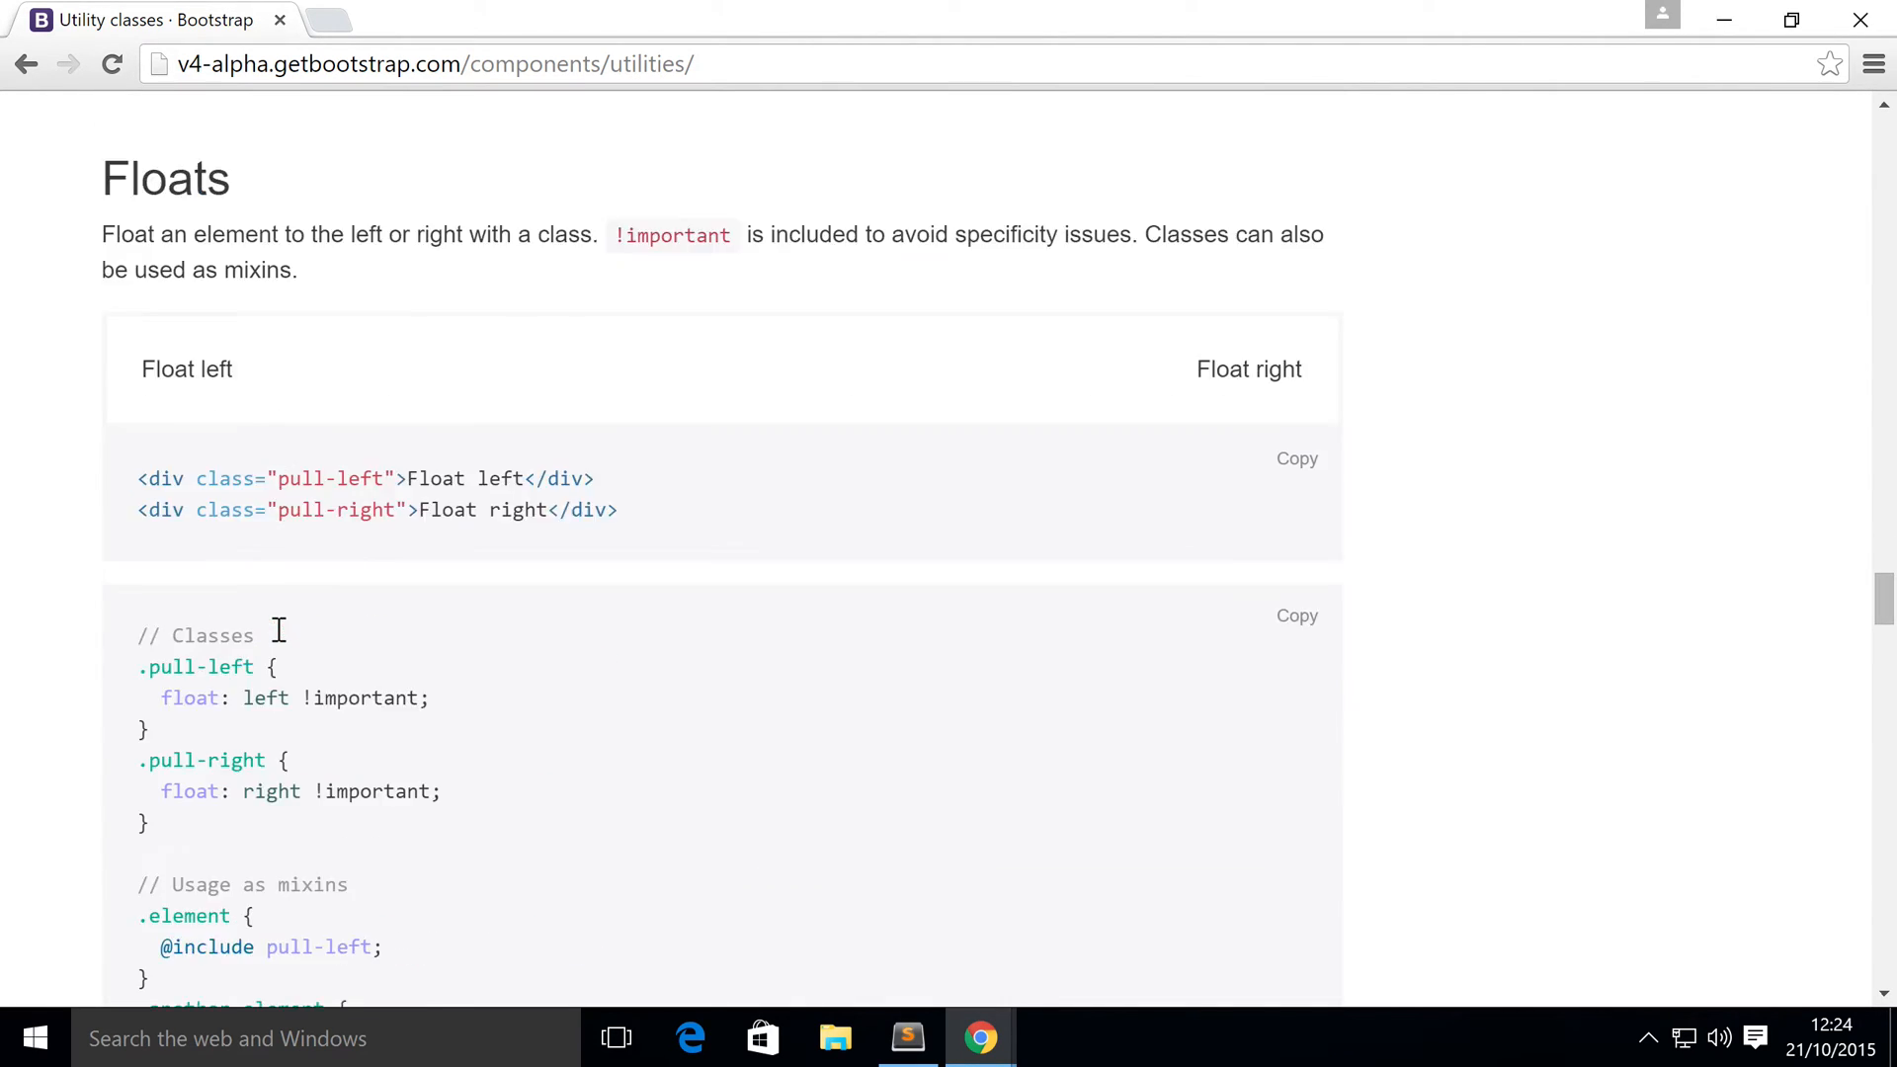
pyautogui.scroll(-3)
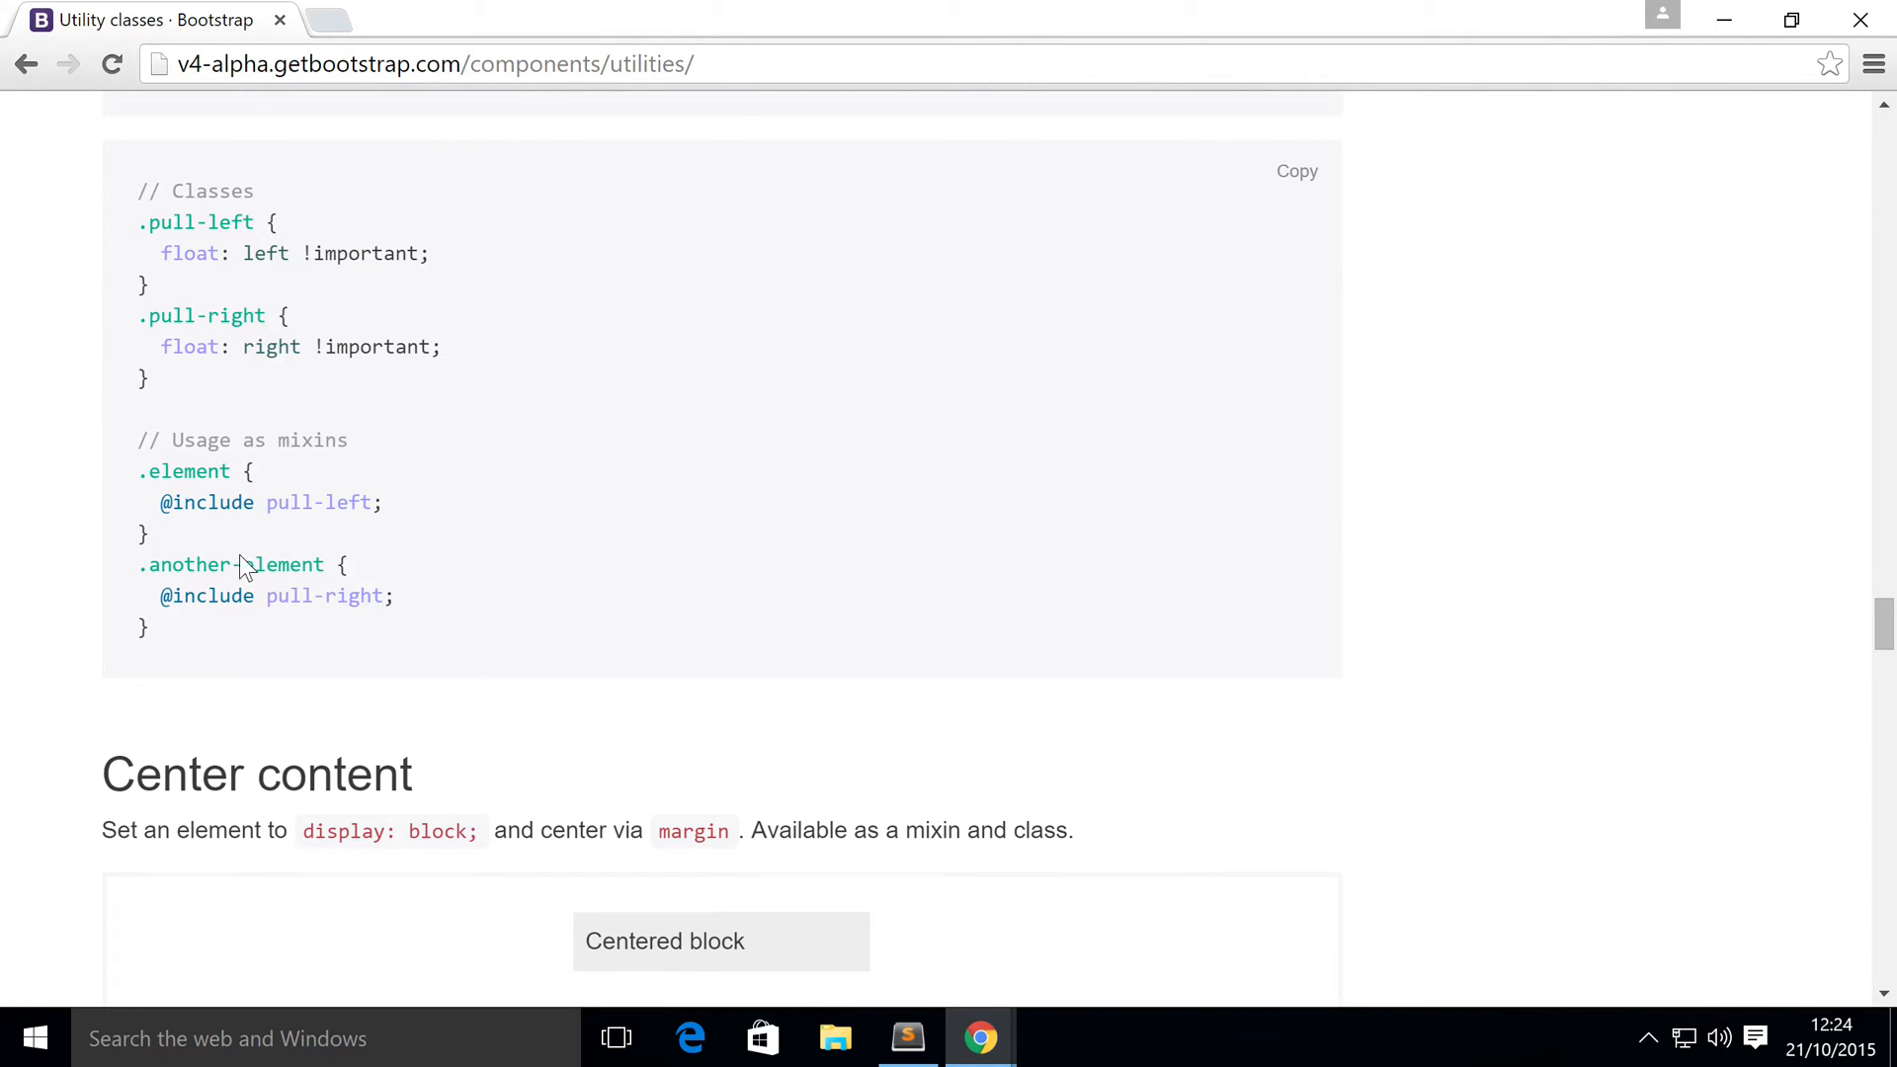
pyautogui.scroll(-3)
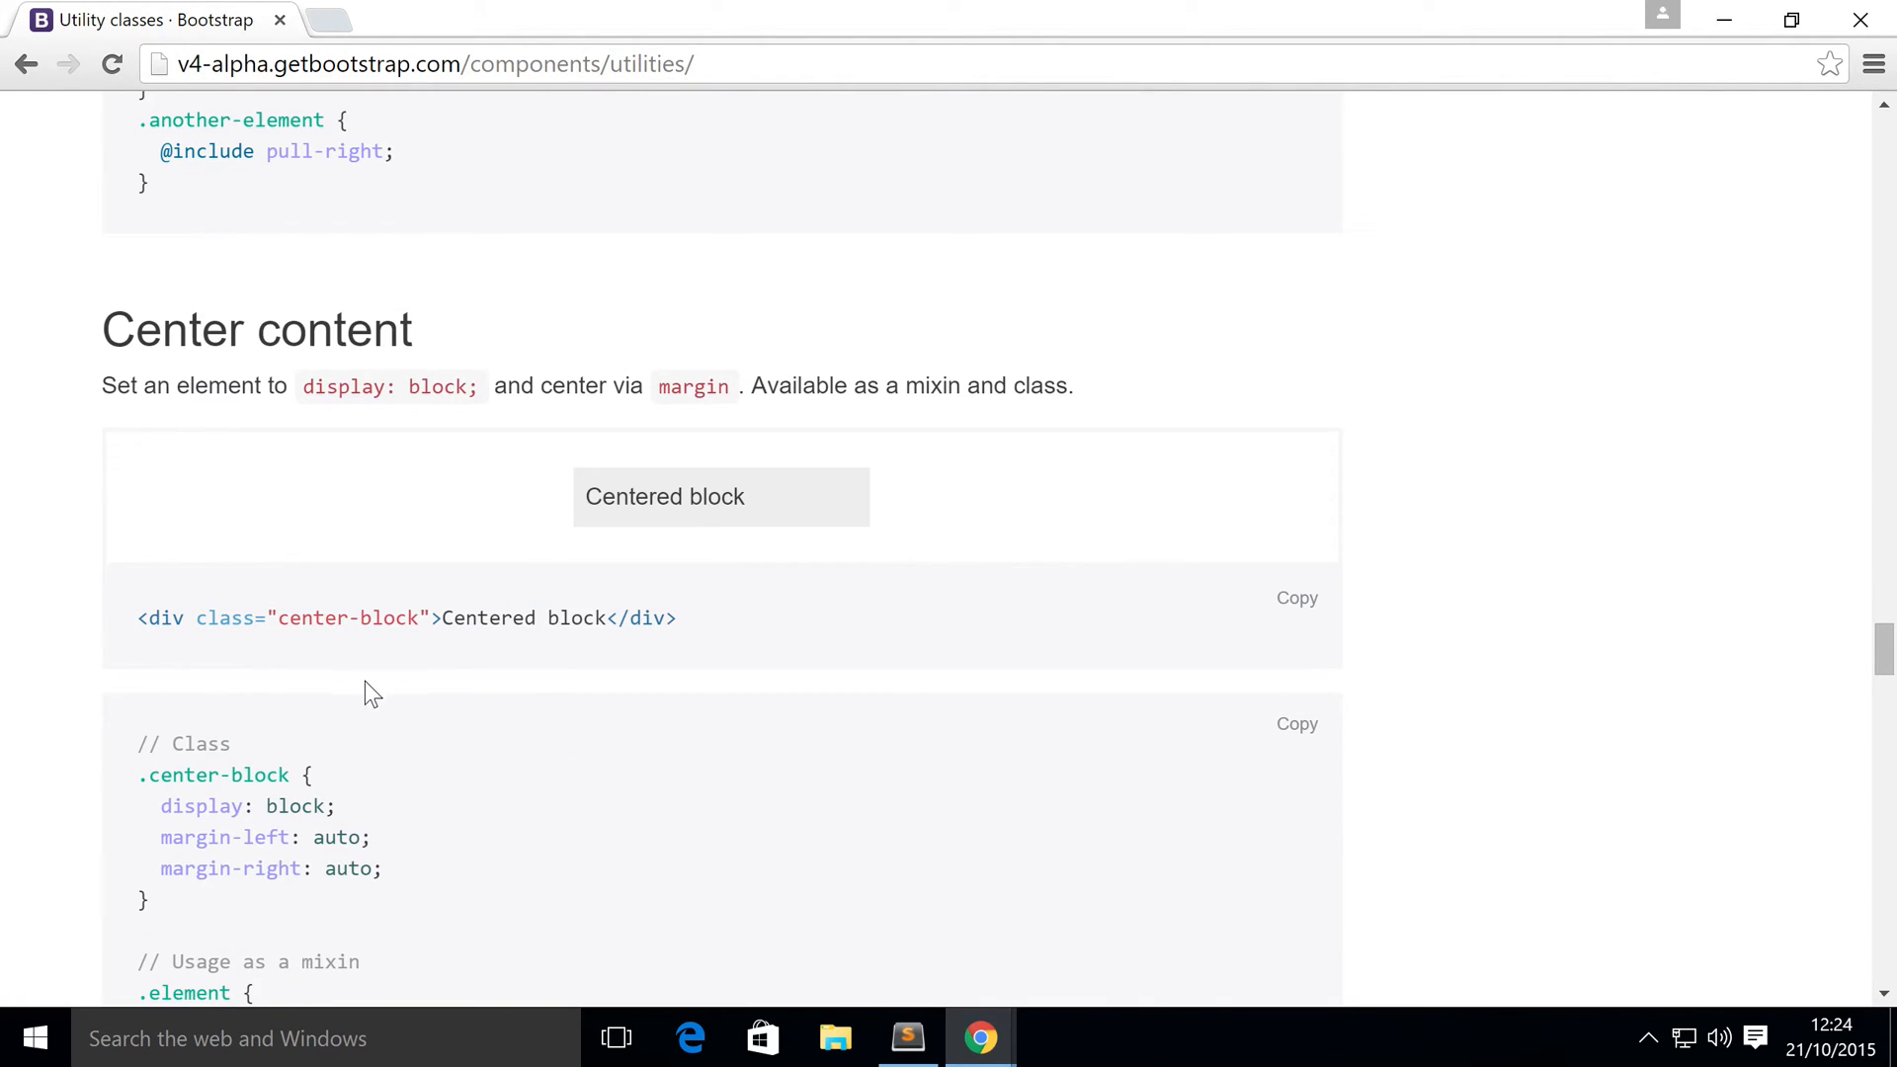
pyautogui.scroll(-3)
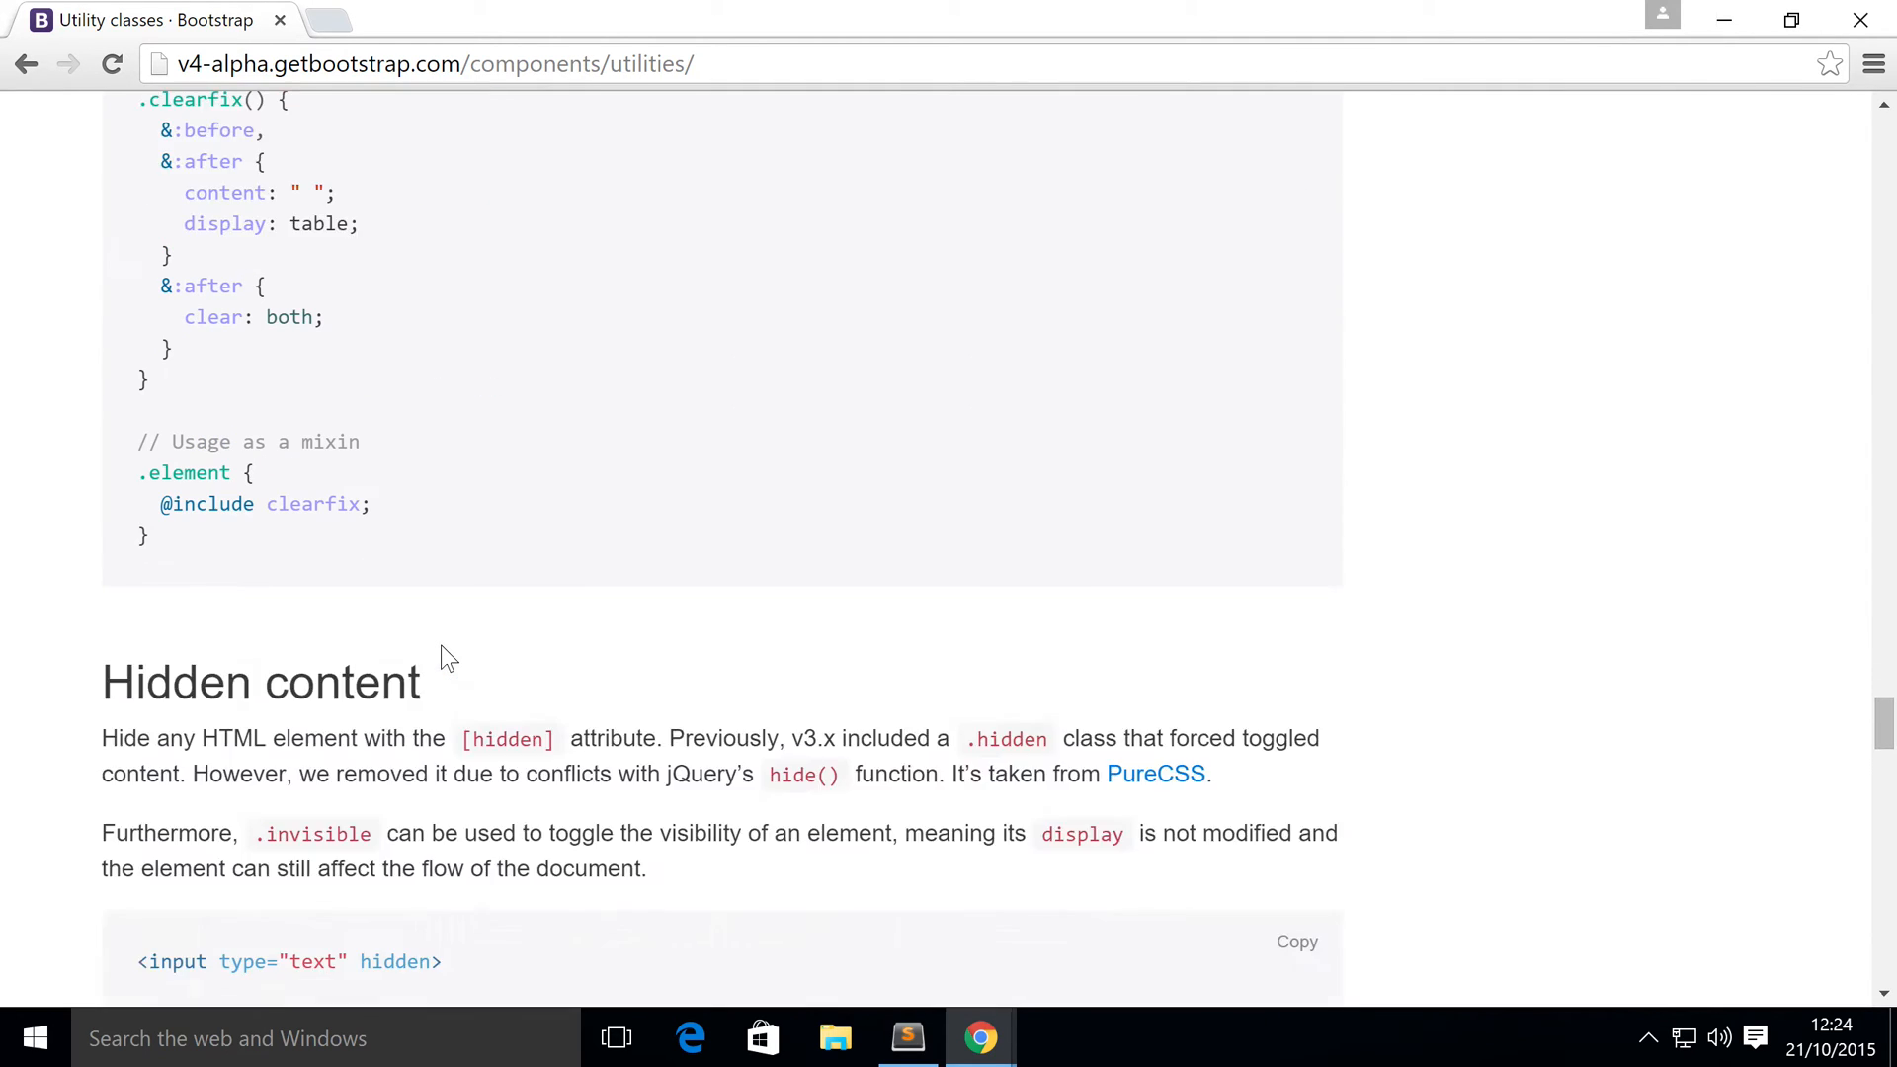
pyautogui.scroll(-3)
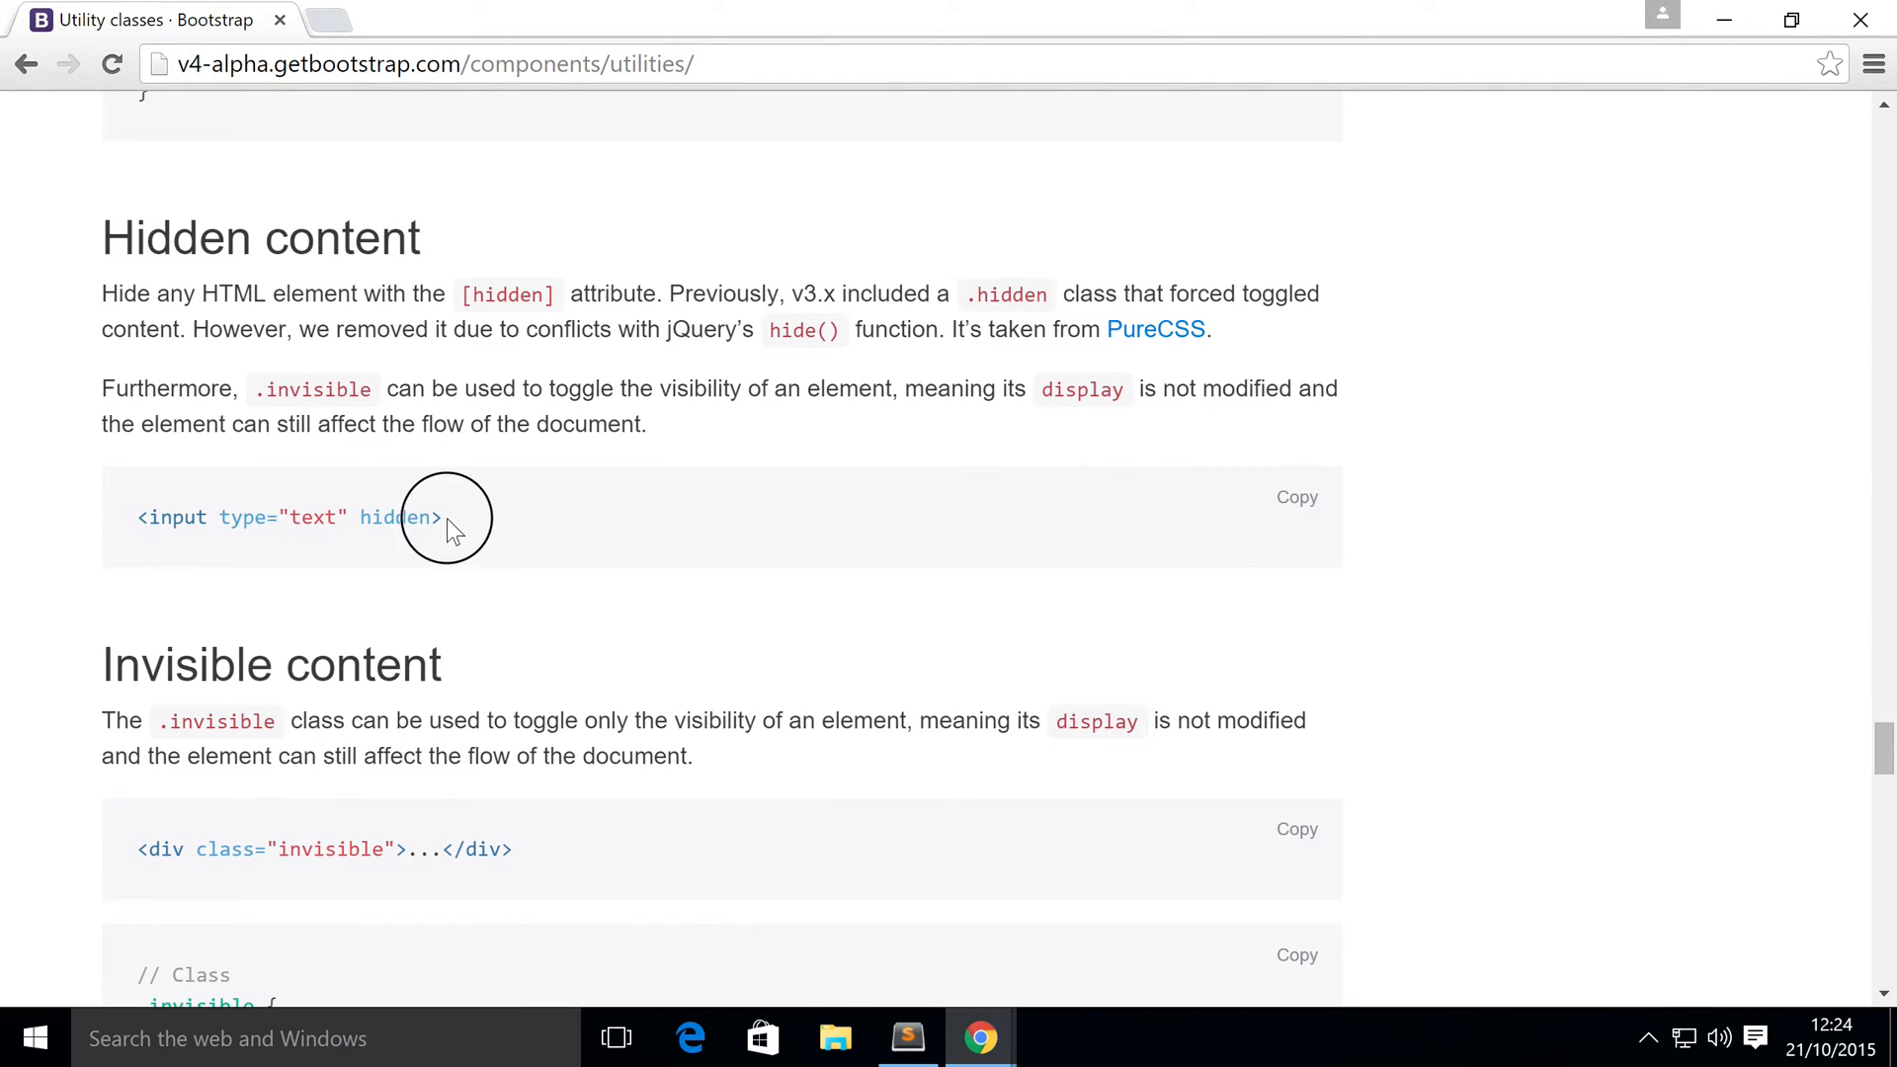
pyautogui.moveTo(315, 576)
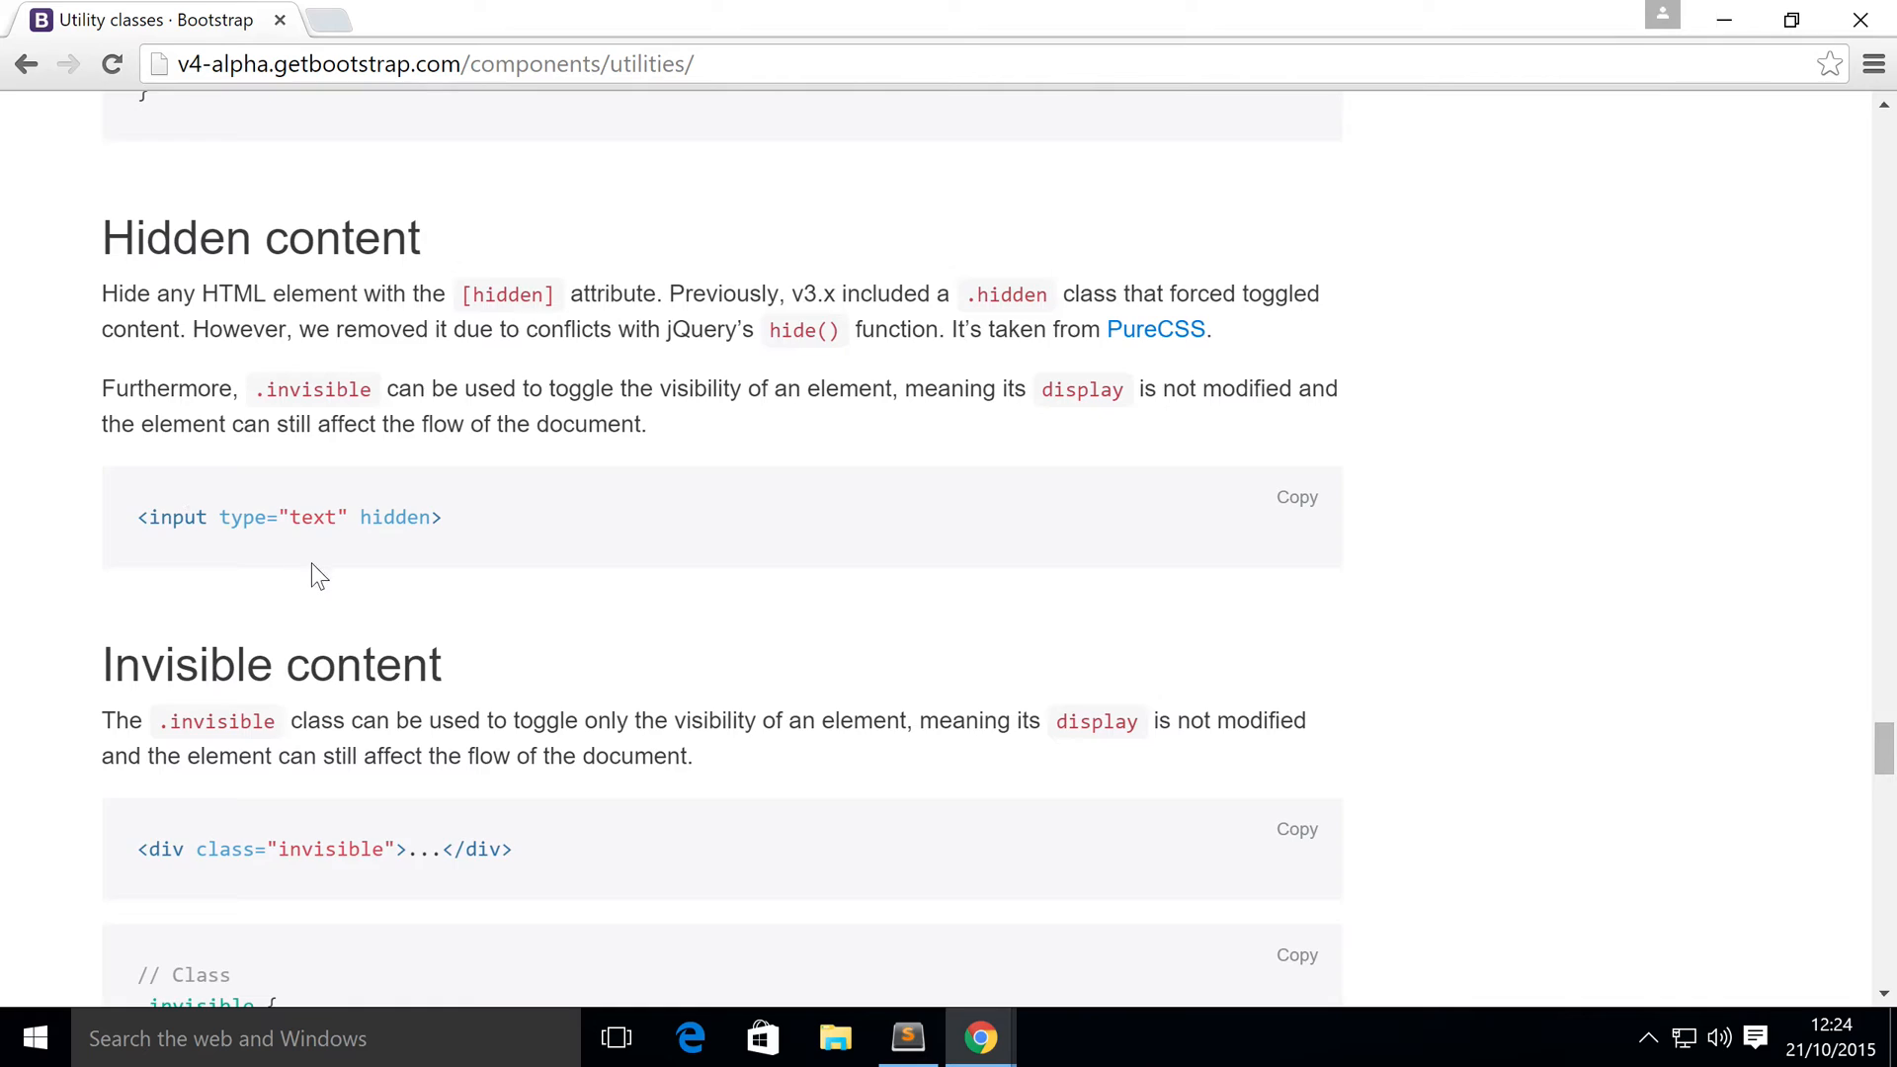
# Scroll past Invisible content, Screen readers and Image replacement to Responsive embeds
pyautogui.scroll(-3)
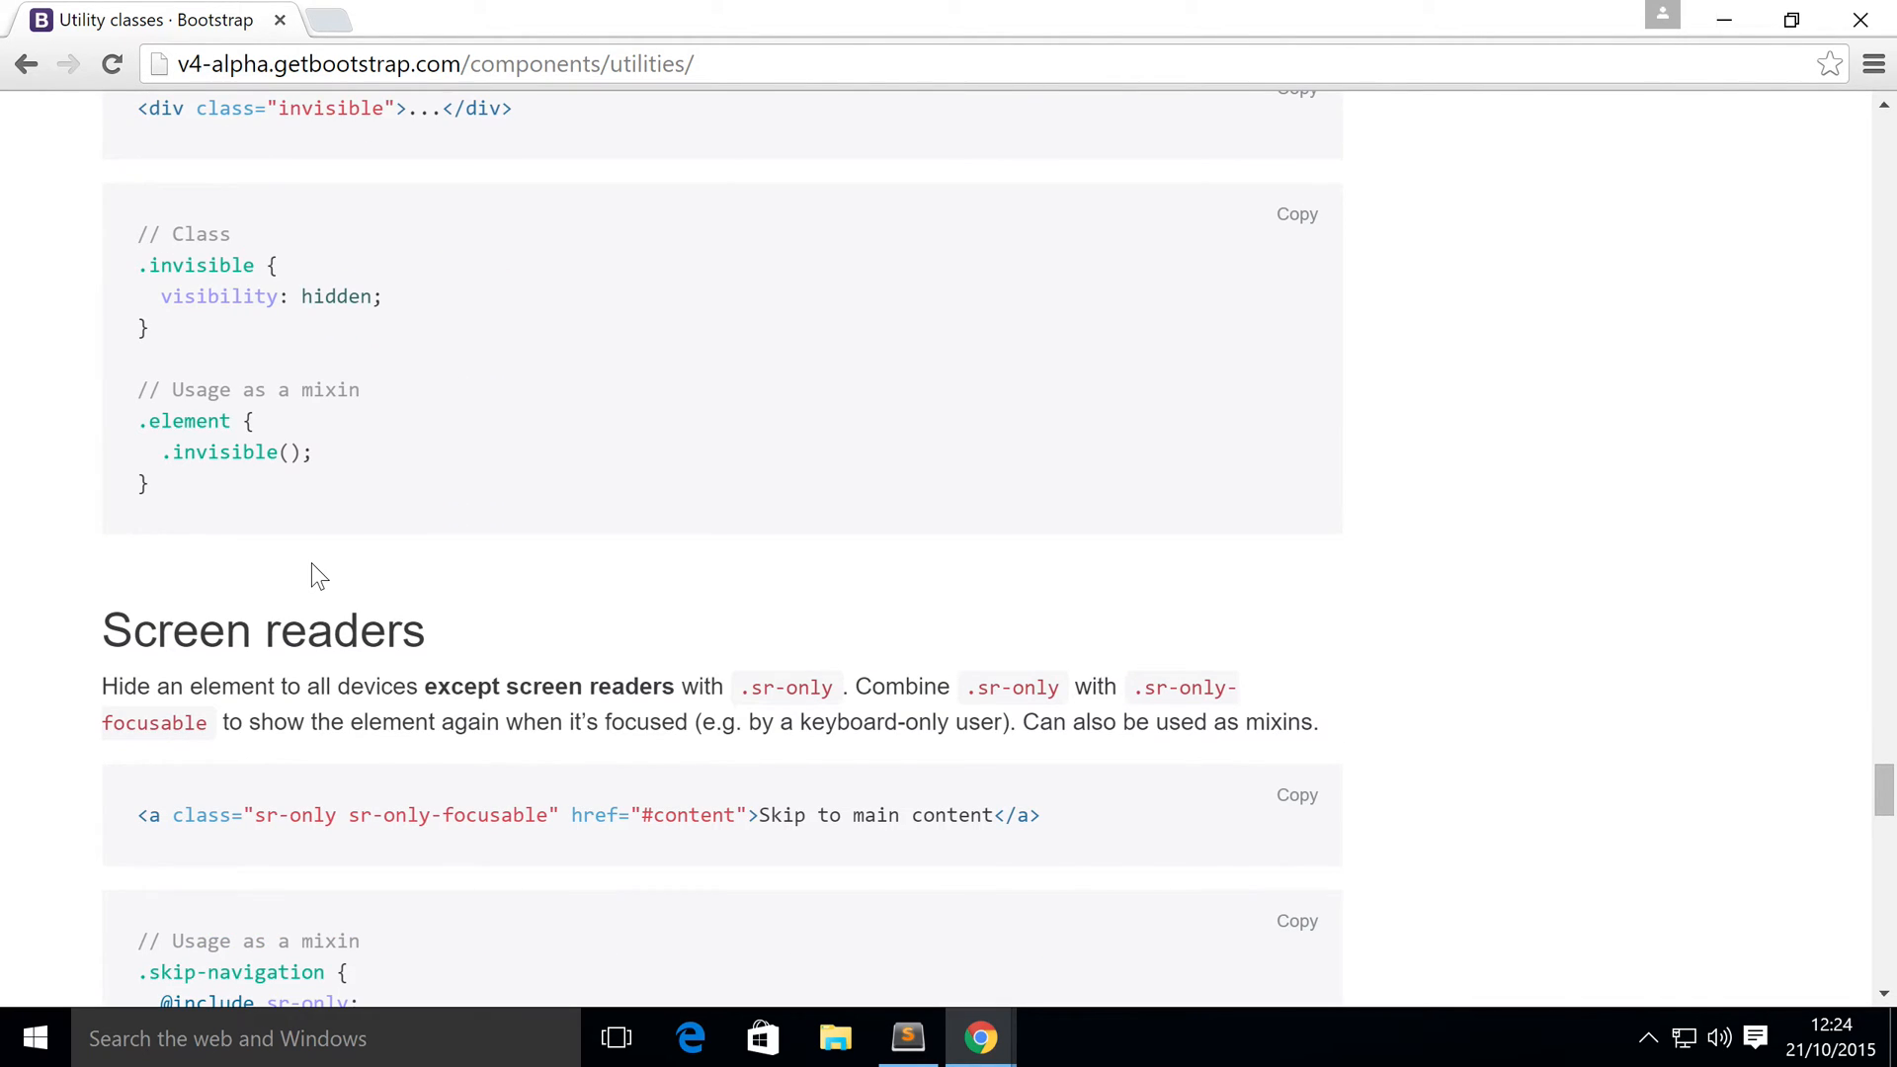
pyautogui.scroll(3)
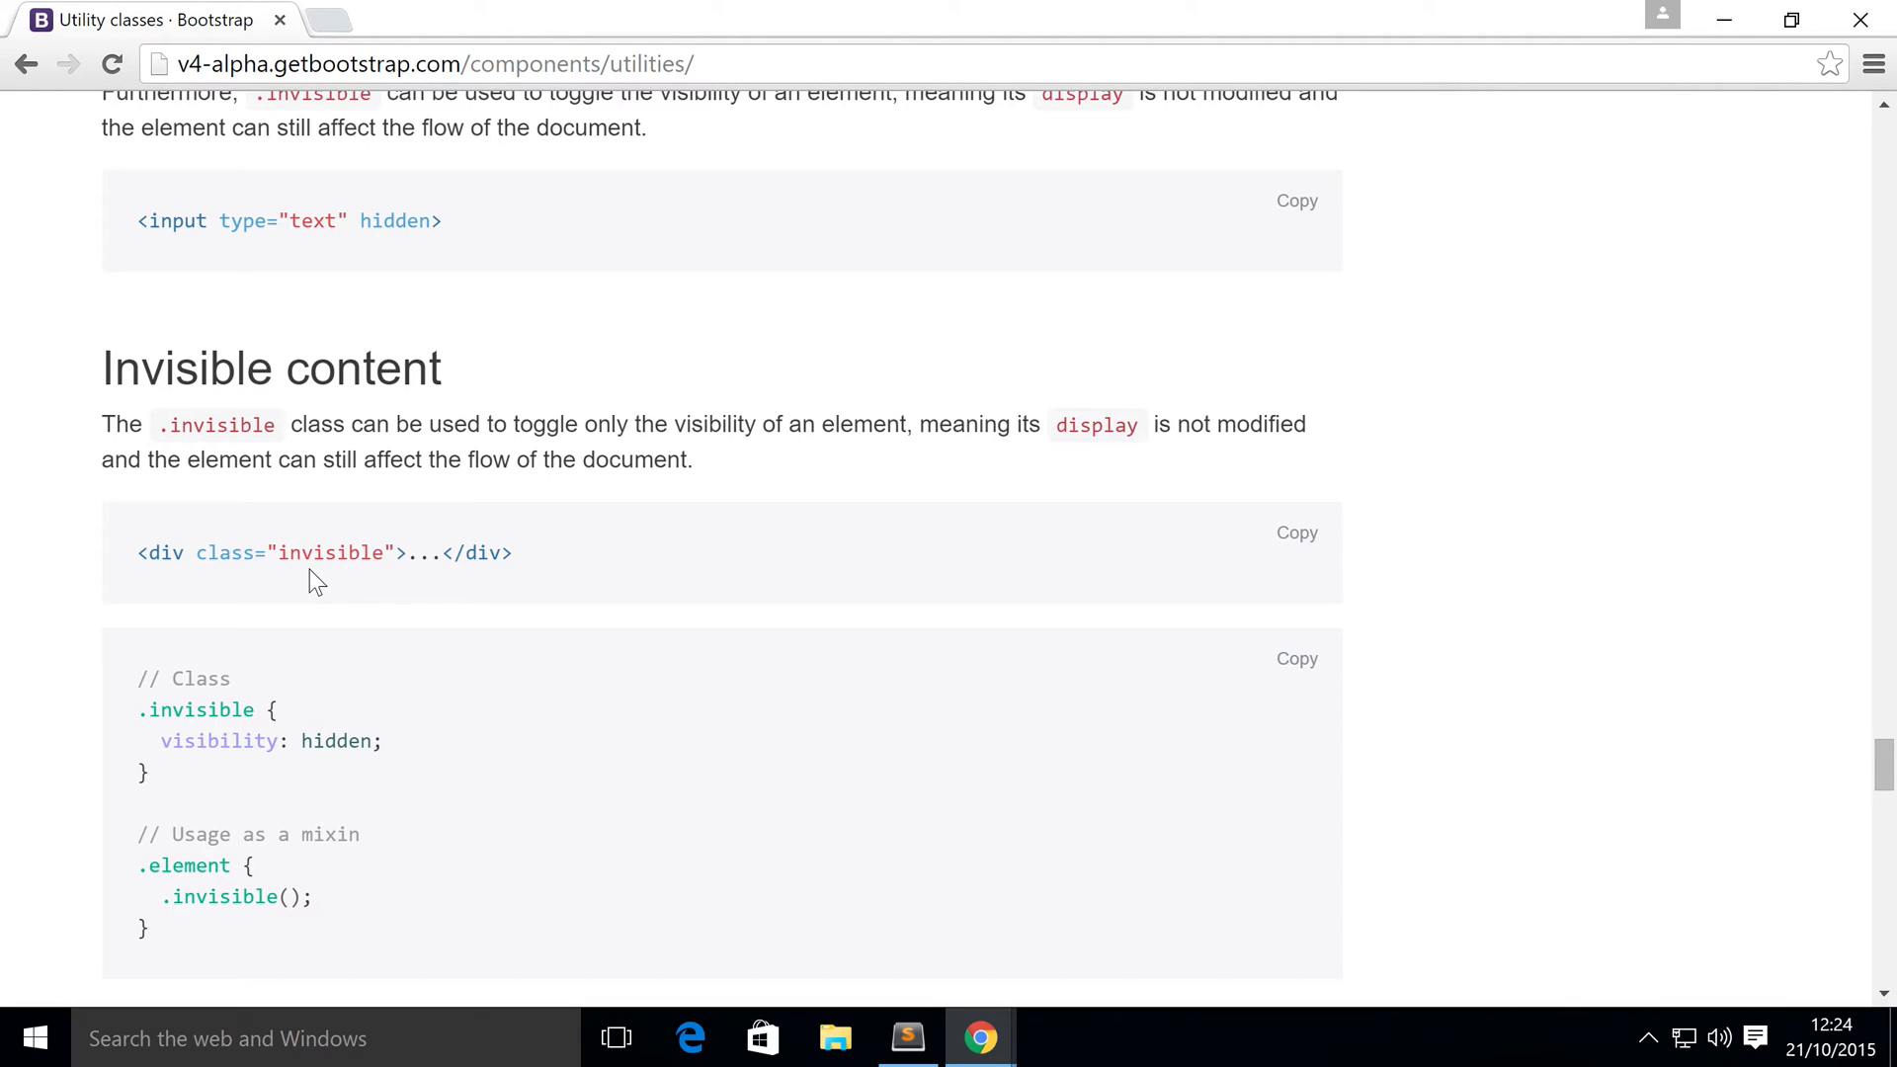
pyautogui.scroll(-3)
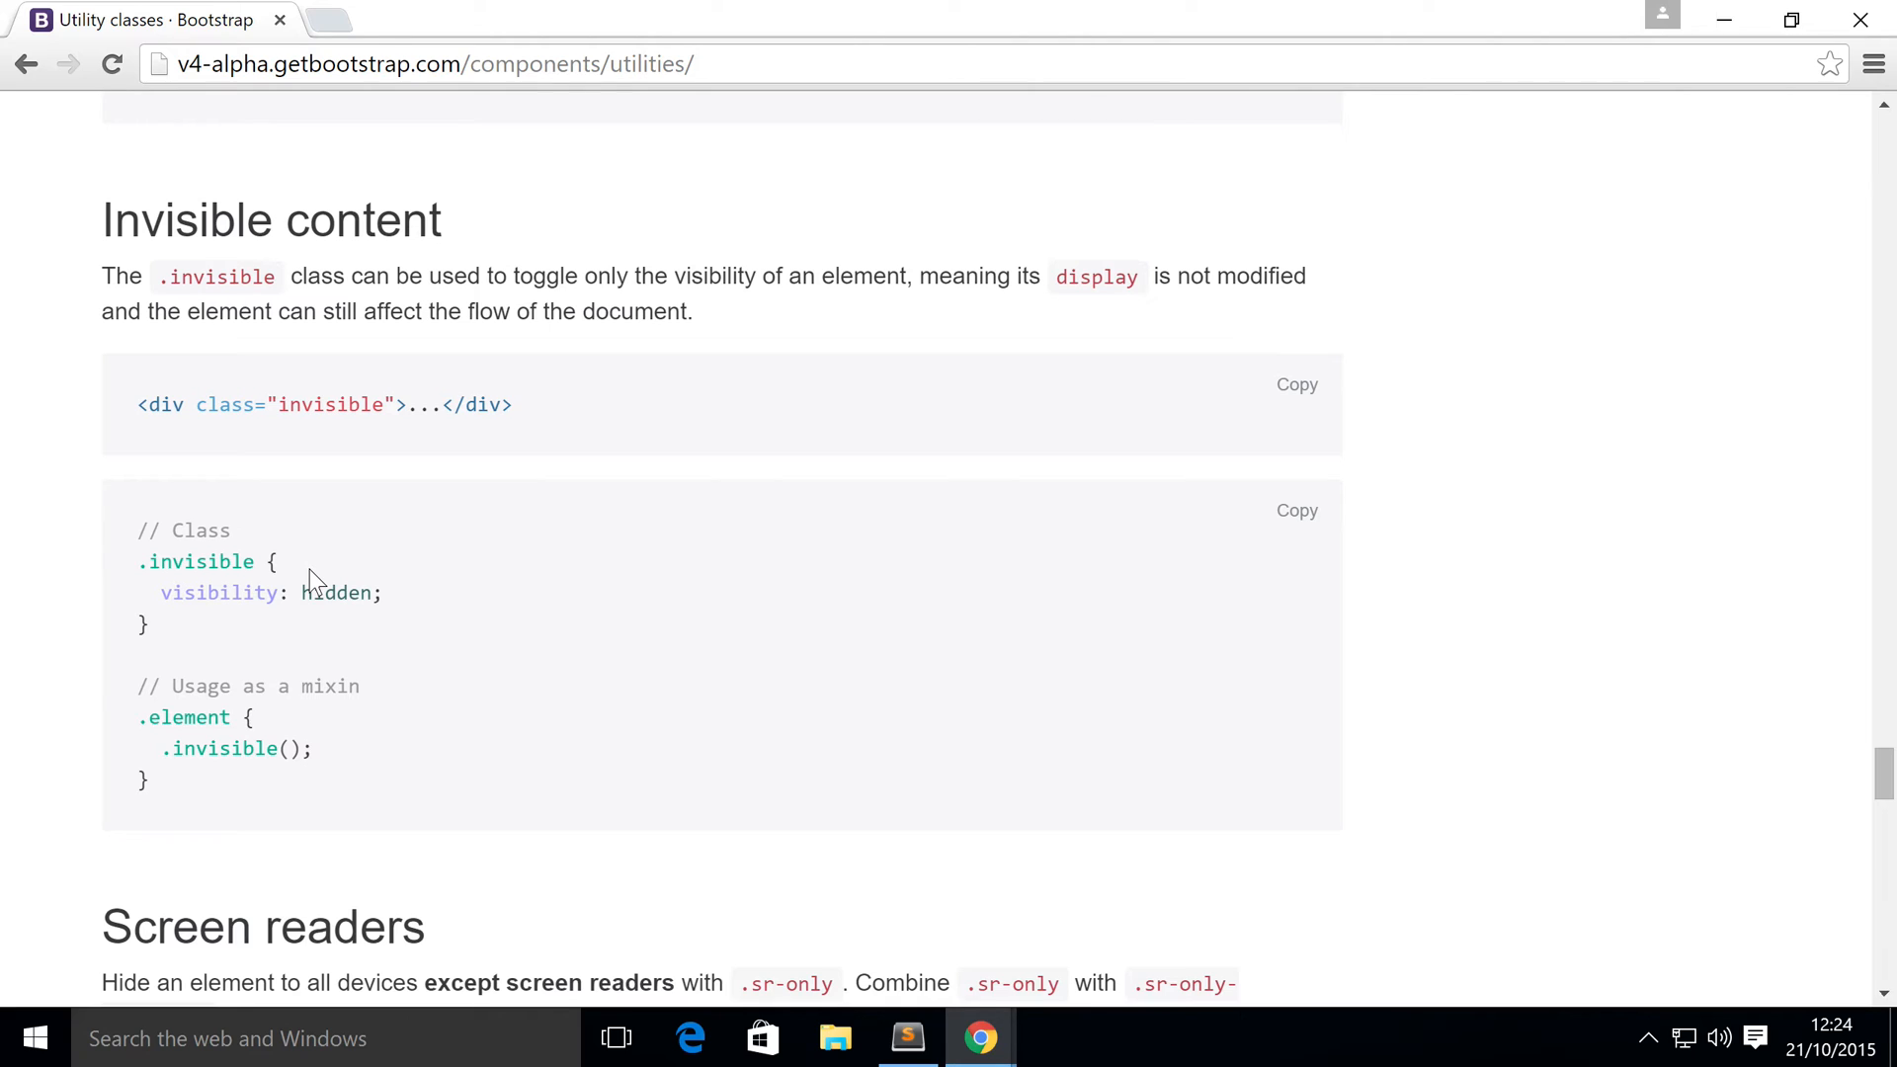
pyautogui.scroll(-3)
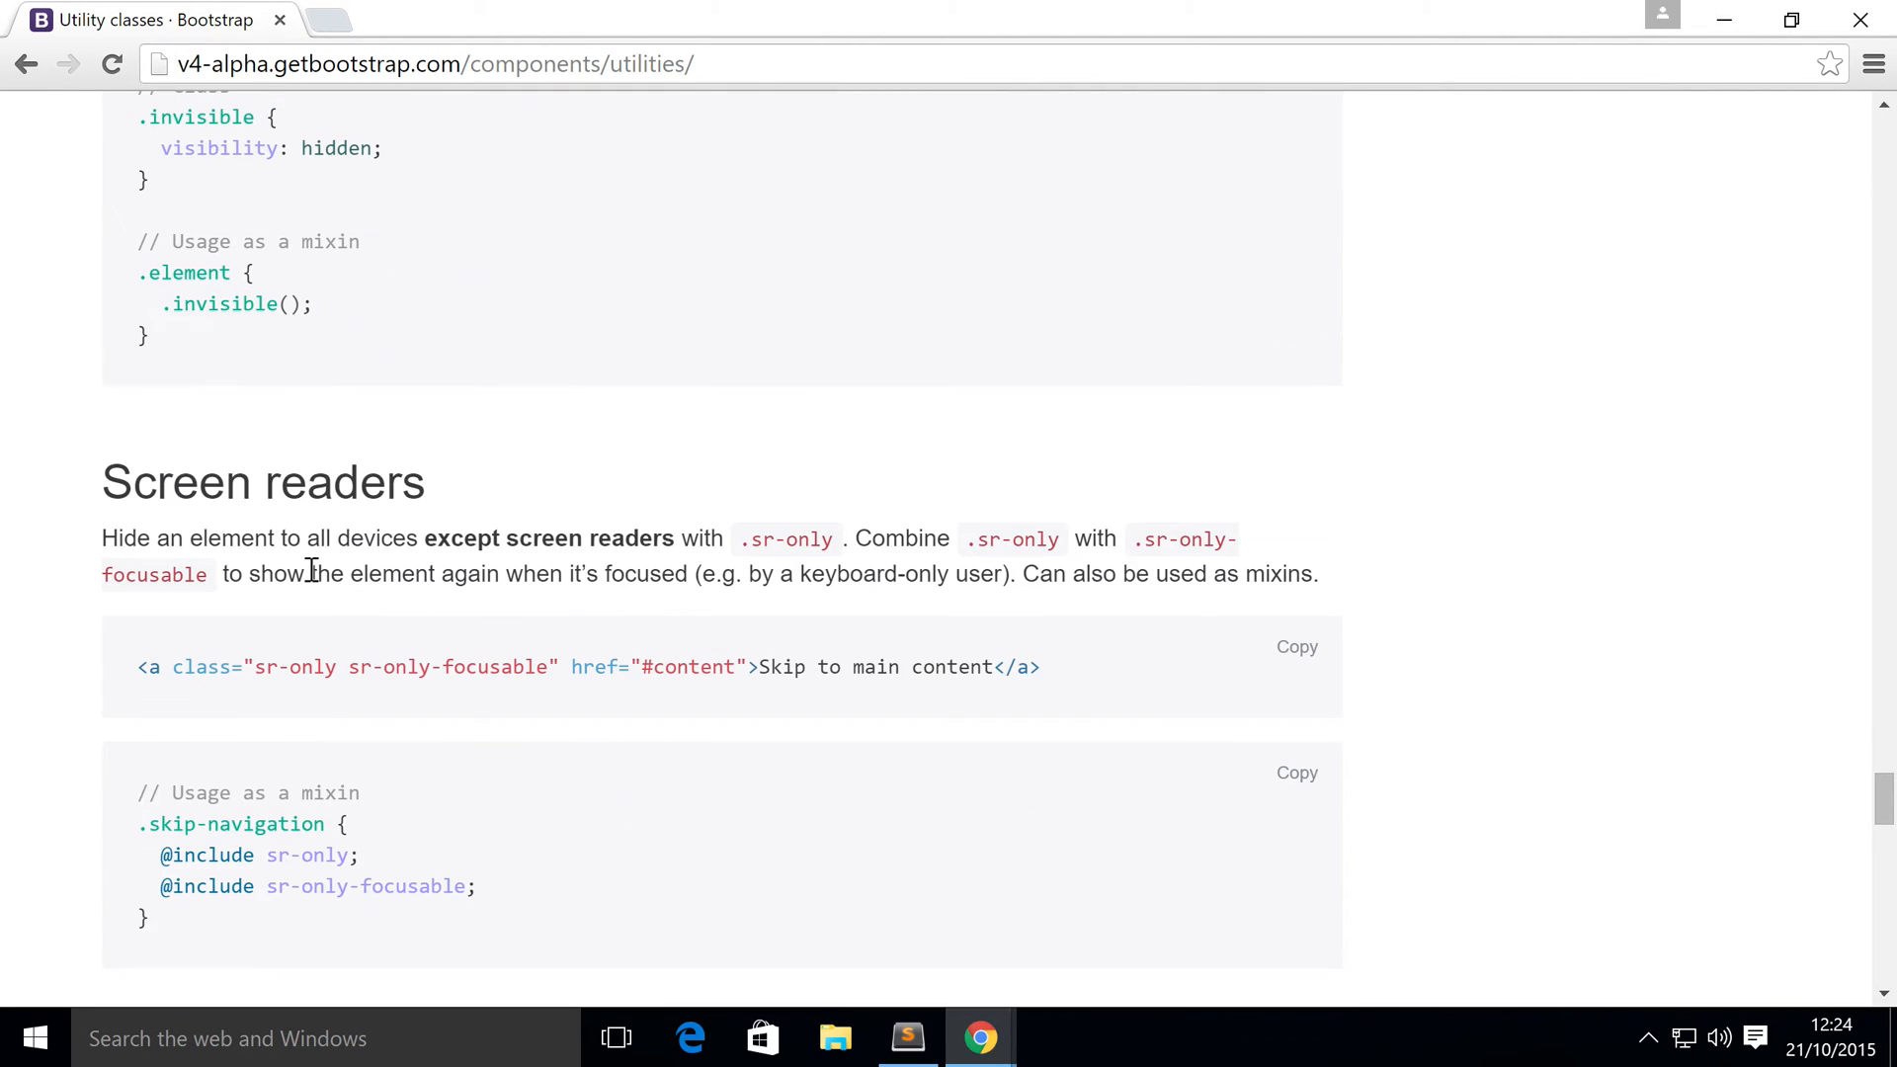
pyautogui.scroll(-3)
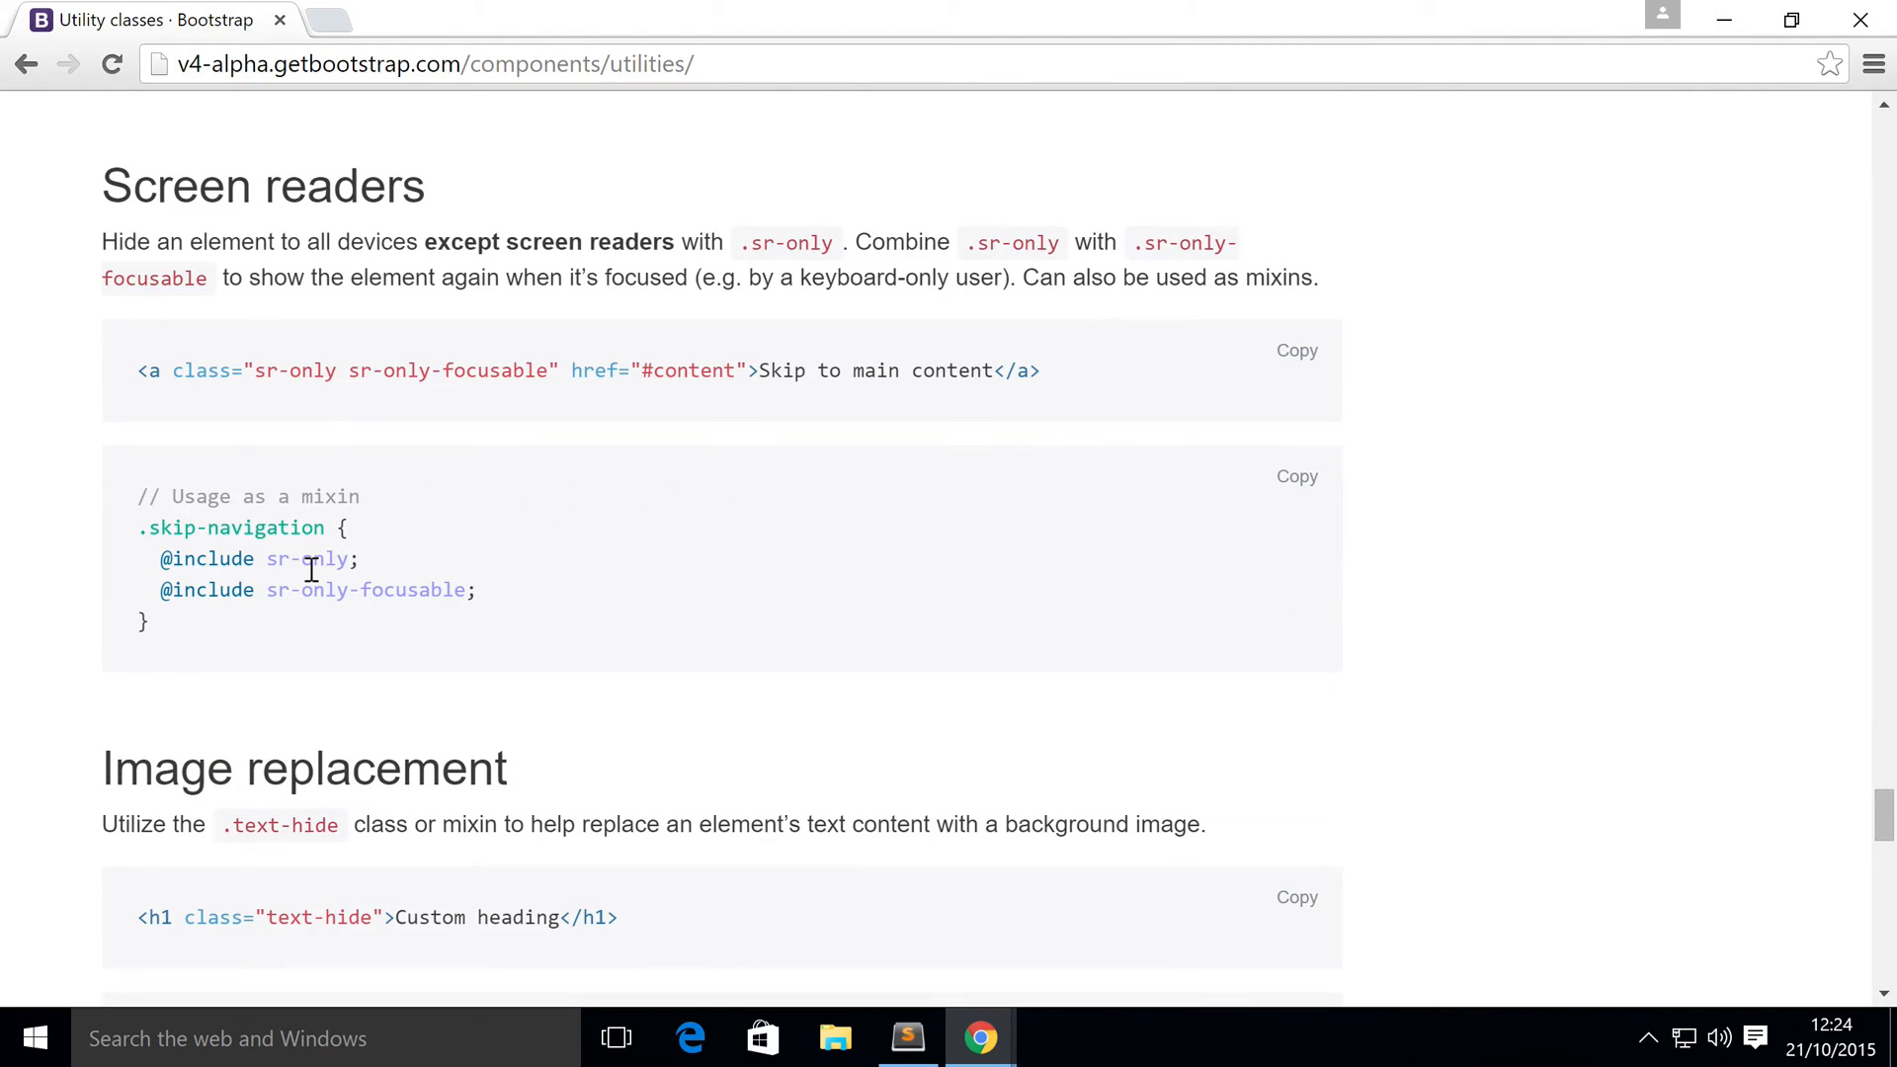
pyautogui.scroll(-3)
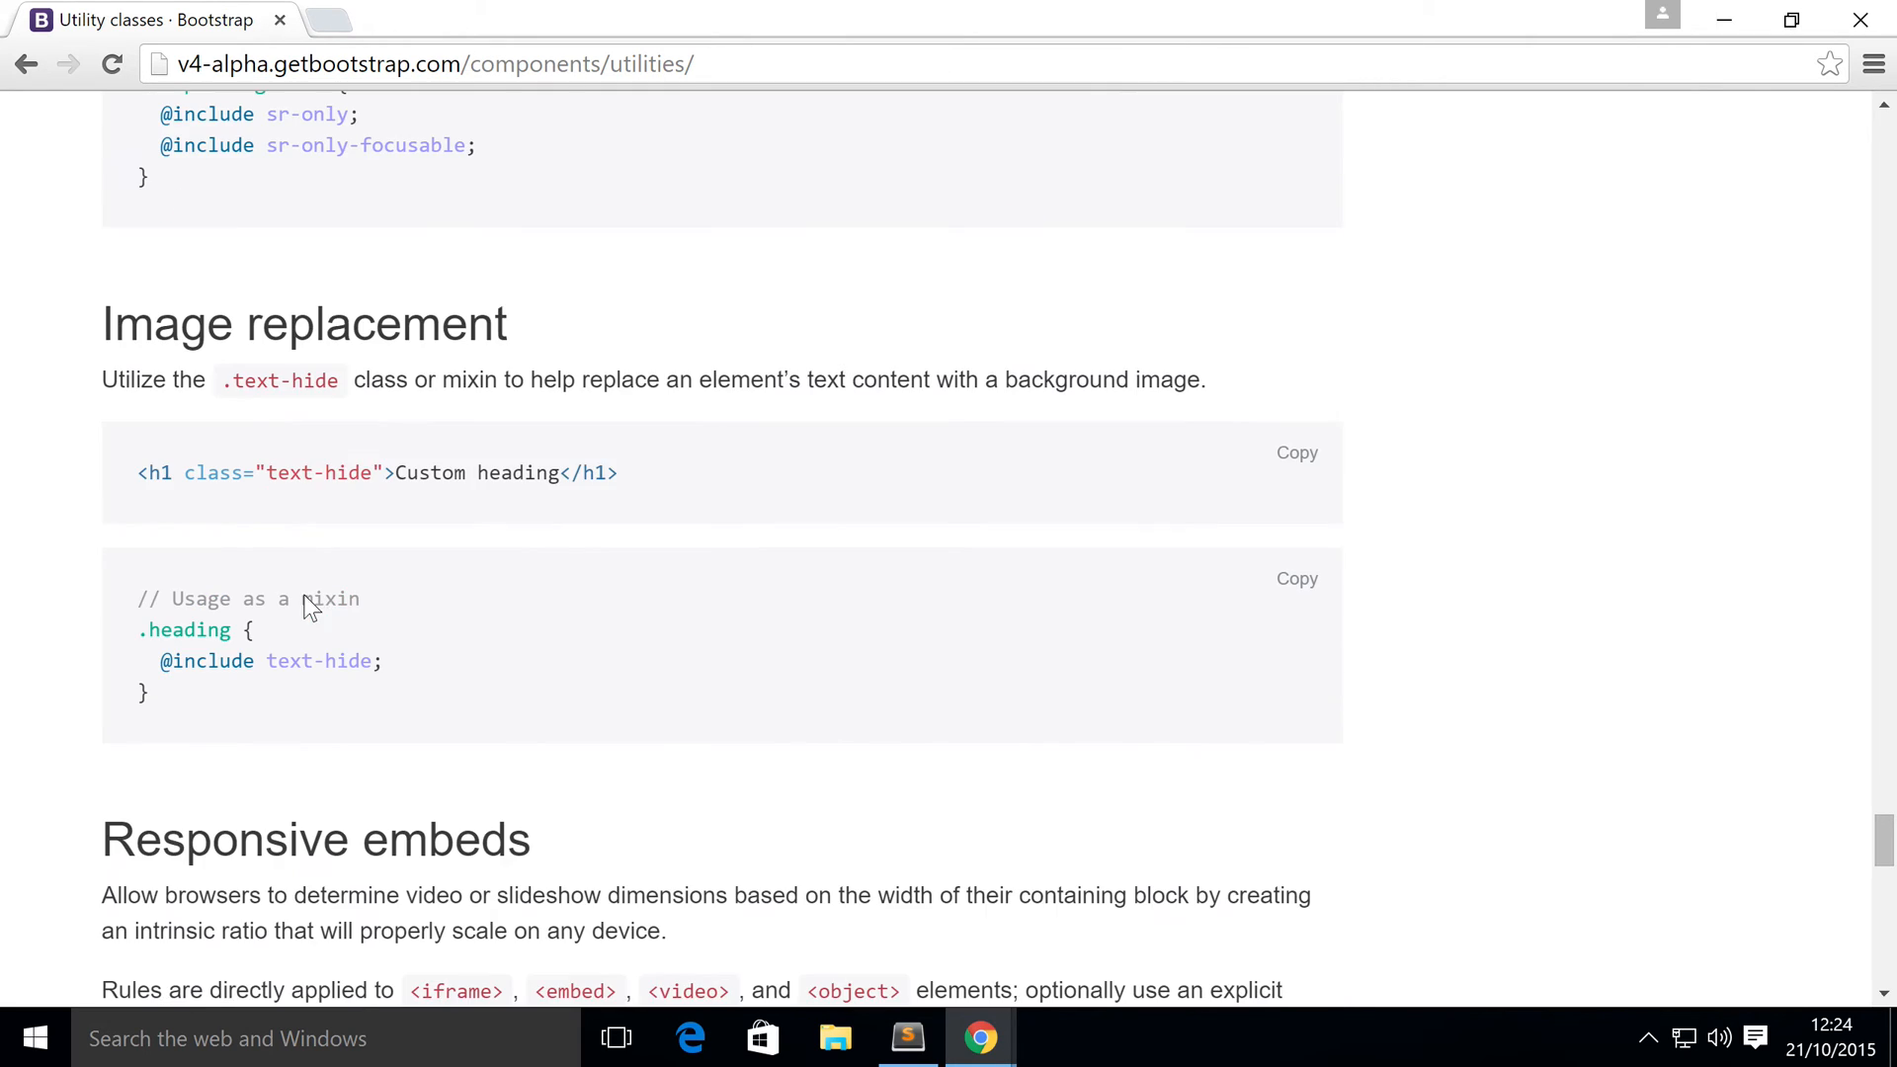
pyautogui.click(232, 702)
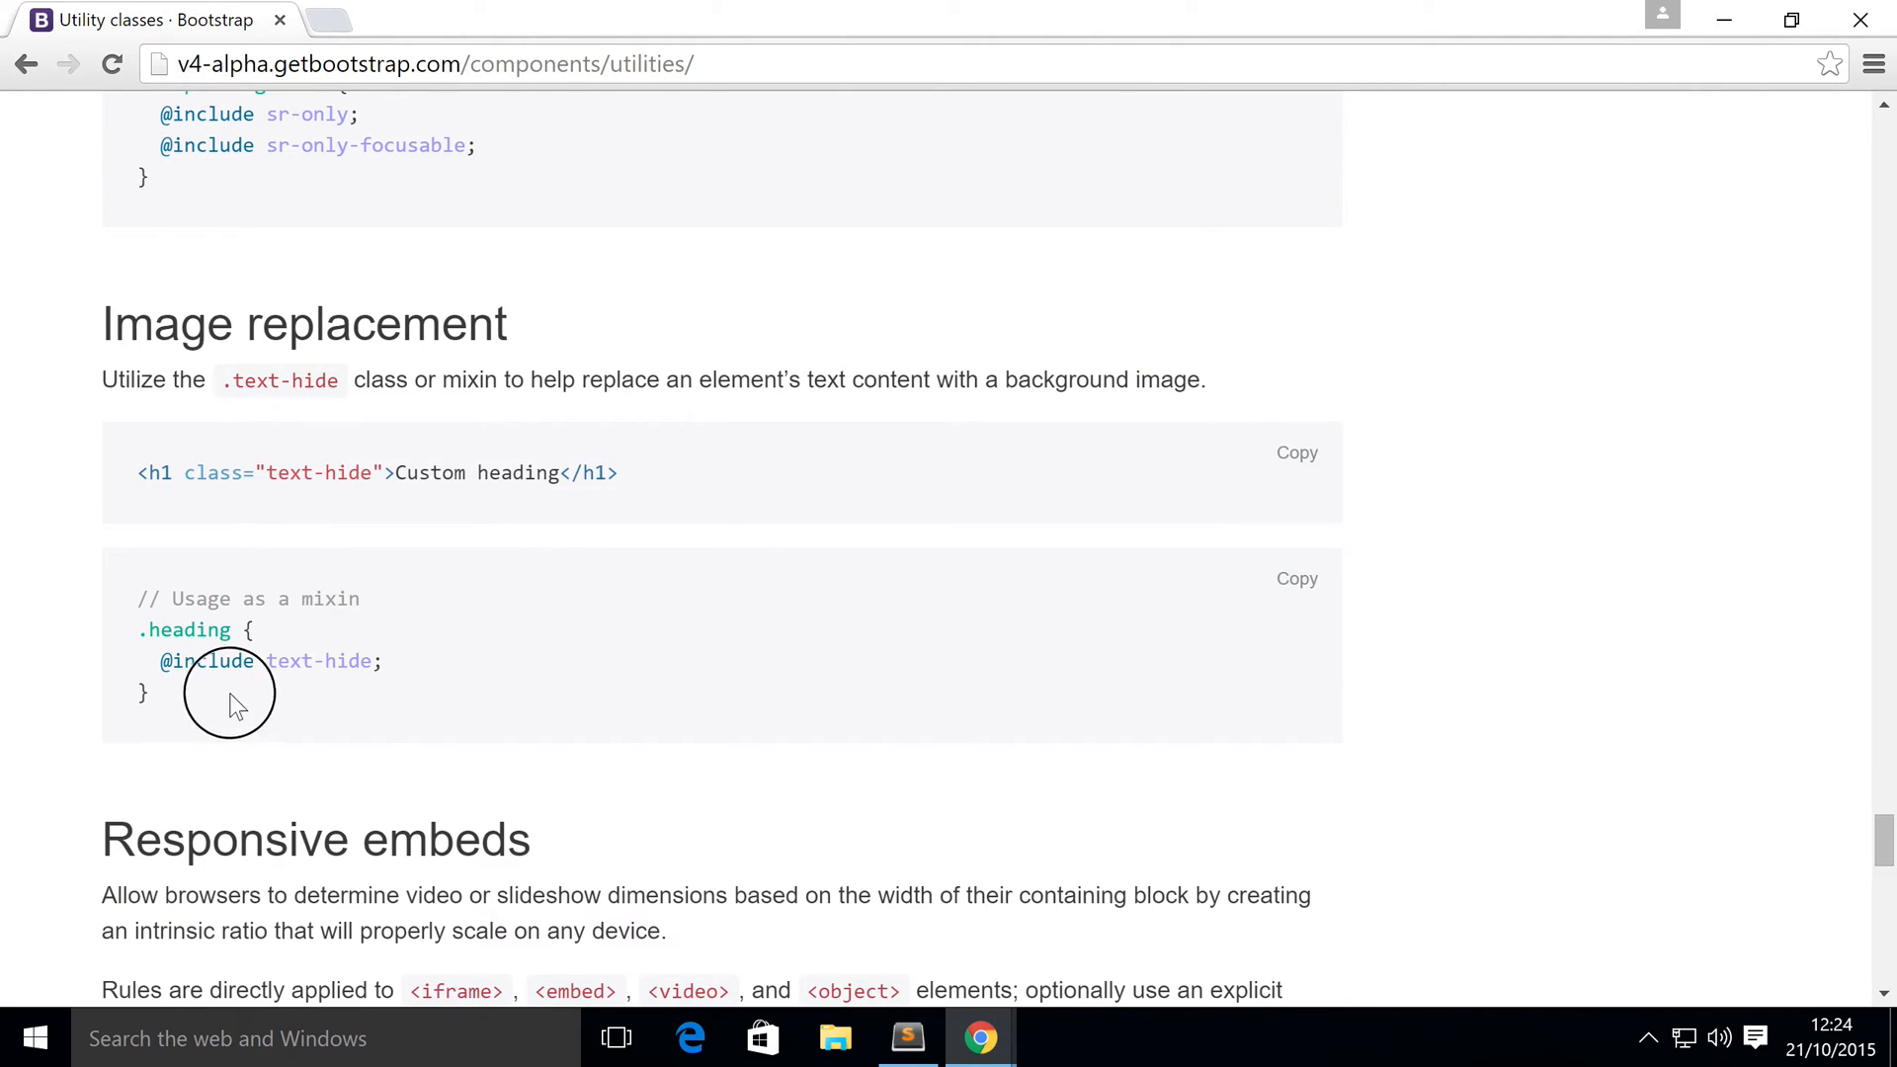
pyautogui.scroll(-3)
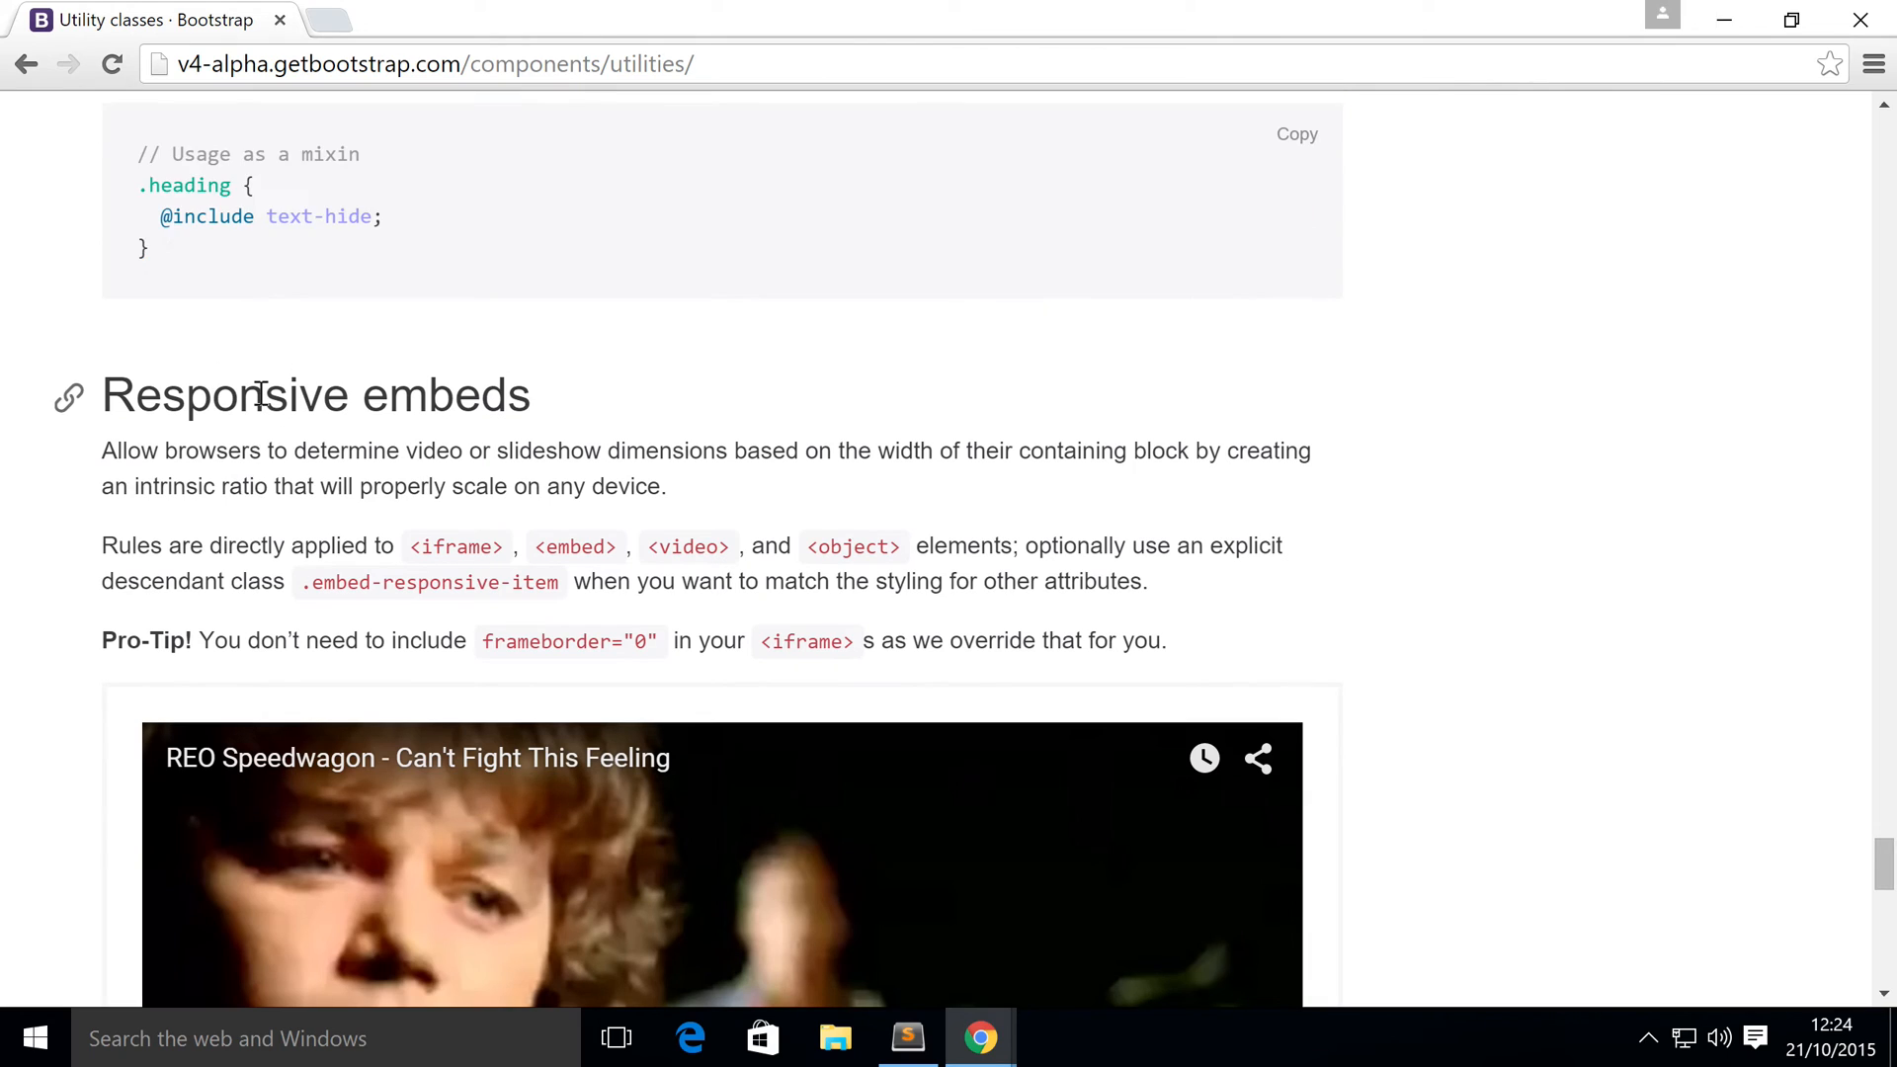
# Highlight '16by9' in the embed example's class attribute, then scroll back to the top
pyautogui.scroll(-3)
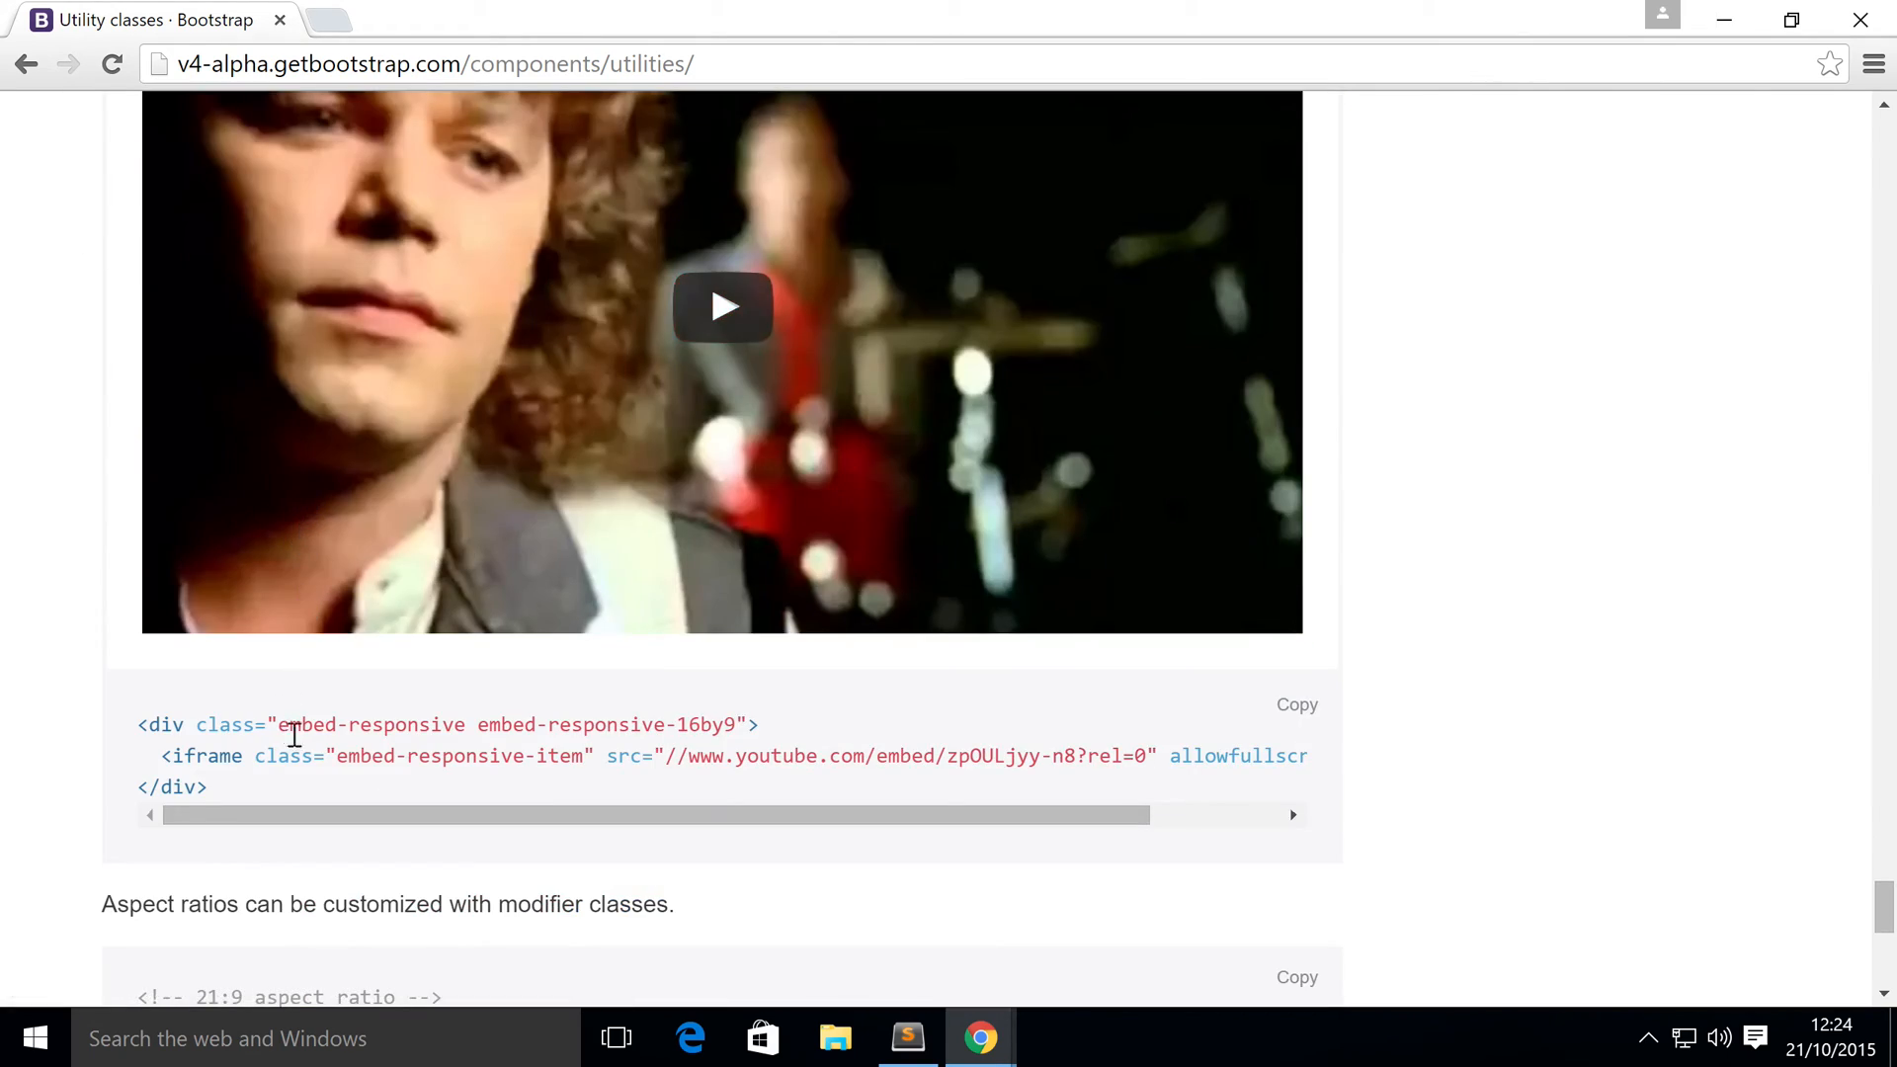
pyautogui.doubleClick(463, 756)
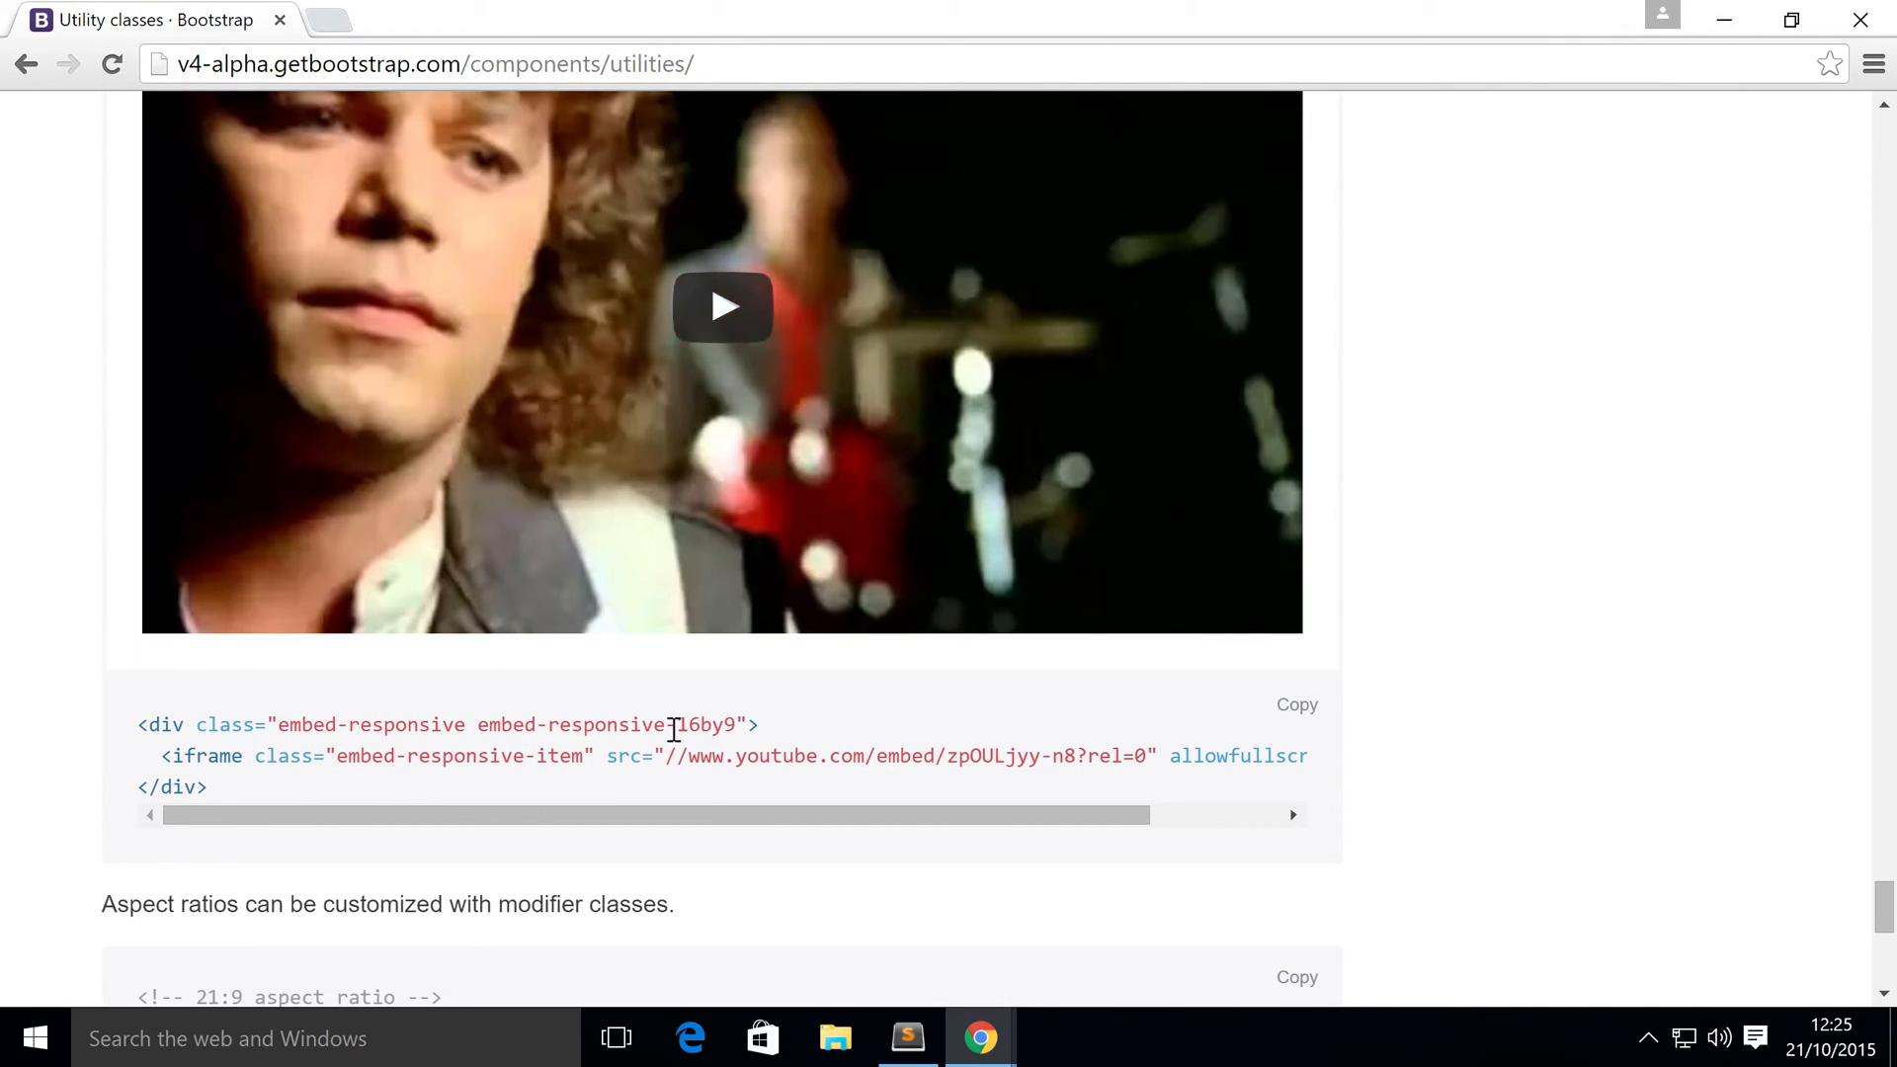
pyautogui.doubleClick(691, 725)
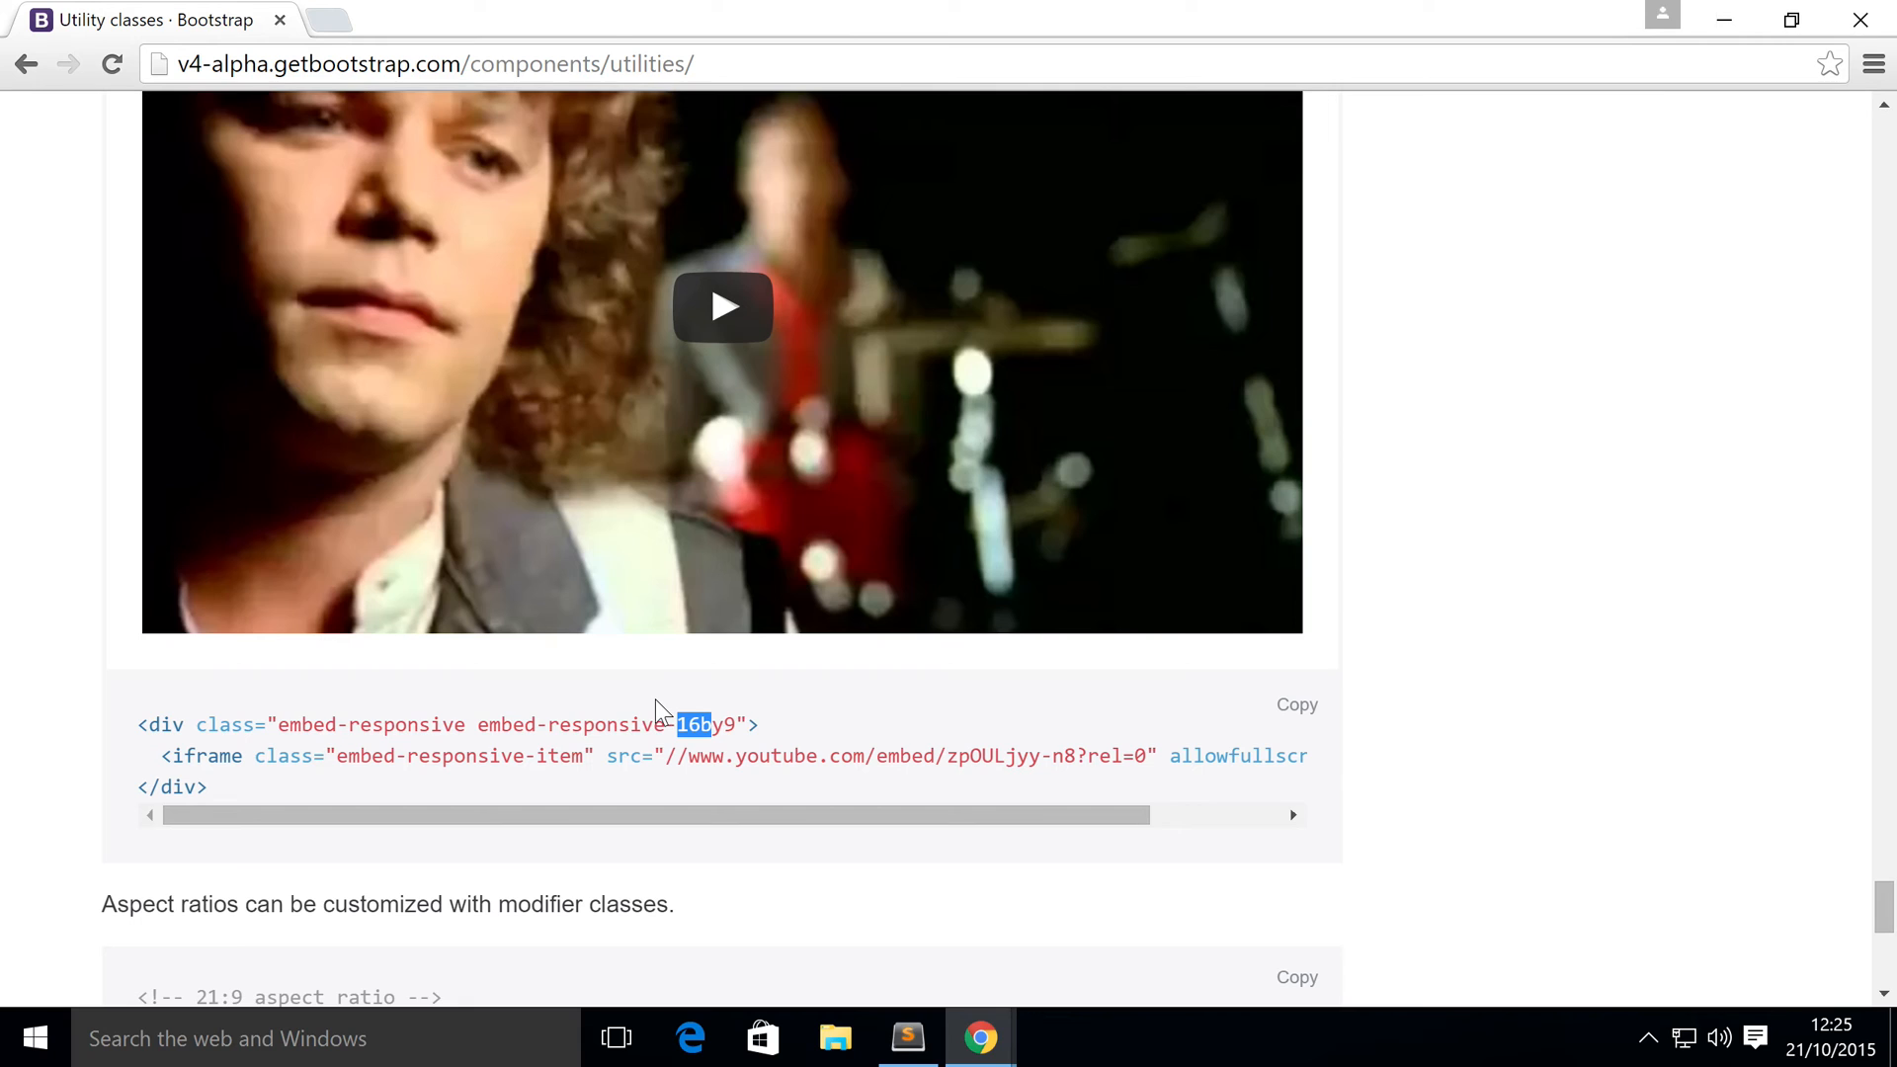
pyautogui.moveTo(573, 725)
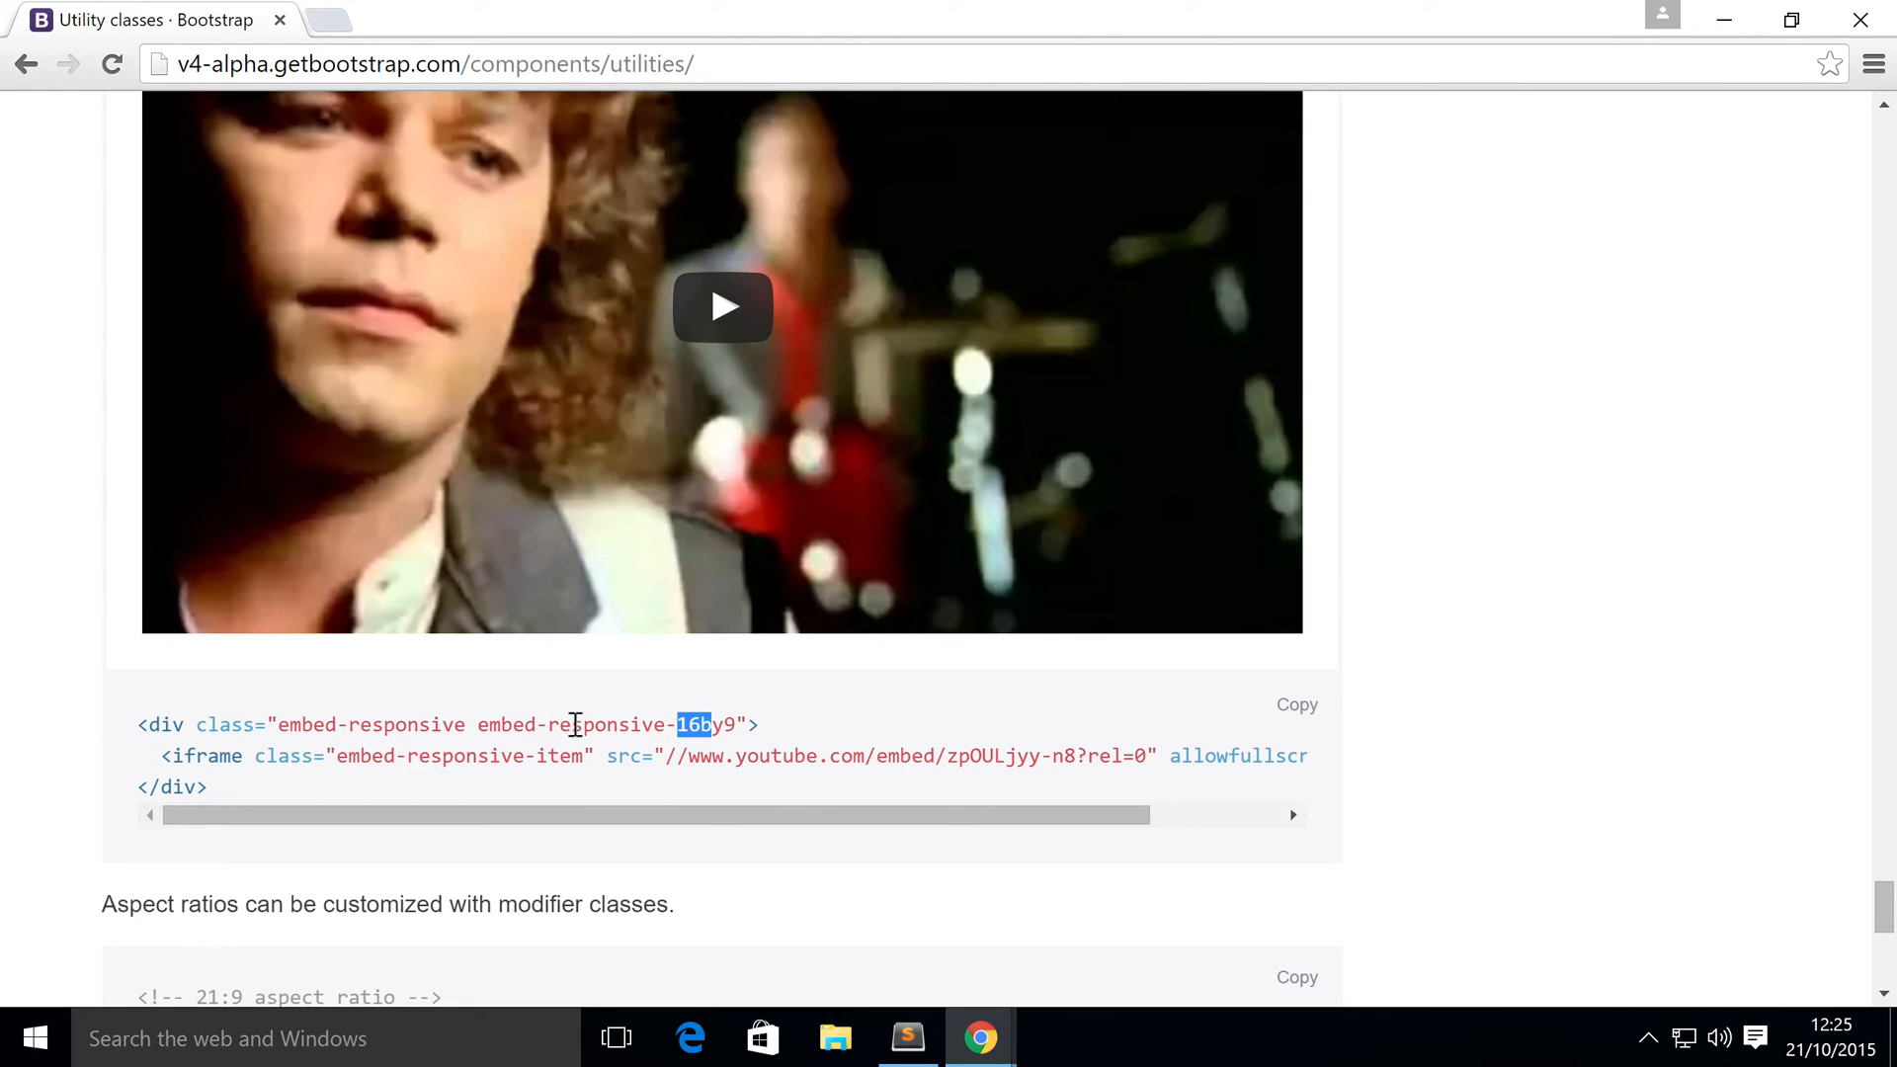
pyautogui.scroll(3)
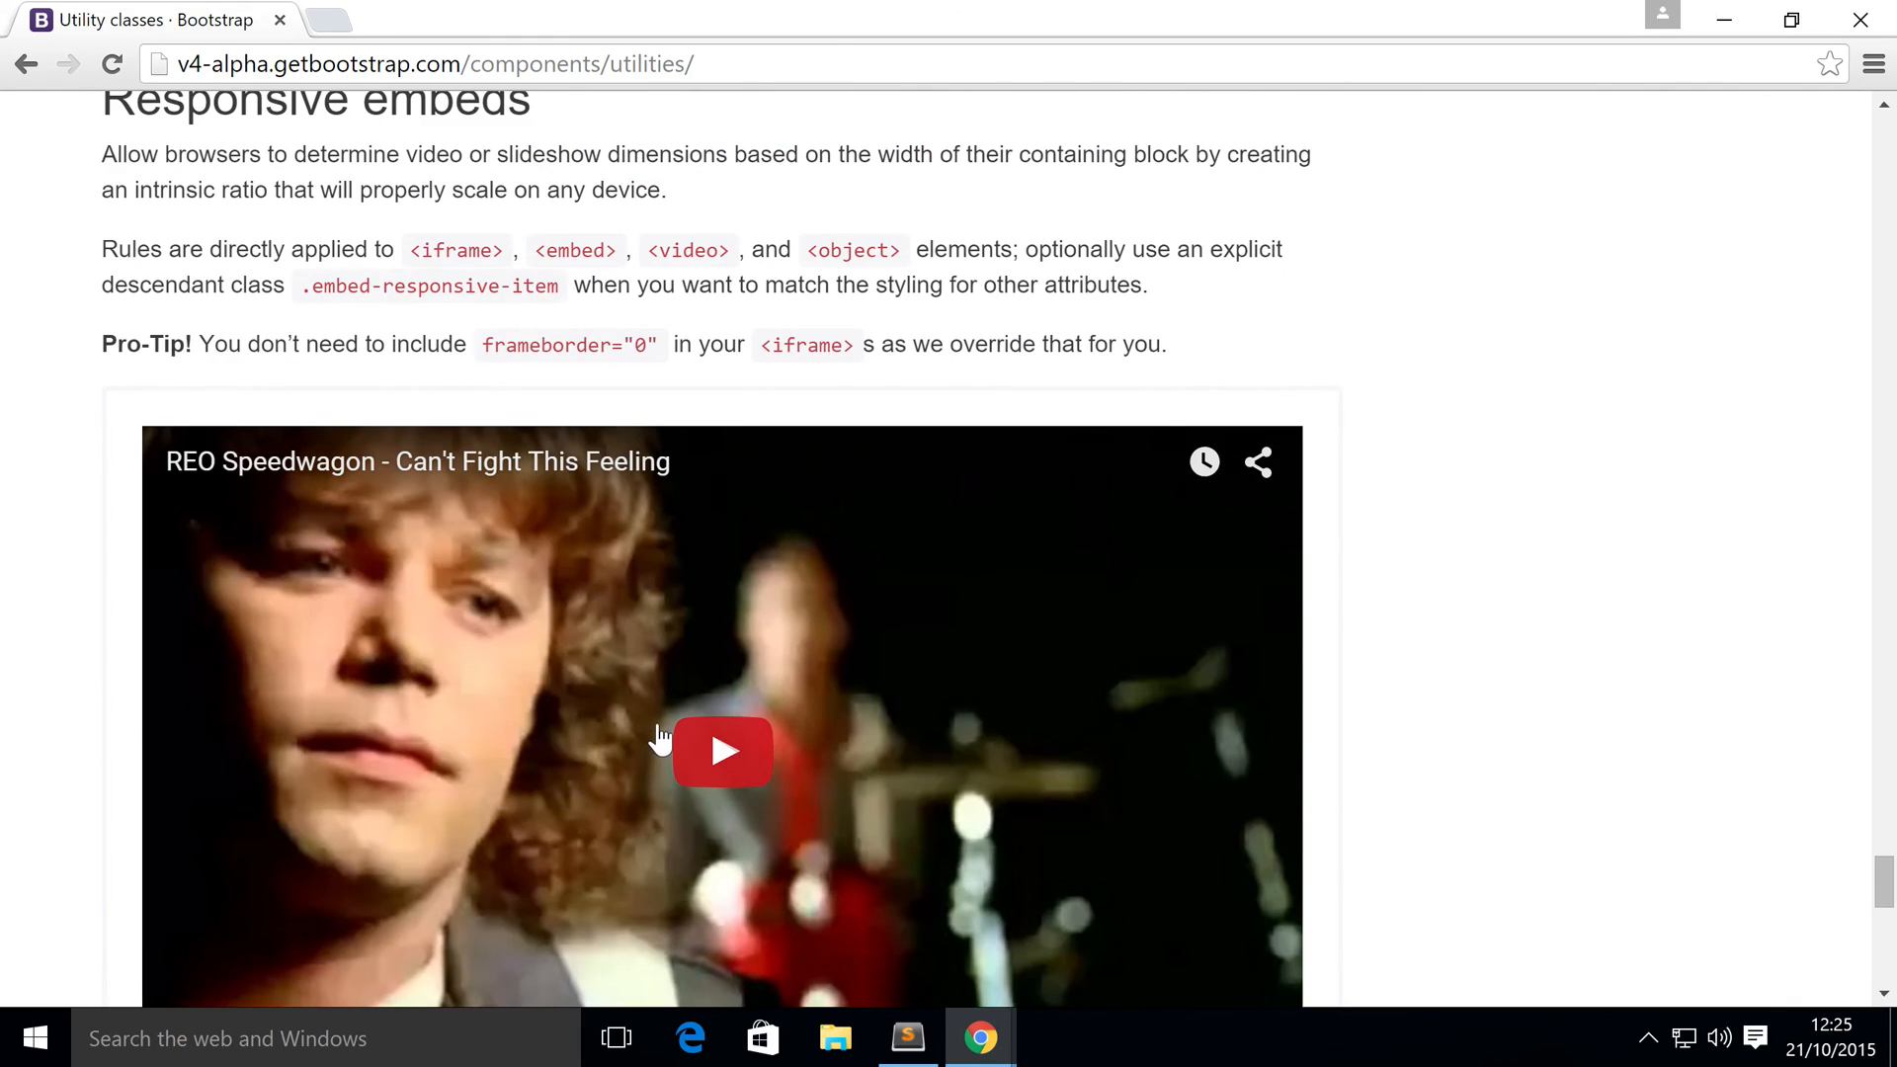
pyautogui.scroll(3)
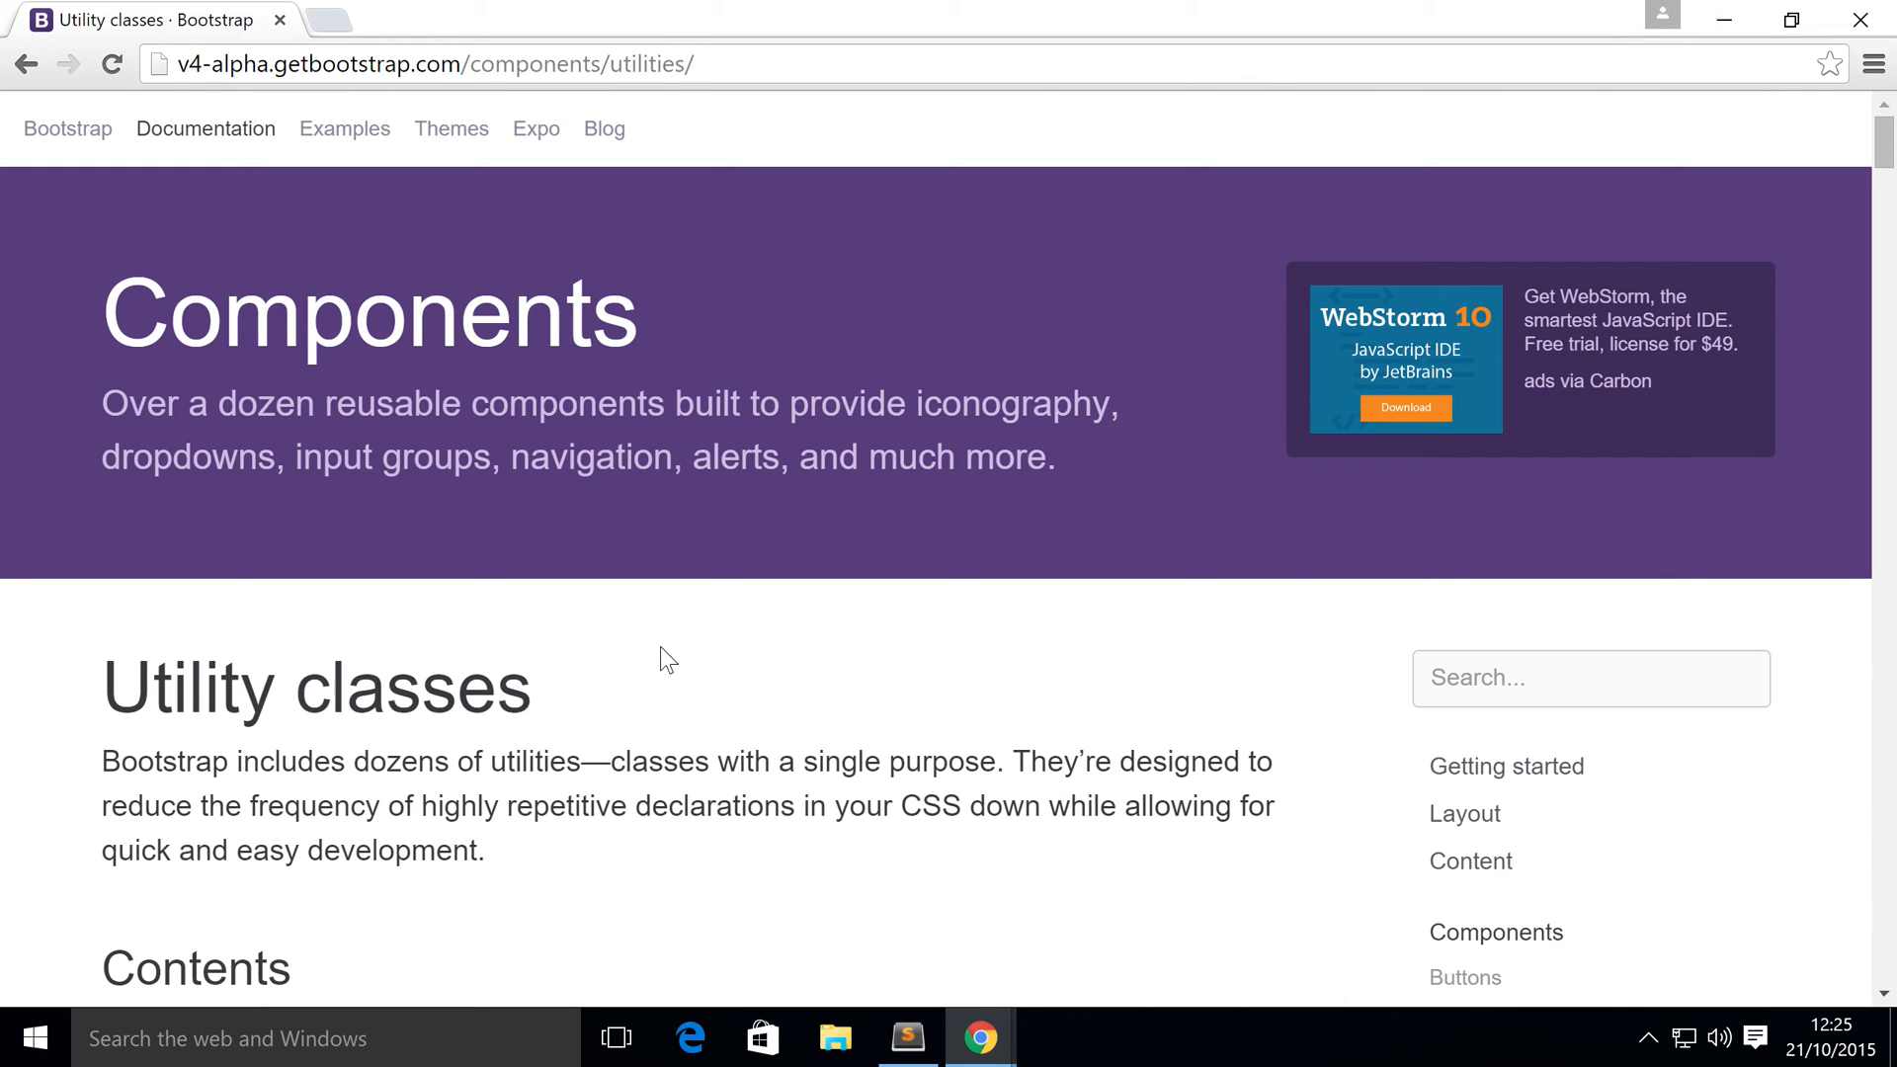